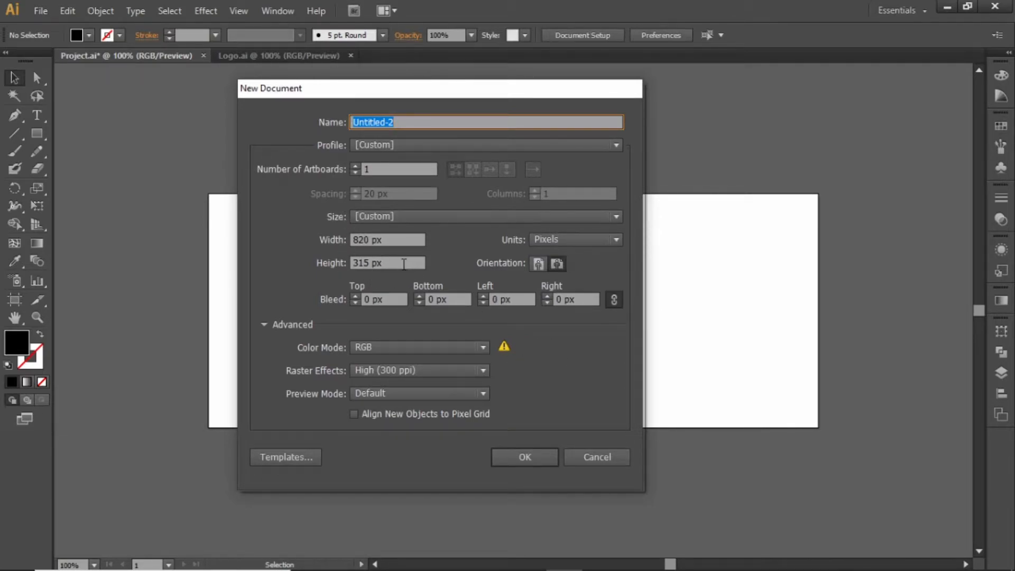
mouse_move(476, 340)
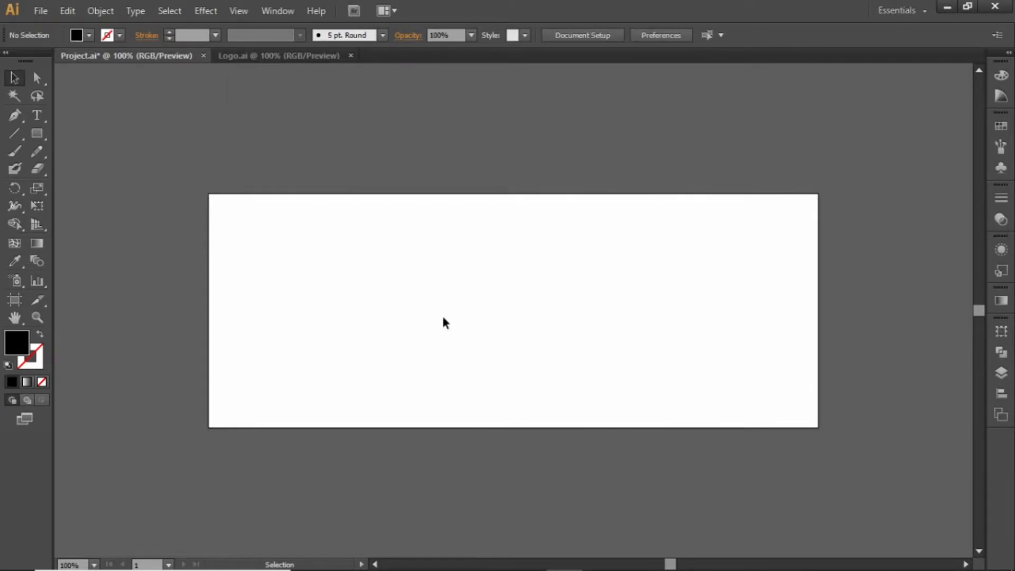
mouse_move(431, 304)
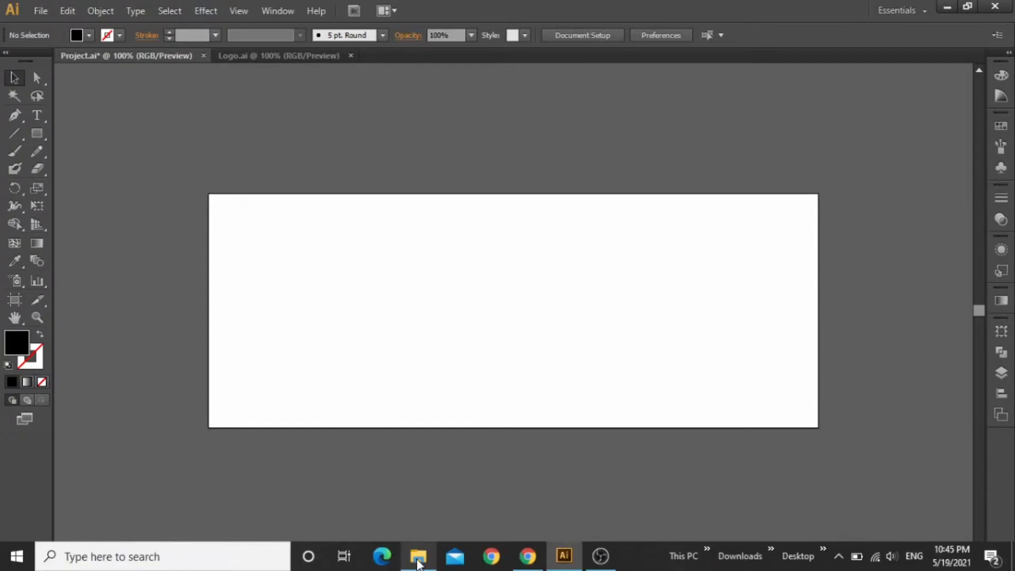
Step: Place the brick wall texture at 20% opacity and stretch the wooden floor image along the bottom
left_click(418, 556)
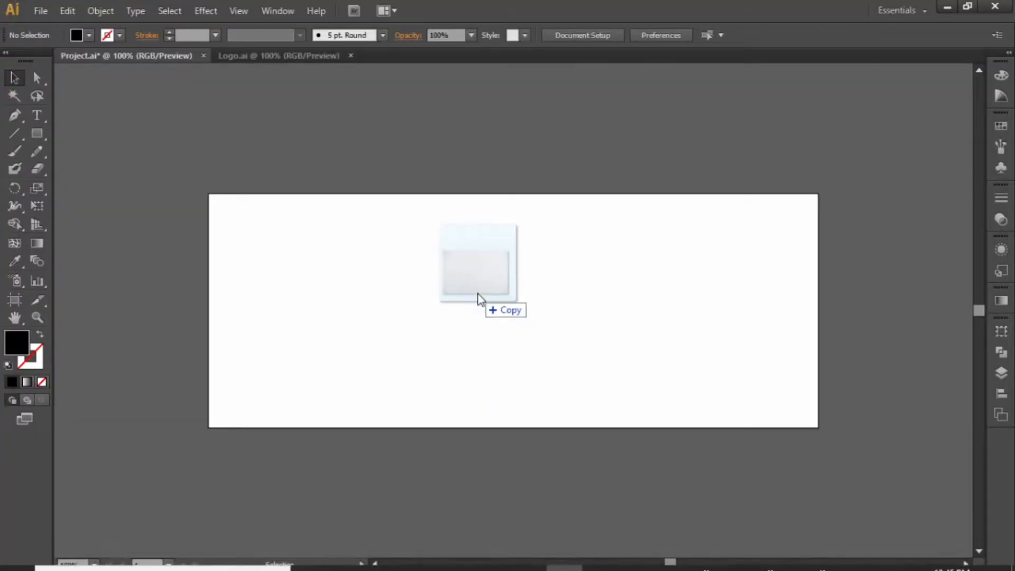
left_click_drag(477, 263, 518, 317)
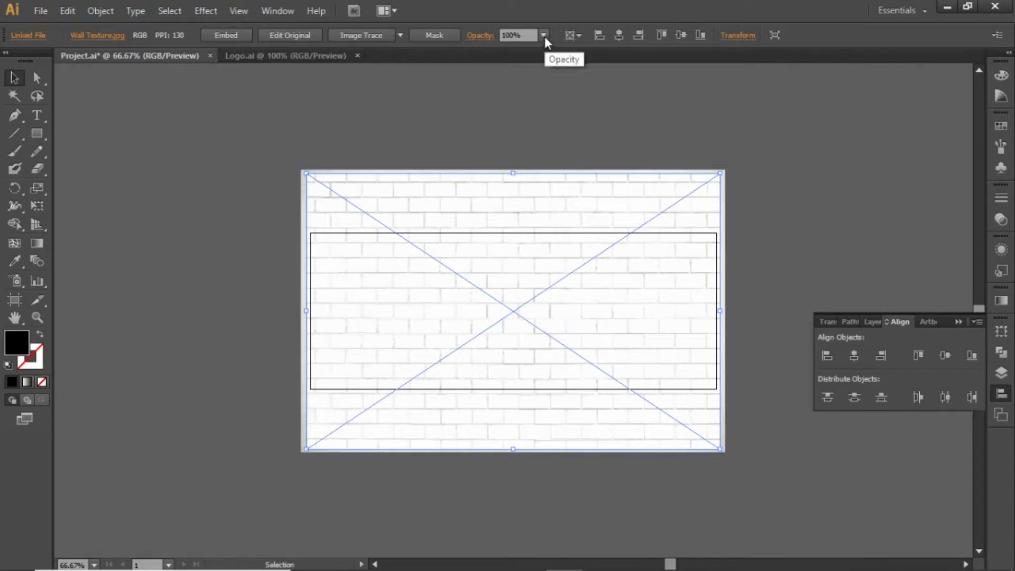
type("20")
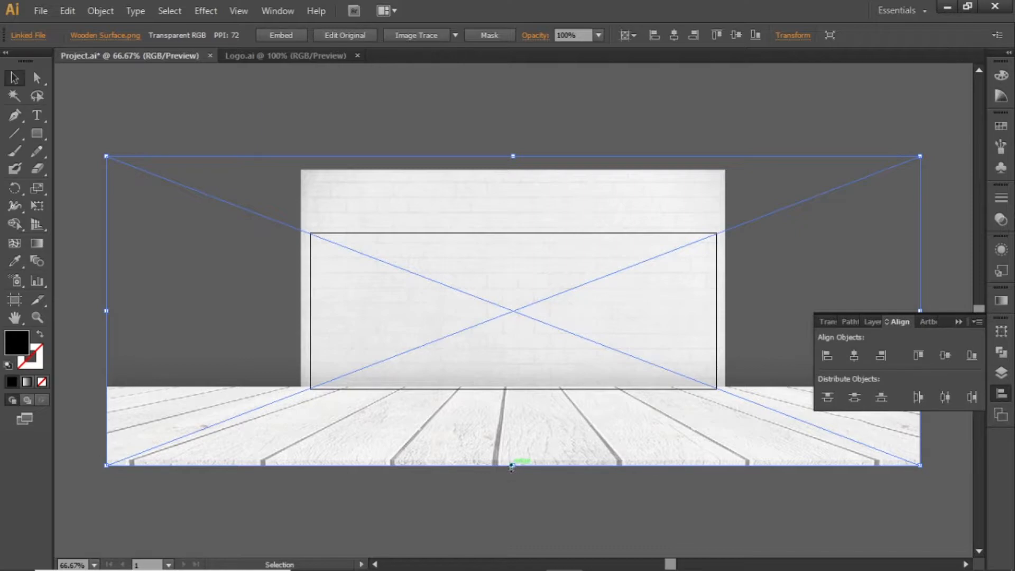
left_click_drag(513, 465, 516, 393)
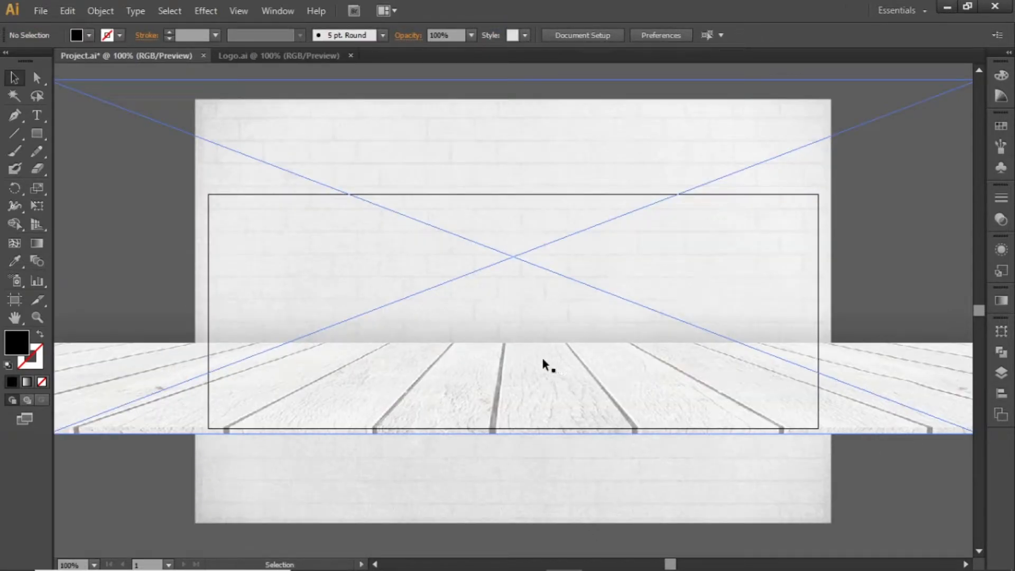
mouse_move(554, 371)
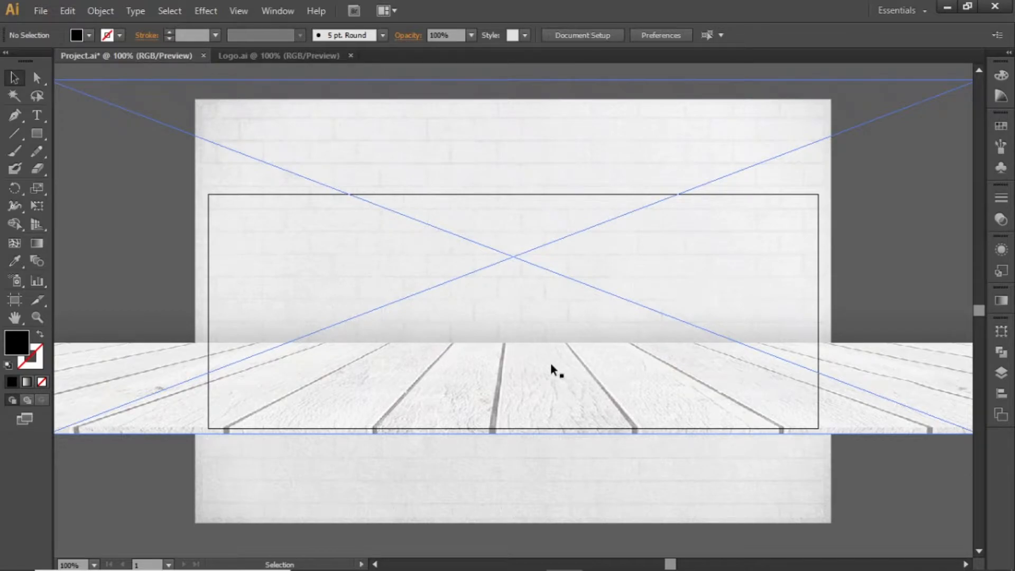
Step: Place Portrait.png and scale up the man with the laptop on the floor
left_click(417, 555)
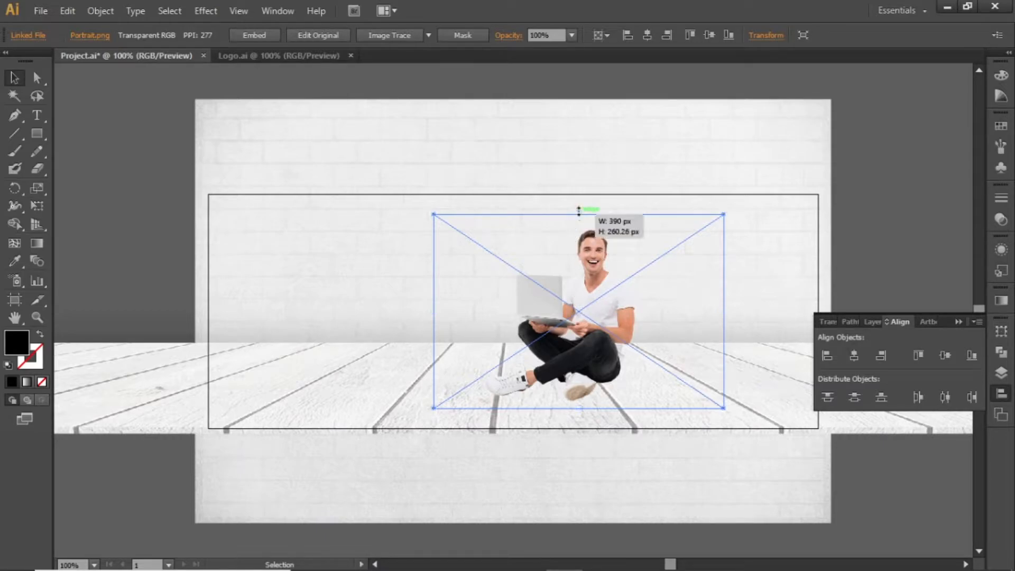
left_click_drag(578, 211, 572, 199)
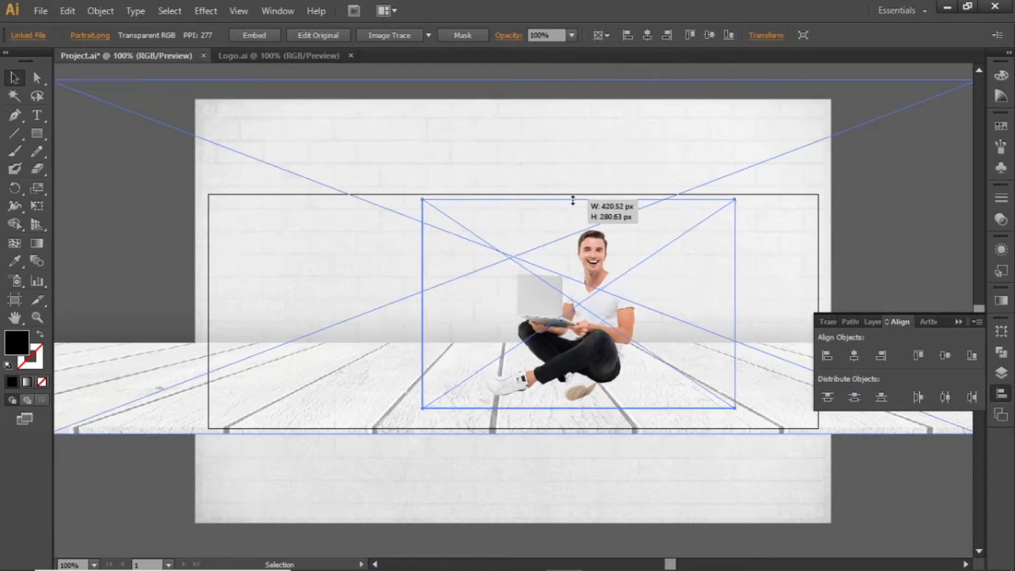
left_click_drag(573, 201, 573, 207)
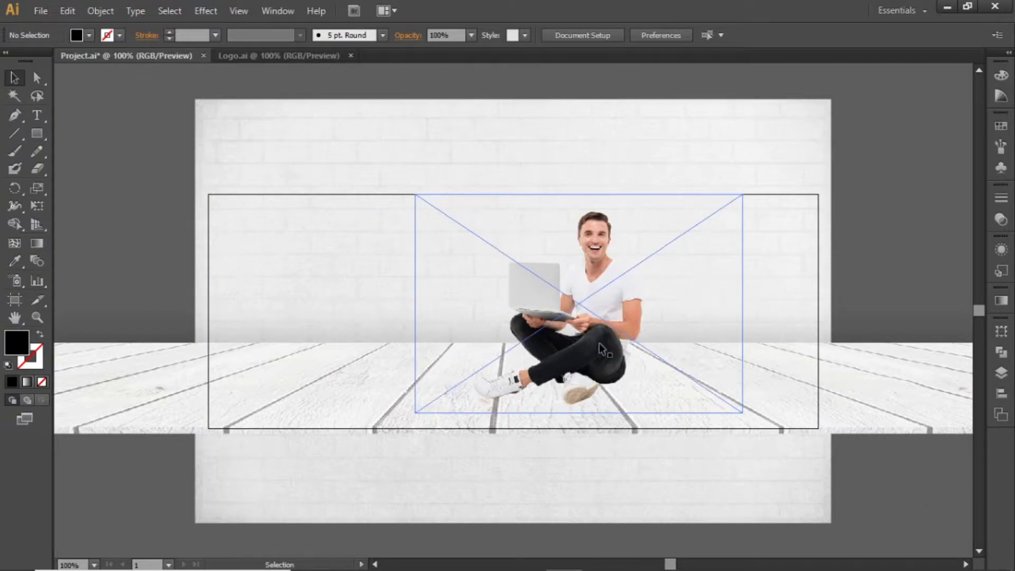
Step: Give the portrait a Multiply drop shadow with 30% opacity, 0 px offsets and 3 px blur
left_click(594, 325)
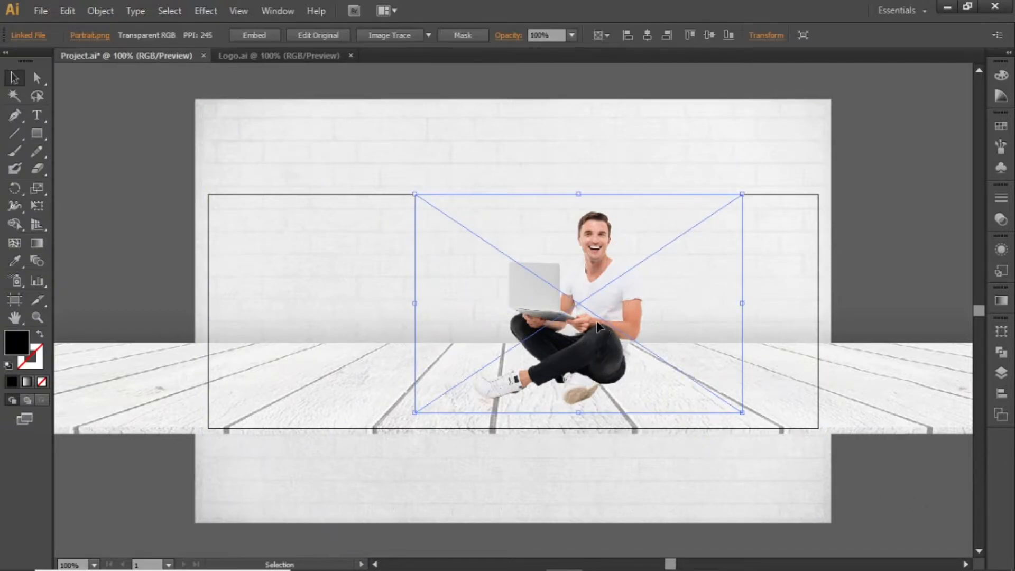
left_click(205, 10)
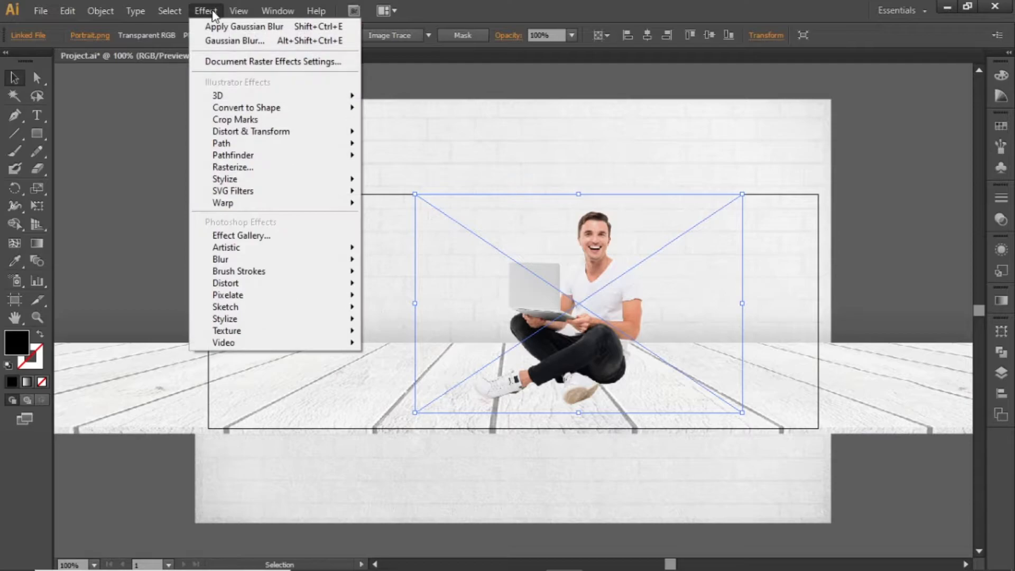
mouse_move(245, 178)
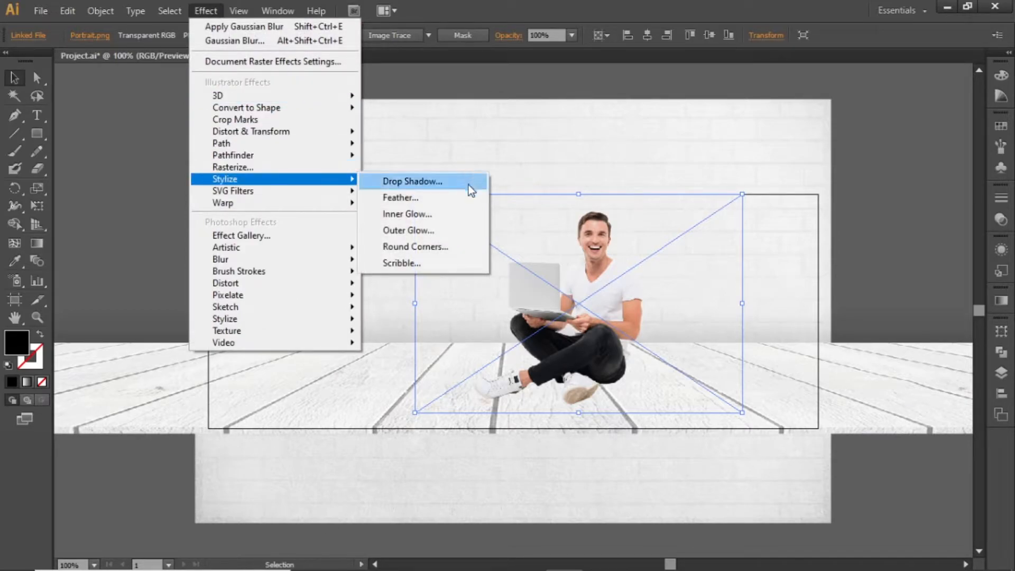
left_click(413, 182)
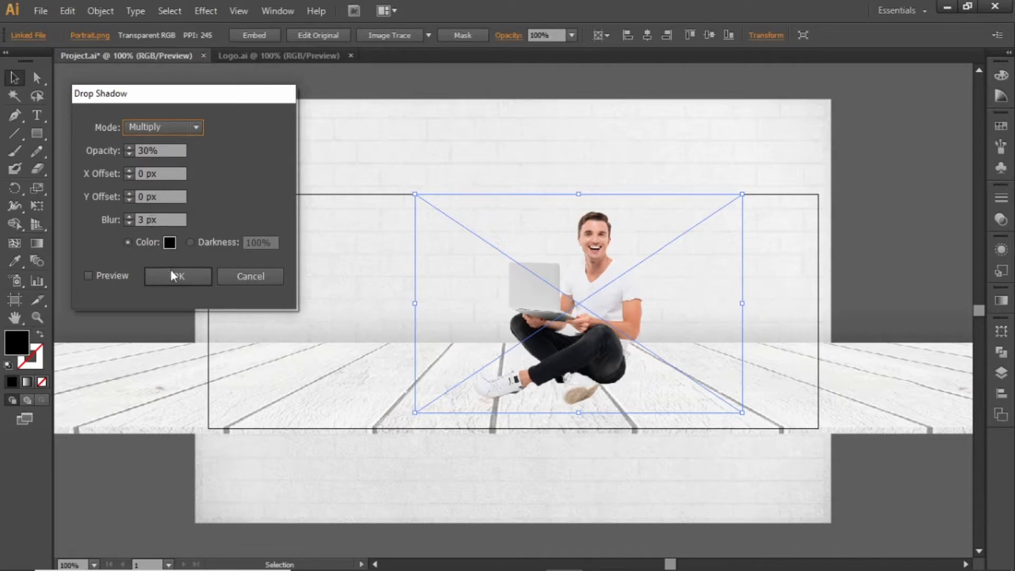
left_click(177, 276)
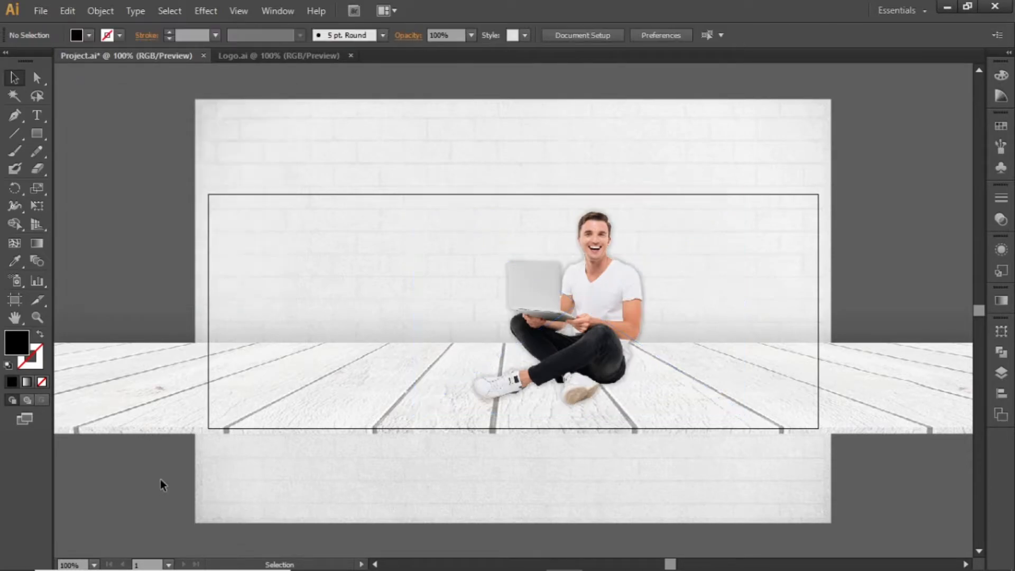
left_click(594, 257)
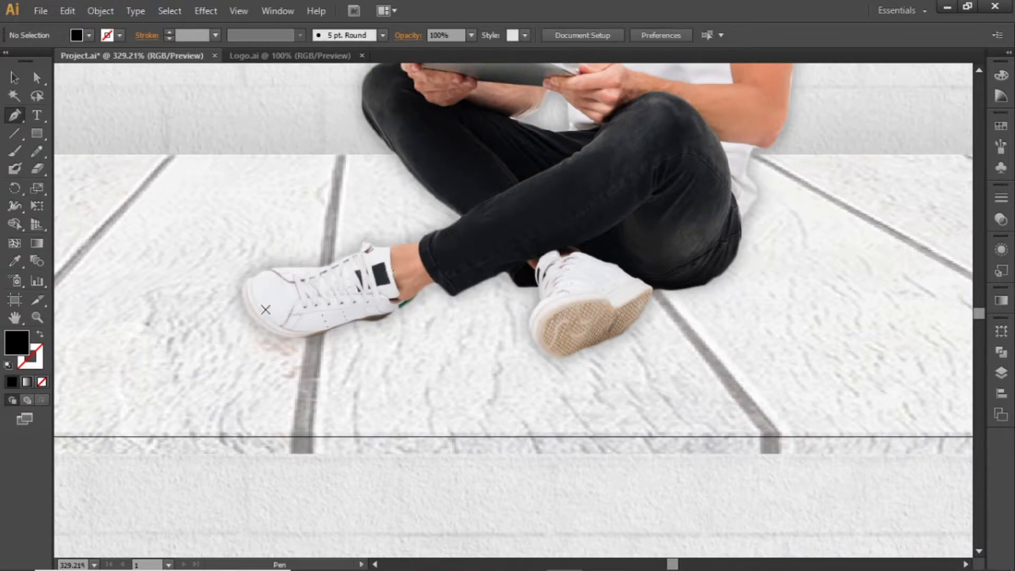
mouse_move(472, 298)
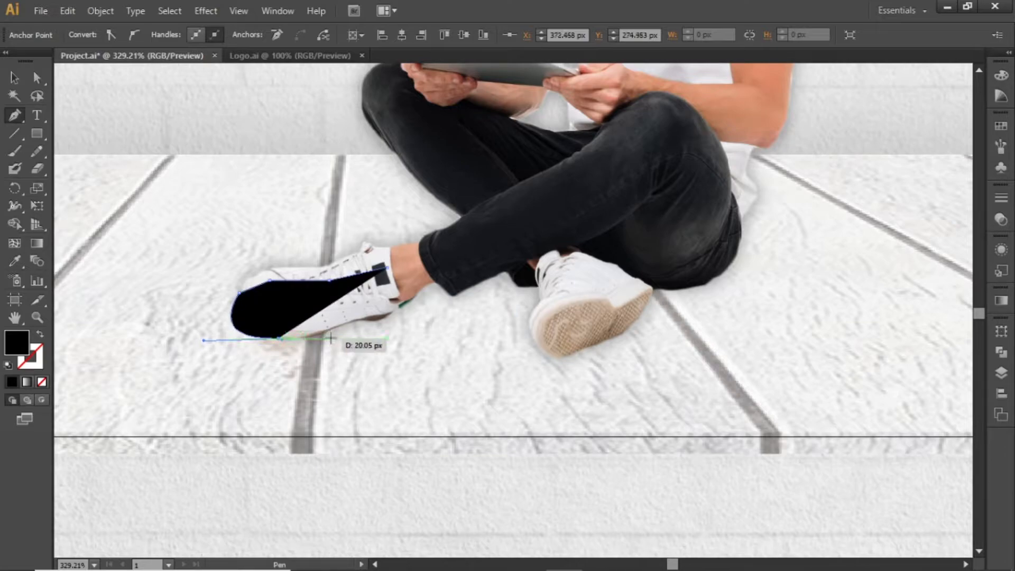
Step: Trace a black Pen shape around the man's legs and both shoes, then select it
left_click(423, 309)
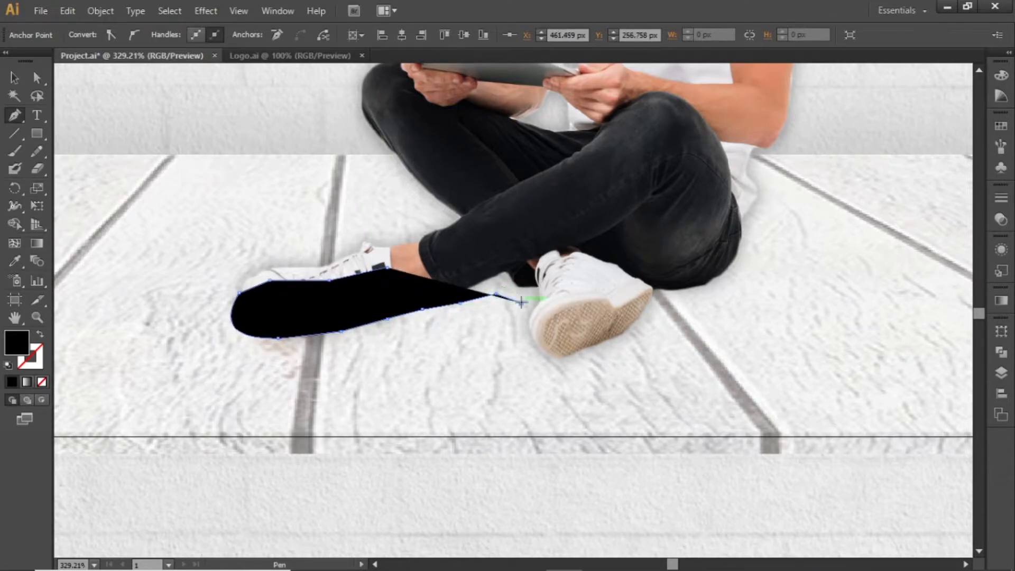
left_click(519, 341)
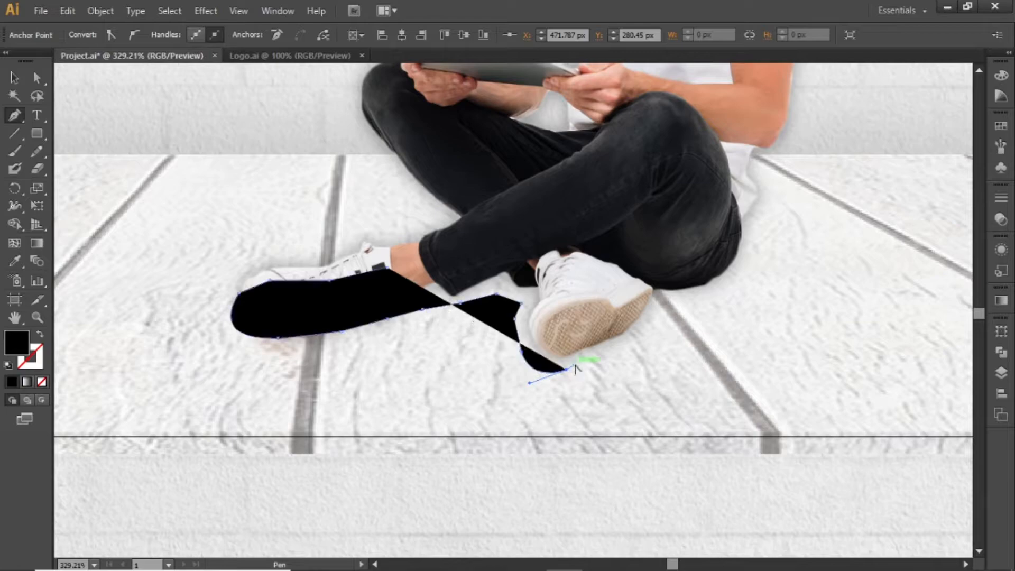
left_click(679, 304)
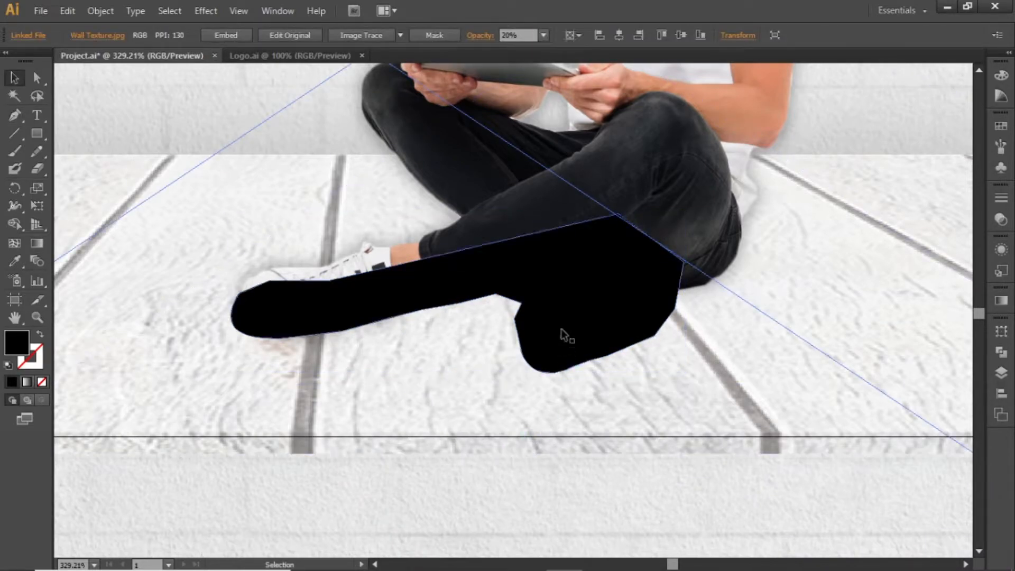
left_click(567, 334)
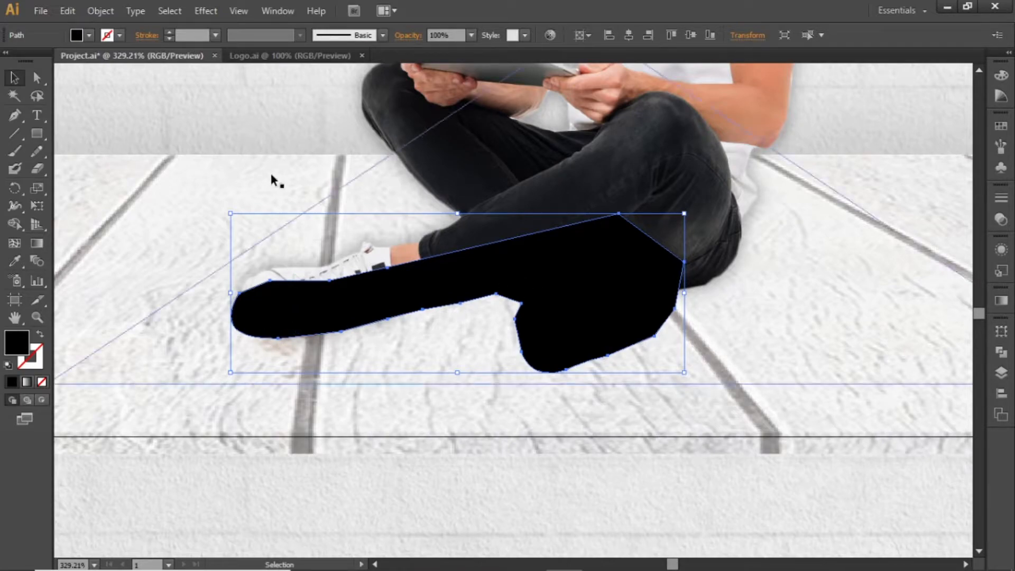
Step: Apply a Gaussian Blur to the black leg shape
left_click(205, 10)
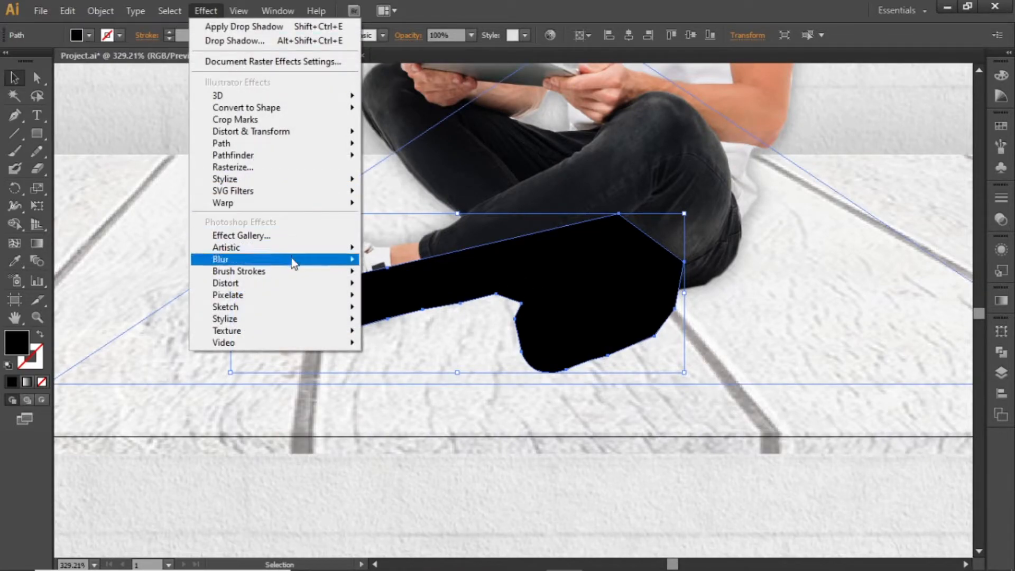
left_click(219, 259)
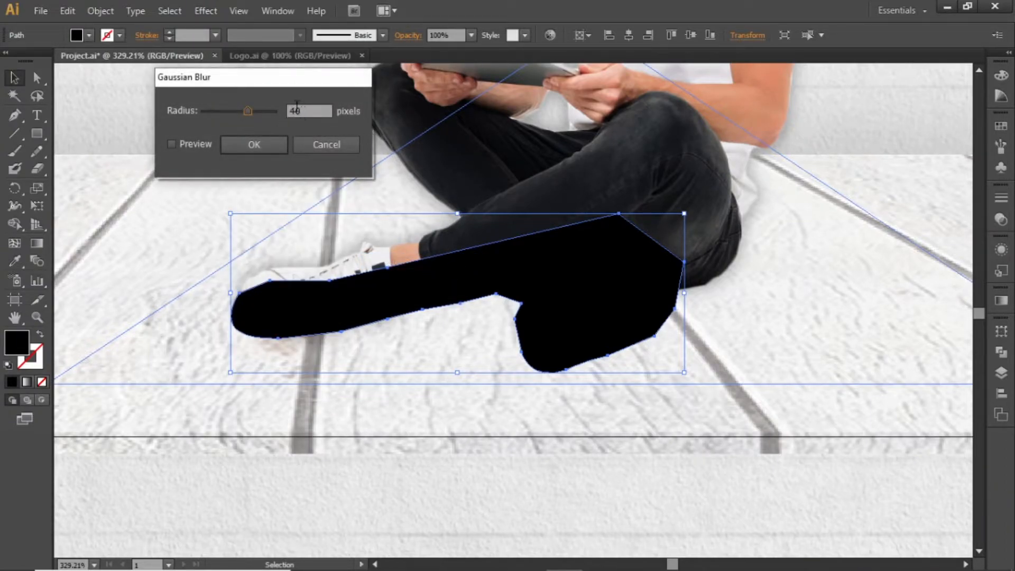
left_click(253, 144)
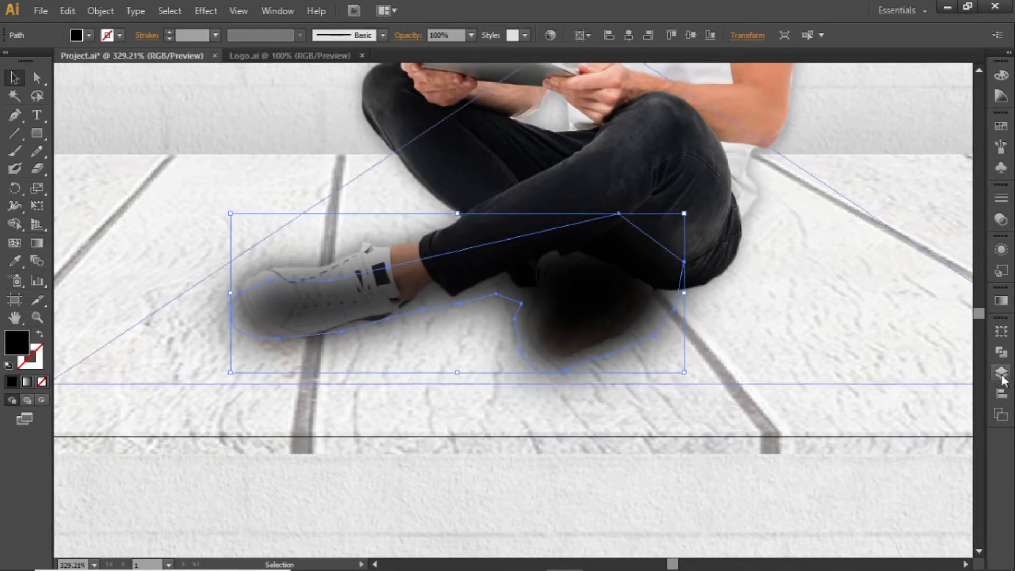
Step: Arrange the blurred shape behind the portrait and lower its opacity
left_click(997, 372)
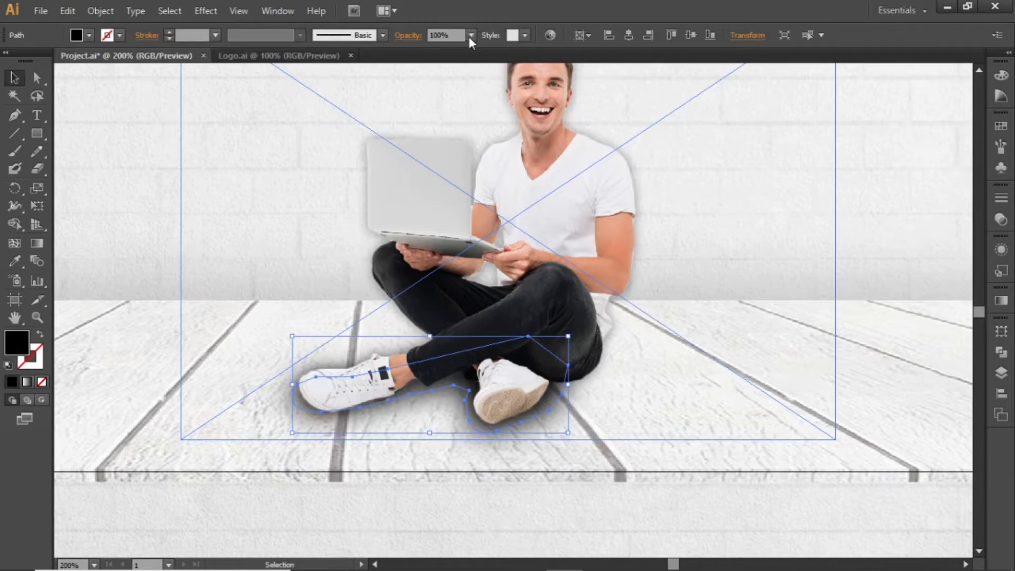
left_click(470, 35)
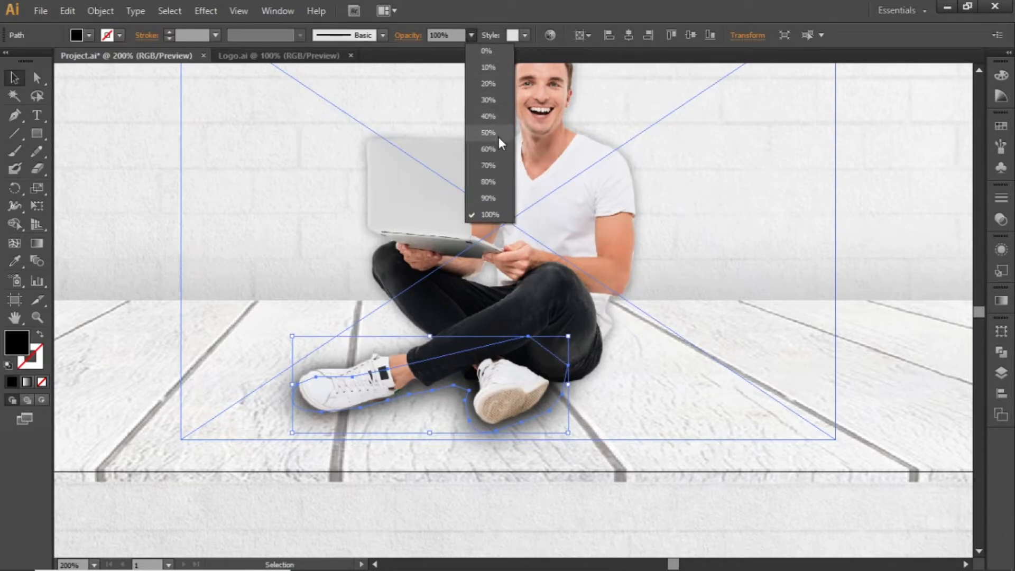
left_click(487, 132)
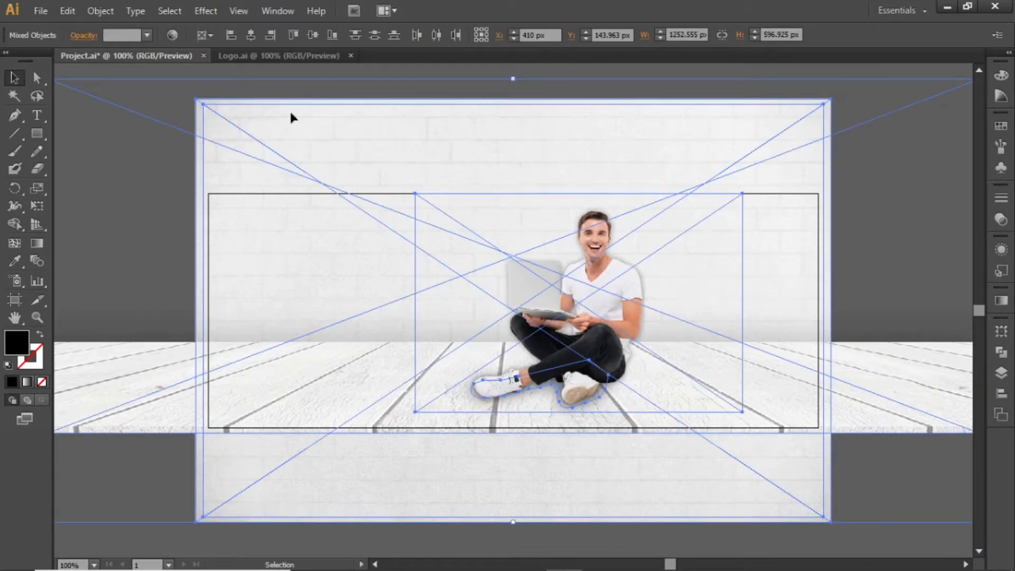
Step: Lock the selected wall, floor, man and shadow artwork with Object > Lock > Selection
left_click(100, 11)
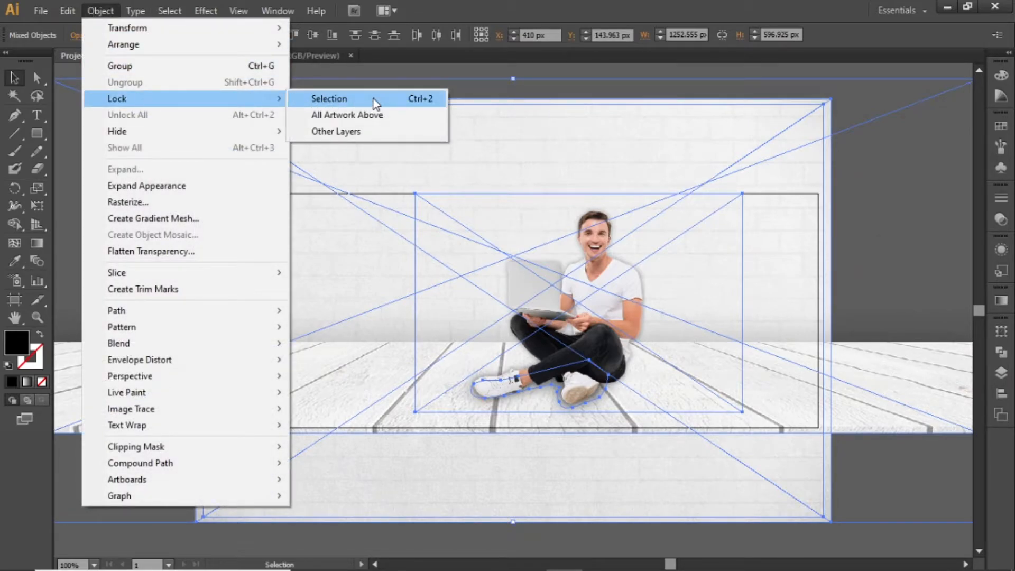
left_click(329, 98)
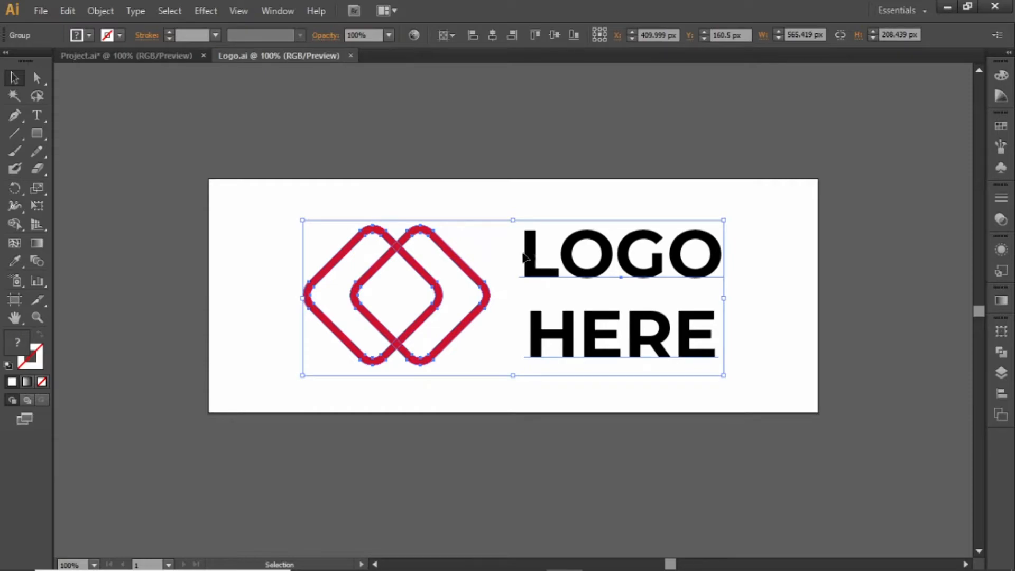
Step: Select the LOGO HERE group and position it in the cover's upper-left corner
left_click(127, 56)
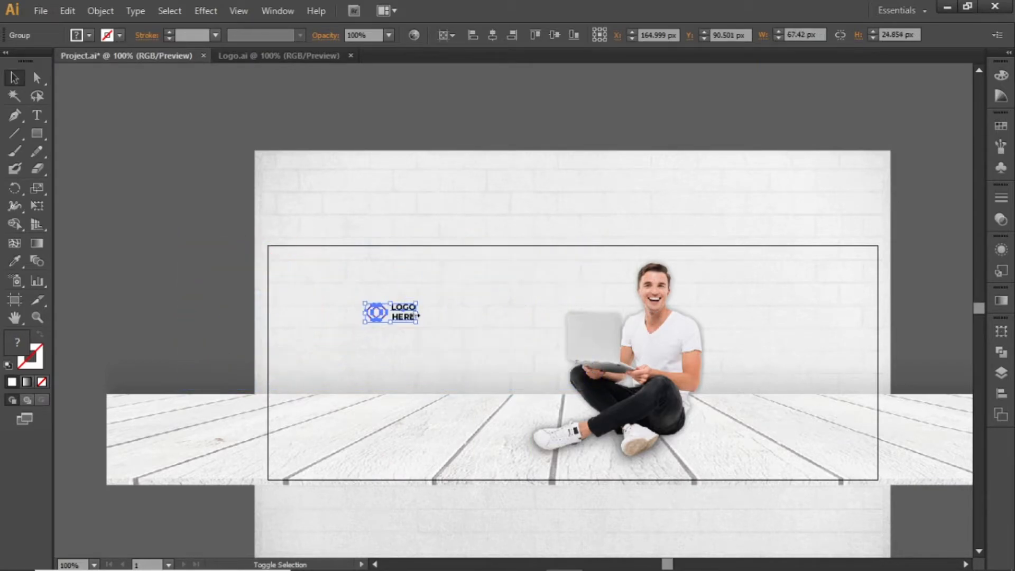
left_click_drag(391, 312, 323, 279)
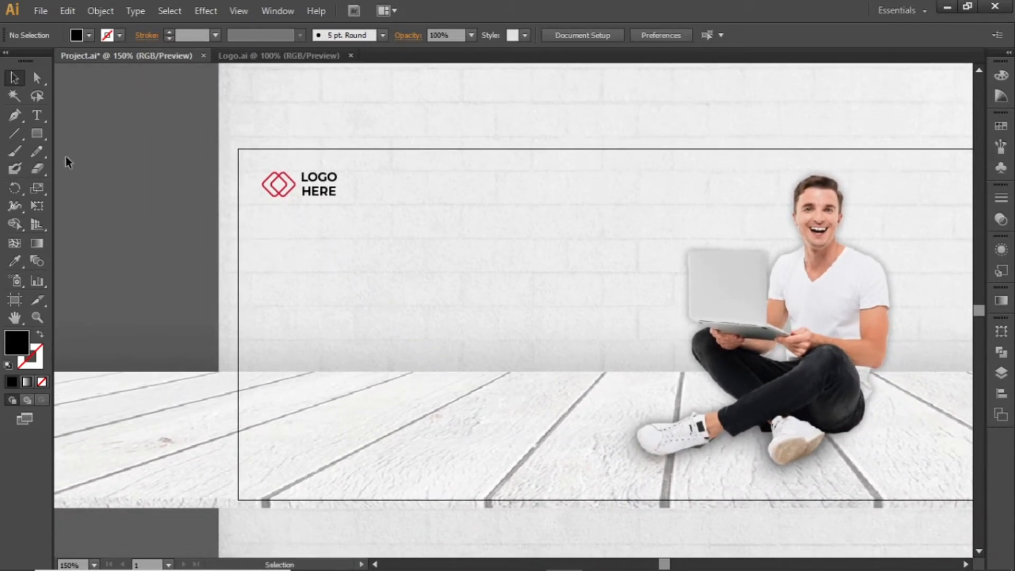
Step: Draw a rectangle below the logo and fill it with the red swatch
left_click(33, 133)
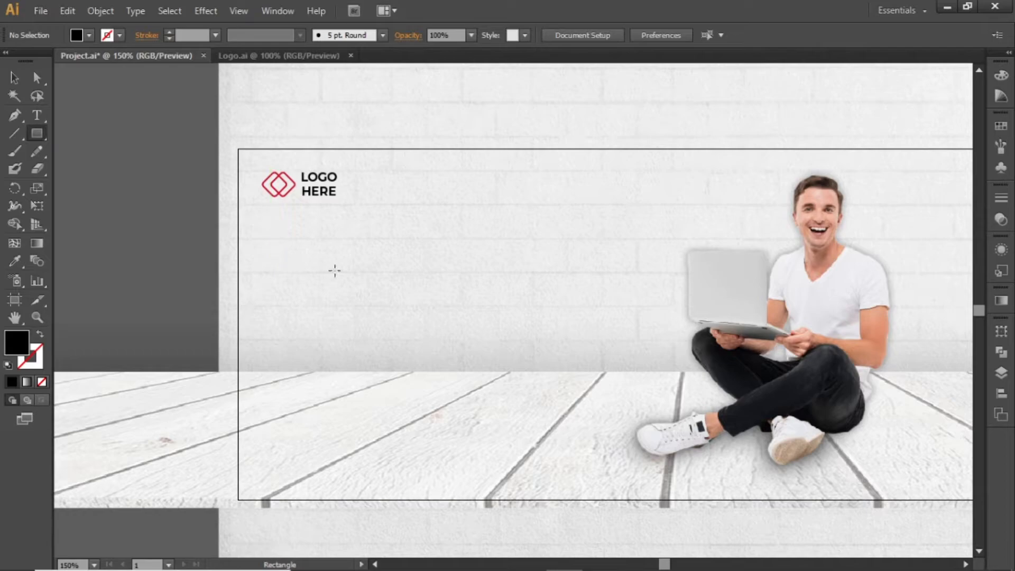
left_click_drag(335, 268, 464, 296)
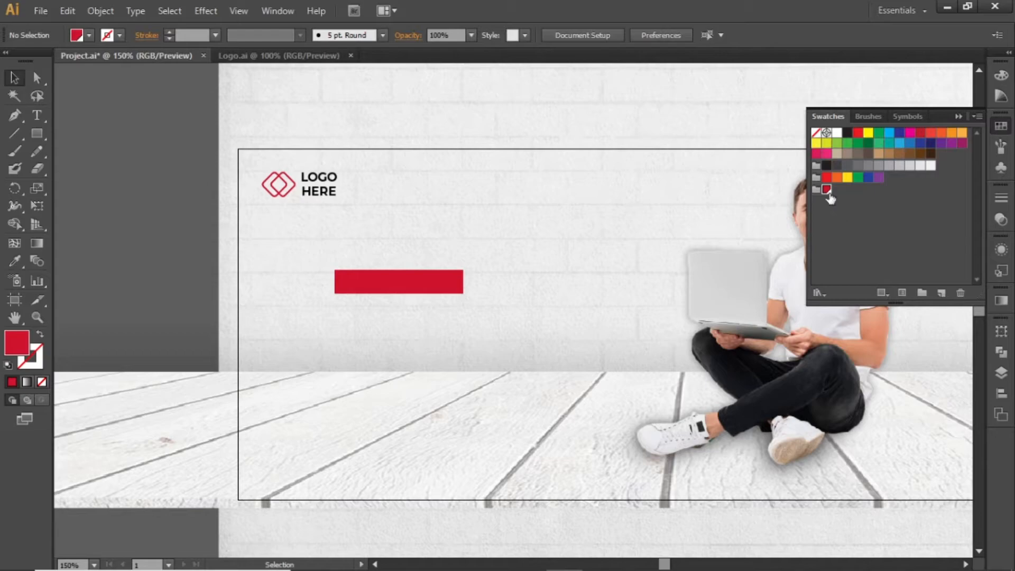
double_click(826, 188)
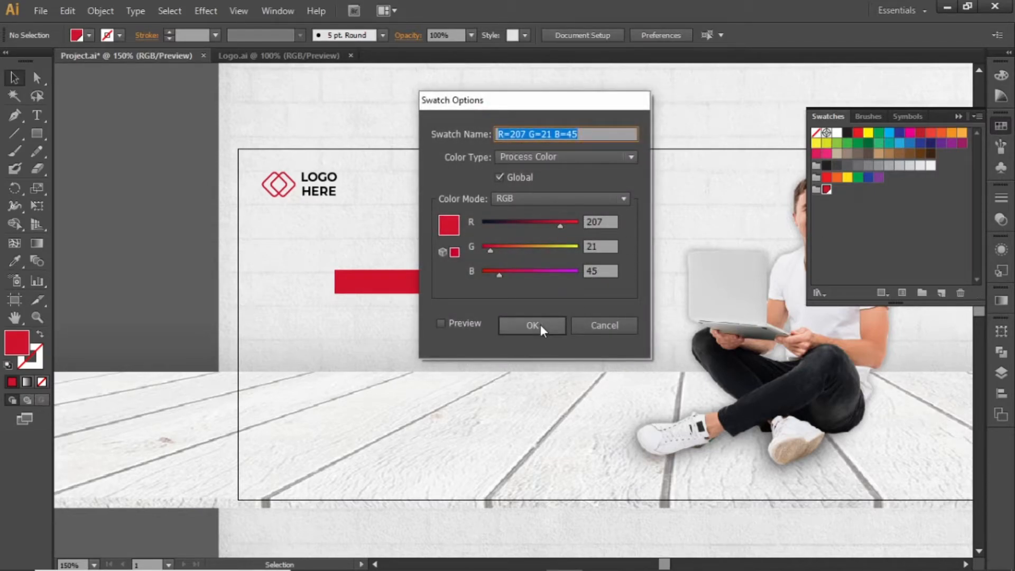
left_click(531, 325)
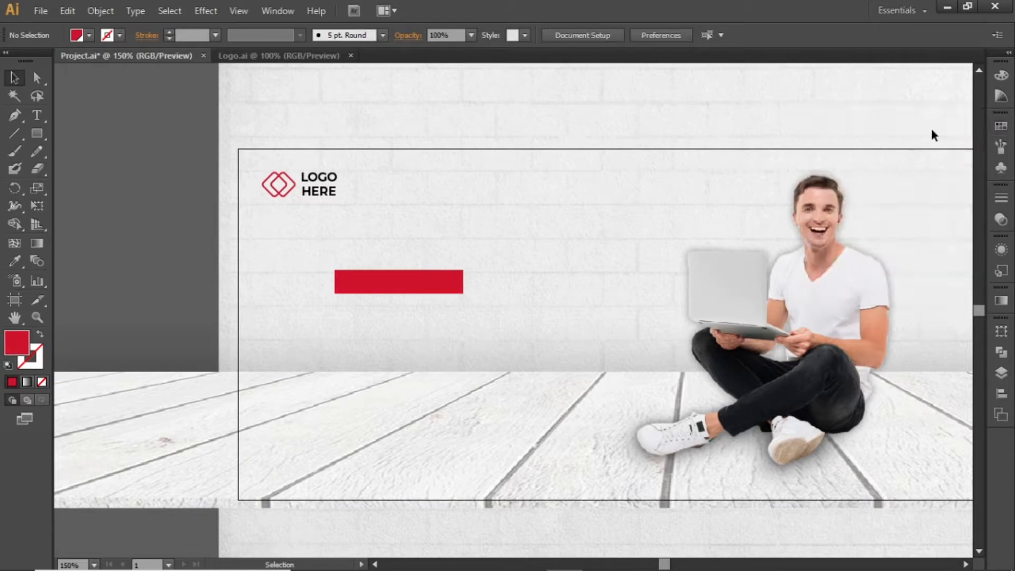
Step: Type PROFESSIONAL below the red bar and Alt-drag a copy onto the bar
left_click(37, 116)
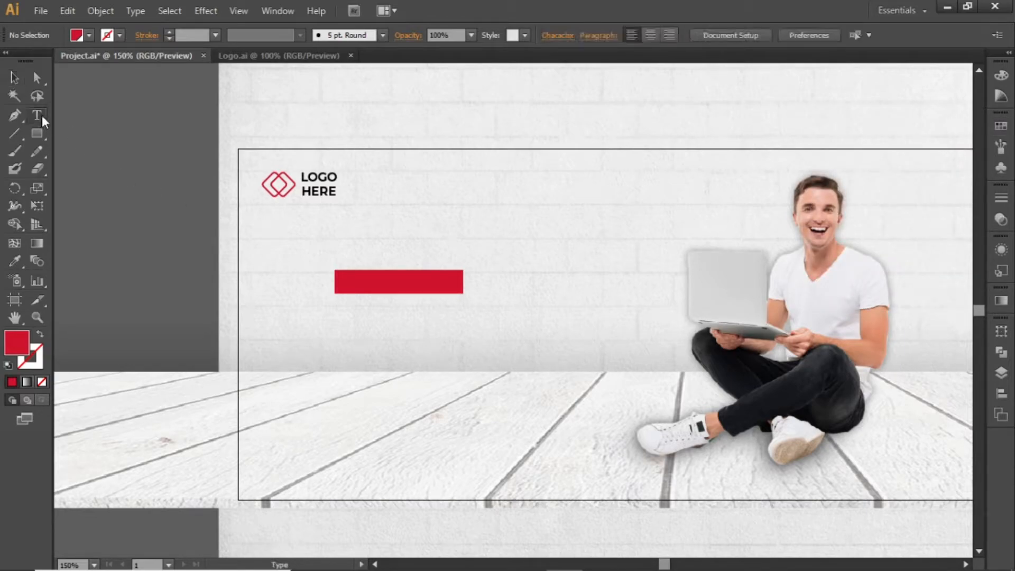
left_click(350, 311)
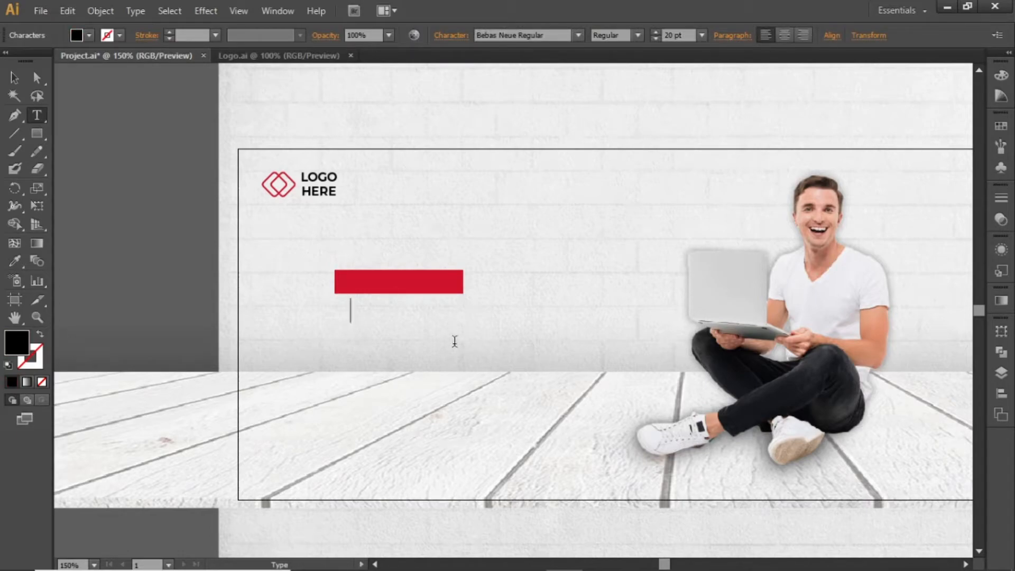
type("PROFESSIONAL")
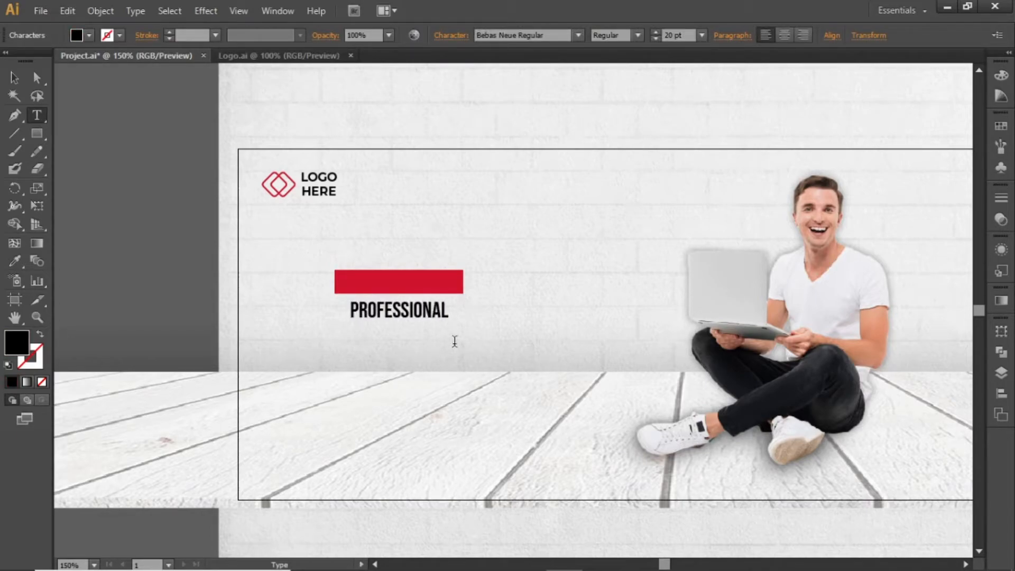
left_click(398, 311)
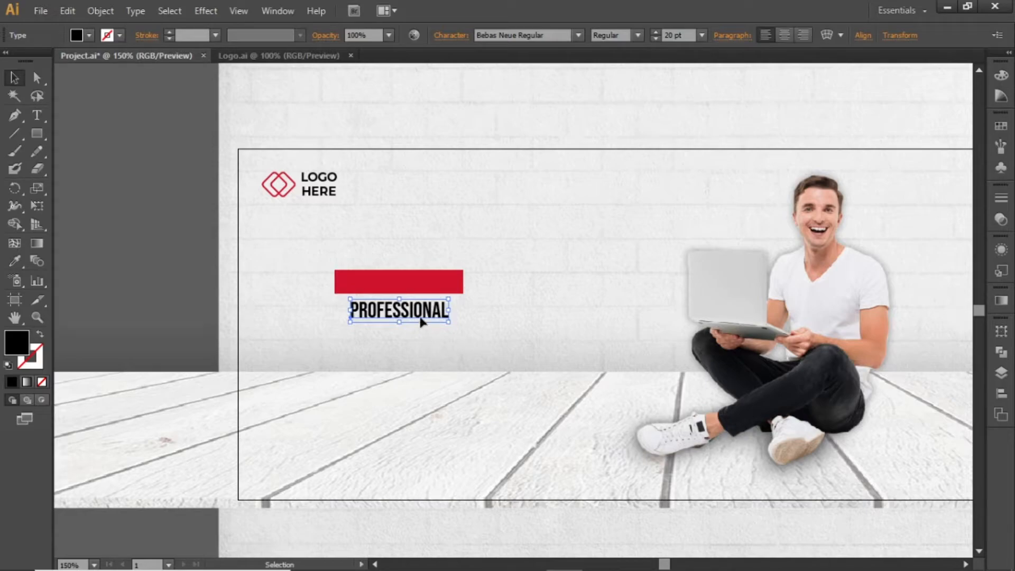
left_click_drag(398, 309, 398, 324)
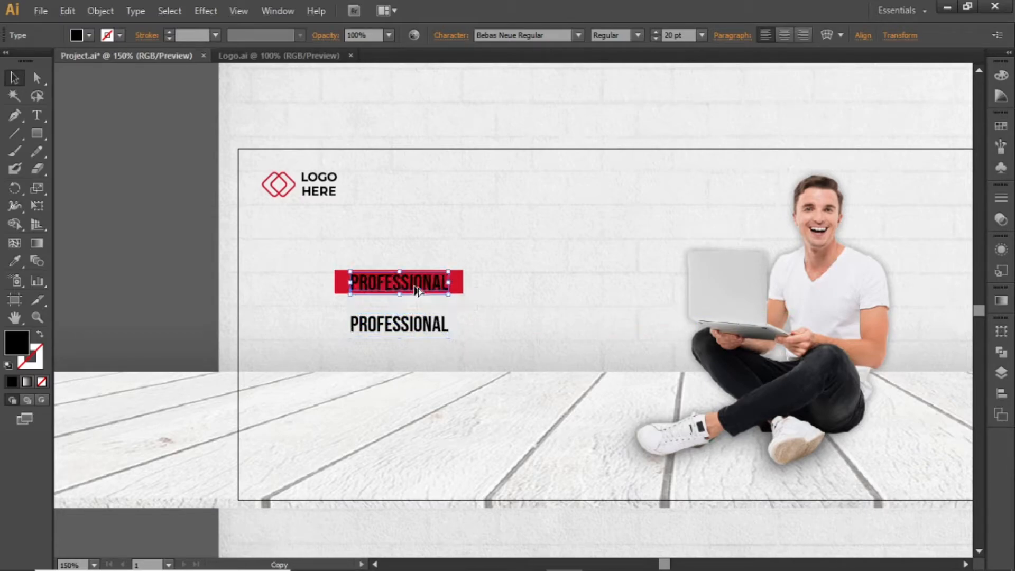
Step: Centre the white PROFESSIONAL copy on the red bar and narrow the bar to fit it
left_click(1000, 127)
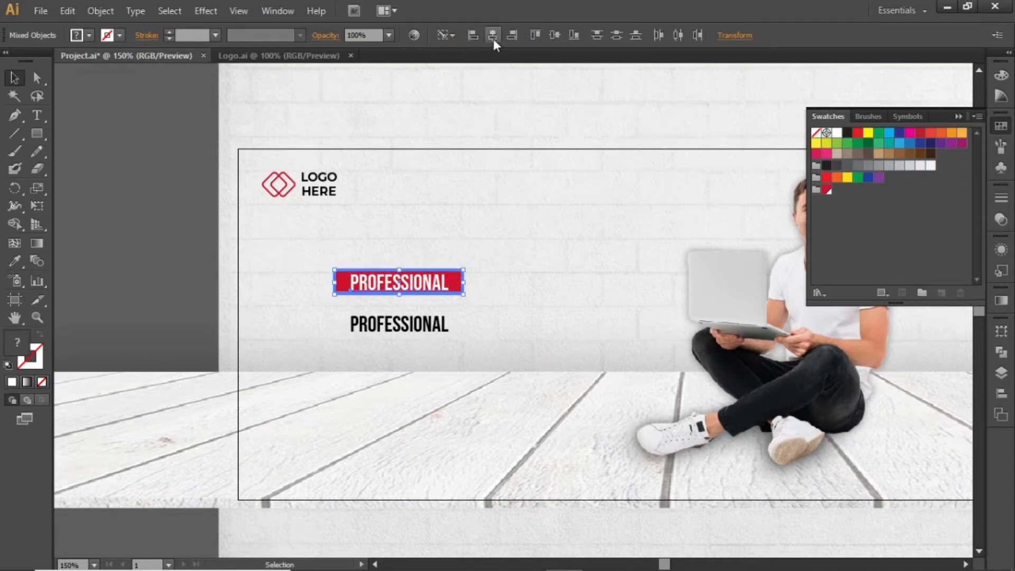
left_click(524, 232)
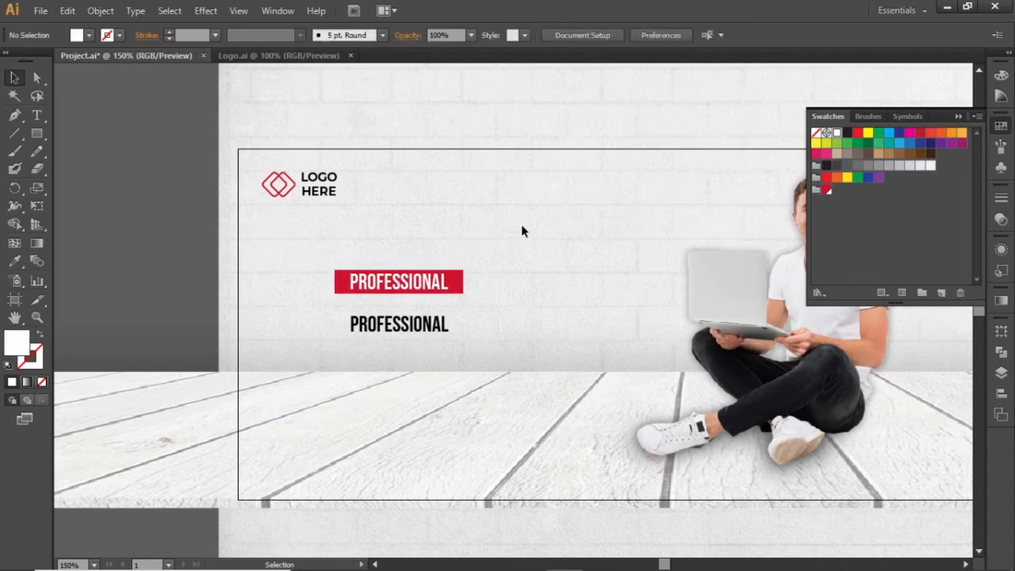
mouse_move(494, 273)
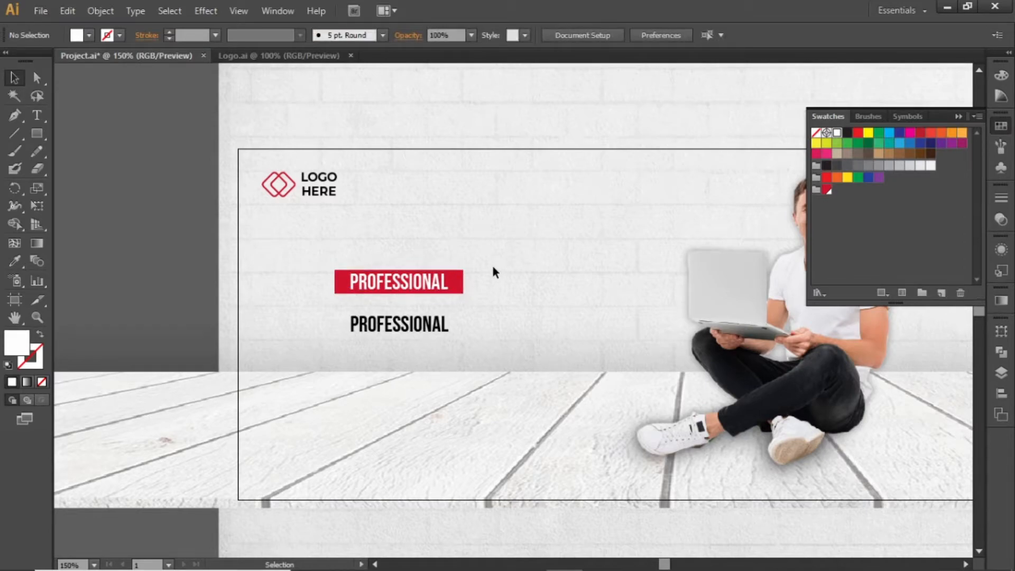
left_click(36, 316)
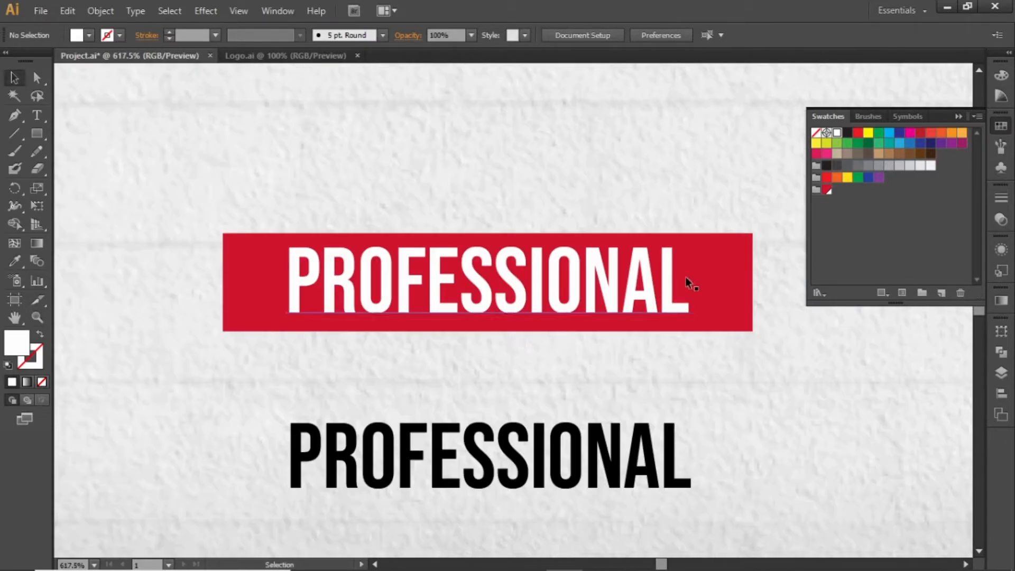
left_click(485, 286)
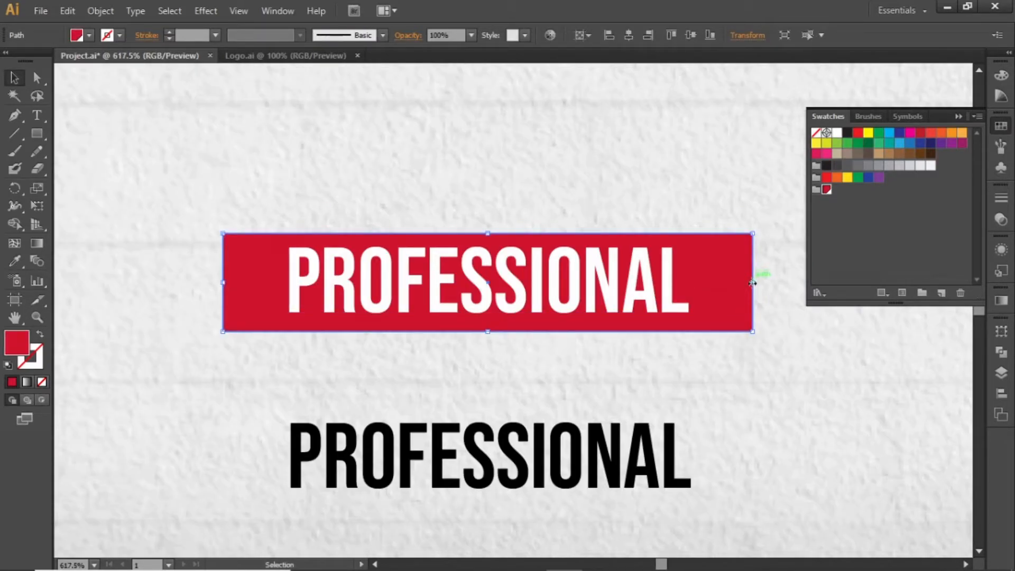
left_click_drag(753, 283, 735, 284)
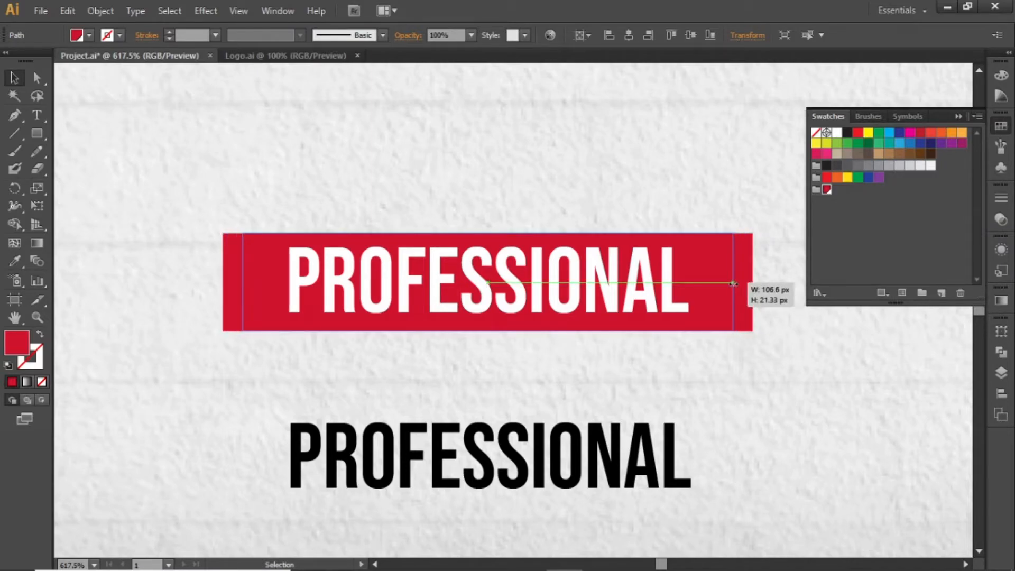
left_click_drag(731, 284, 750, 298)
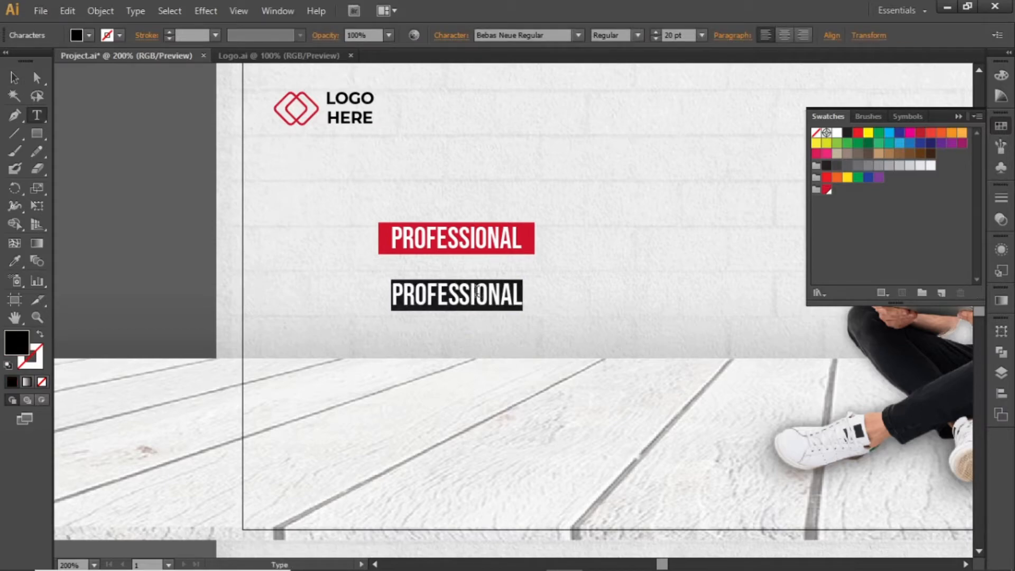
Step: Retype the black copy as SOLUTION at 50 pt and move it under the label
type("SOLUTION")
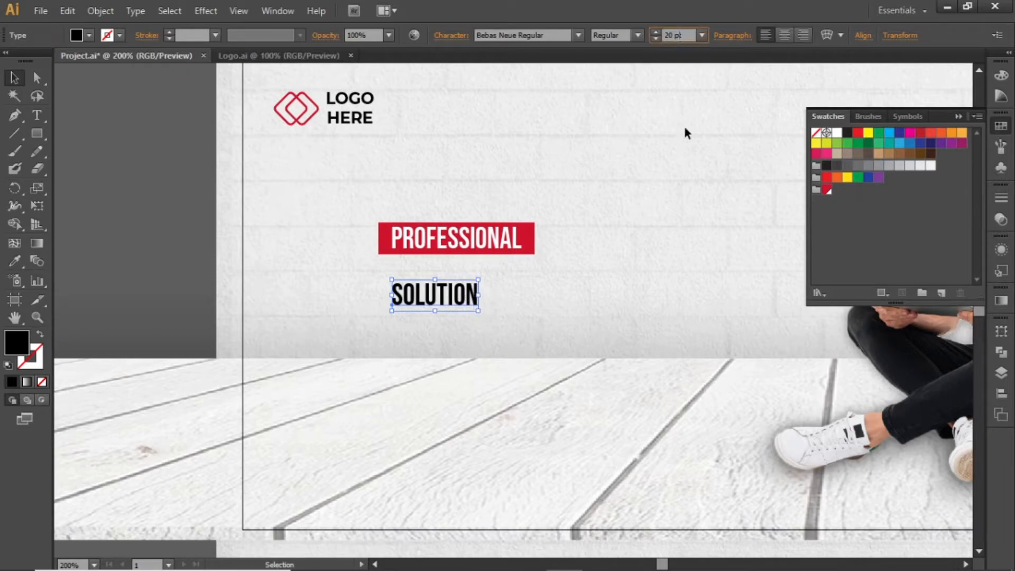
type("50")
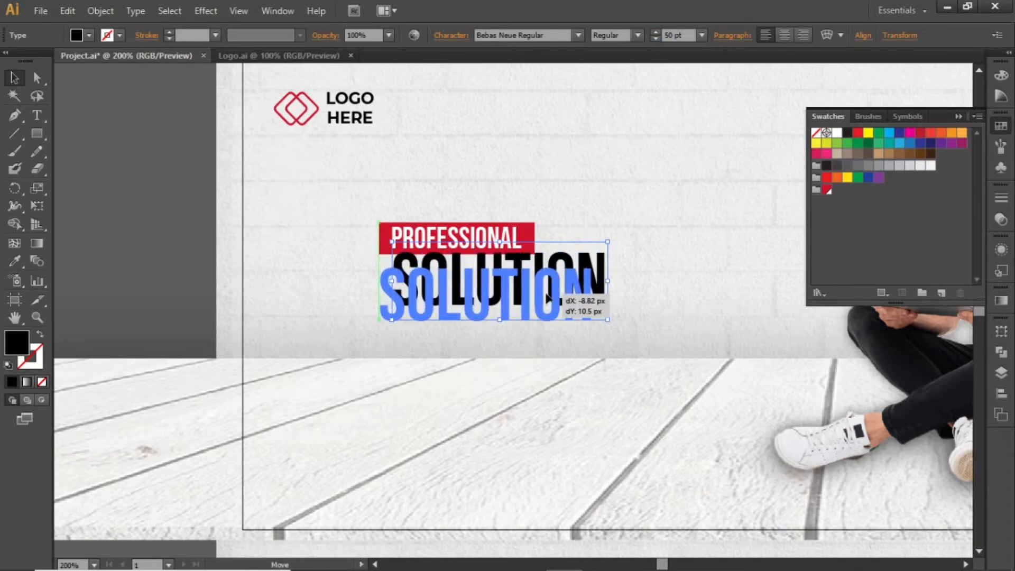
left_click_drag(492, 291, 488, 298)
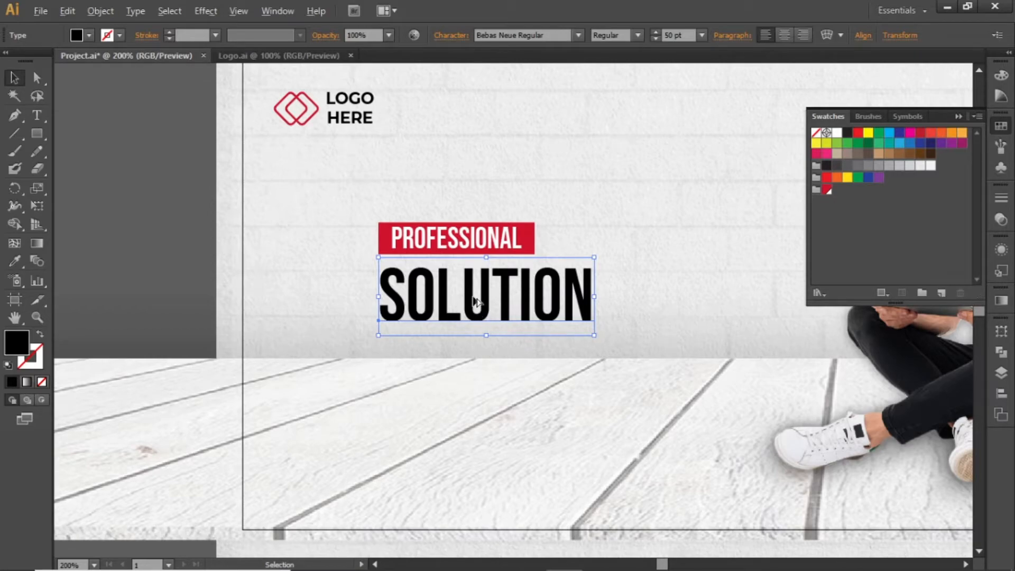
Step: Duplicate SOLUTION onto the line below and change it to BUSINESS at 70 pt
left_click_drag(479, 298, 476, 369)
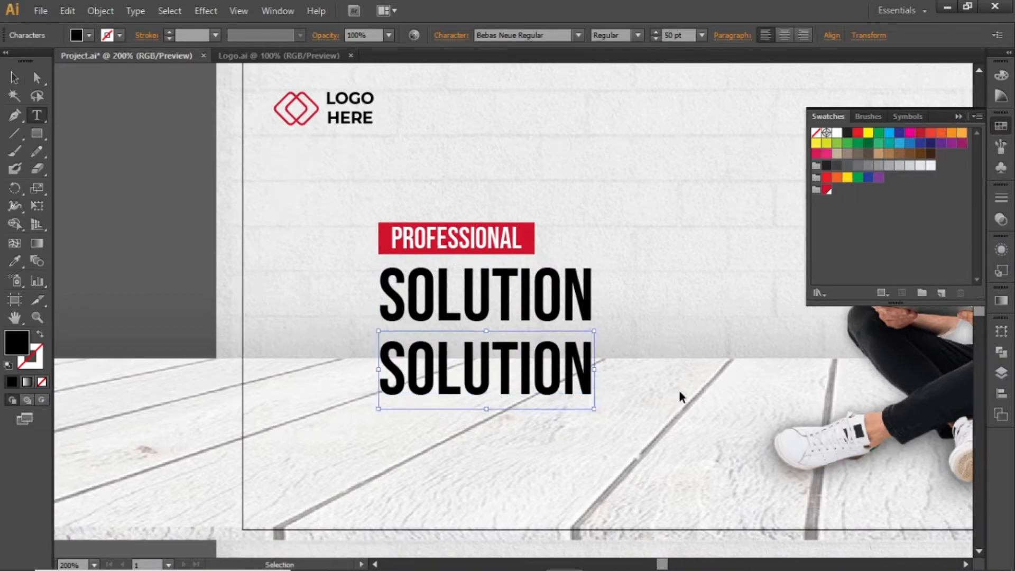
type("BUSINESS")
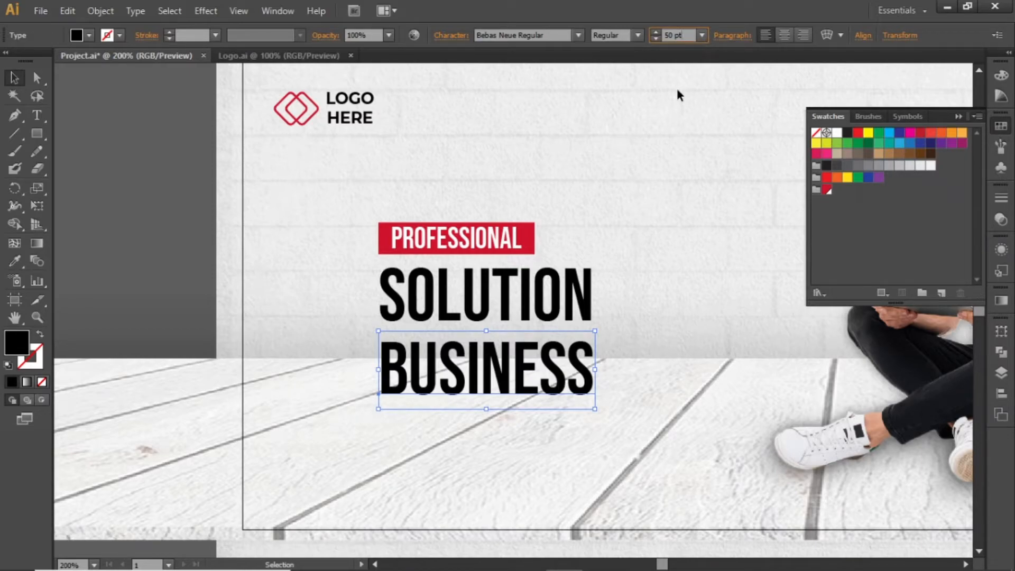
type("70")
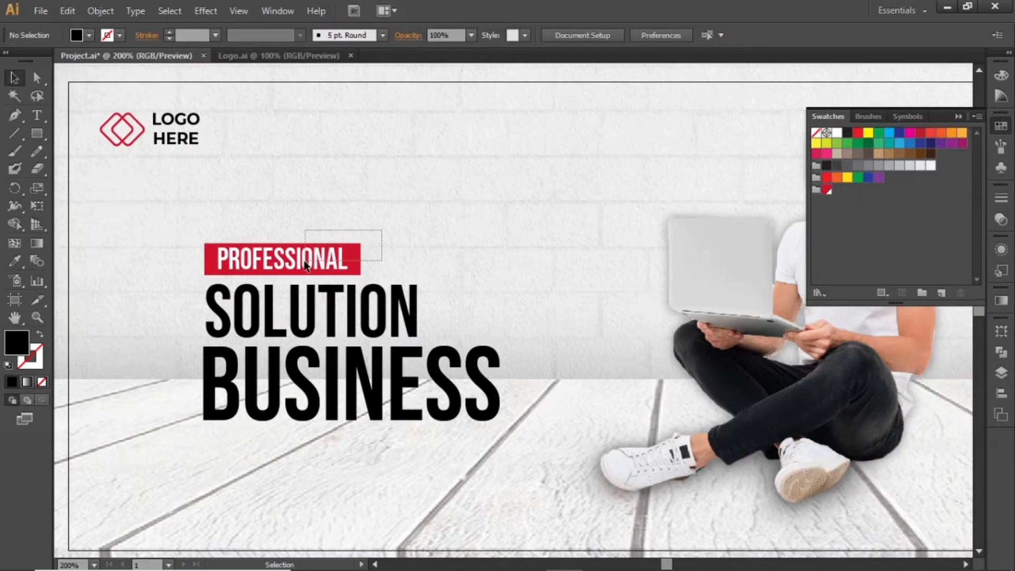
Step: Duplicate the red PROFESSIONAL label beside SOLUTION and reshape it into a smaller block
left_click(305, 264)
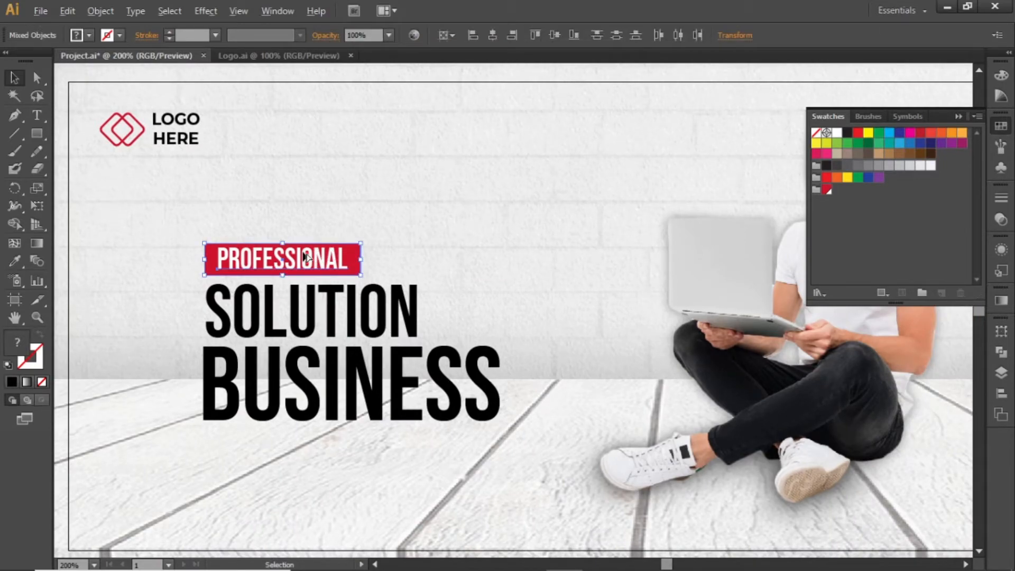
left_click_drag(282, 260, 492, 300)
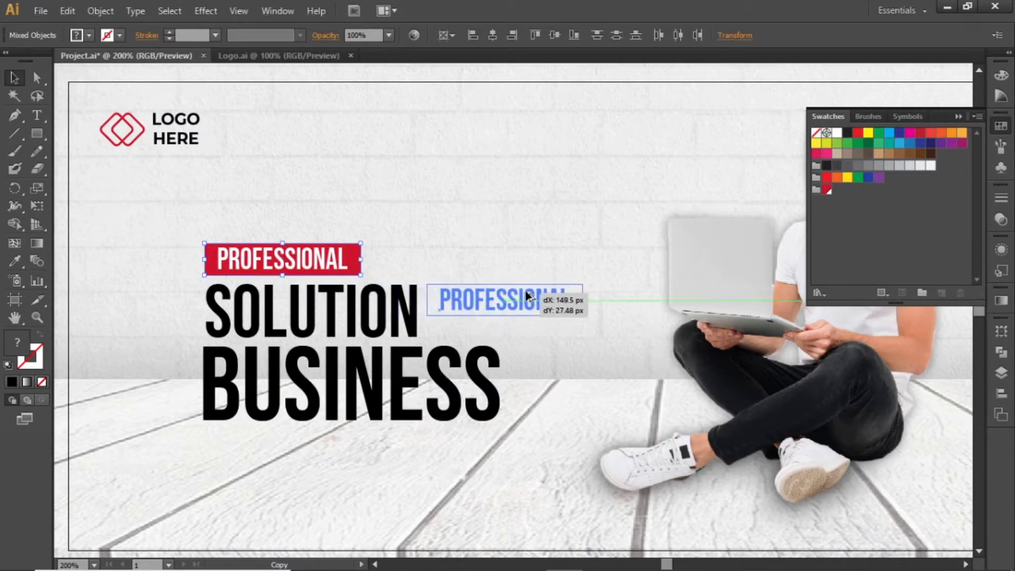
left_click_drag(485, 298, 508, 299)
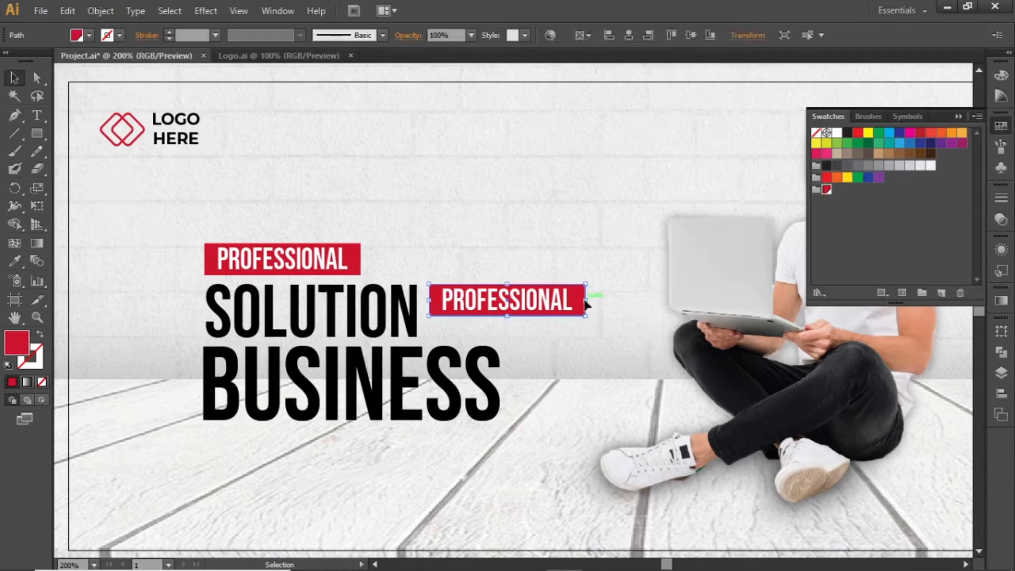
left_click_drag(582, 305, 521, 340)
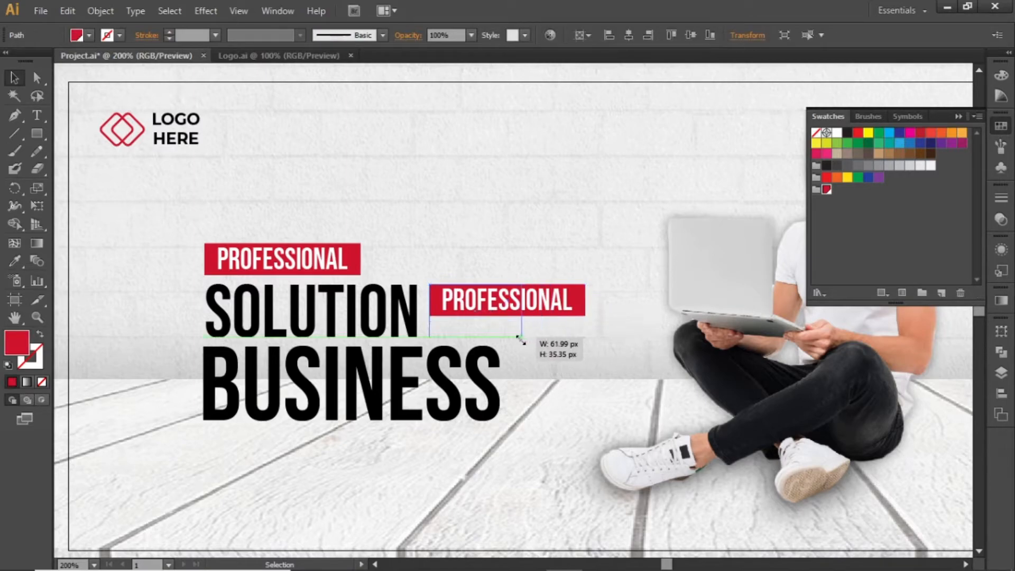
left_click_drag(522, 338, 489, 335)
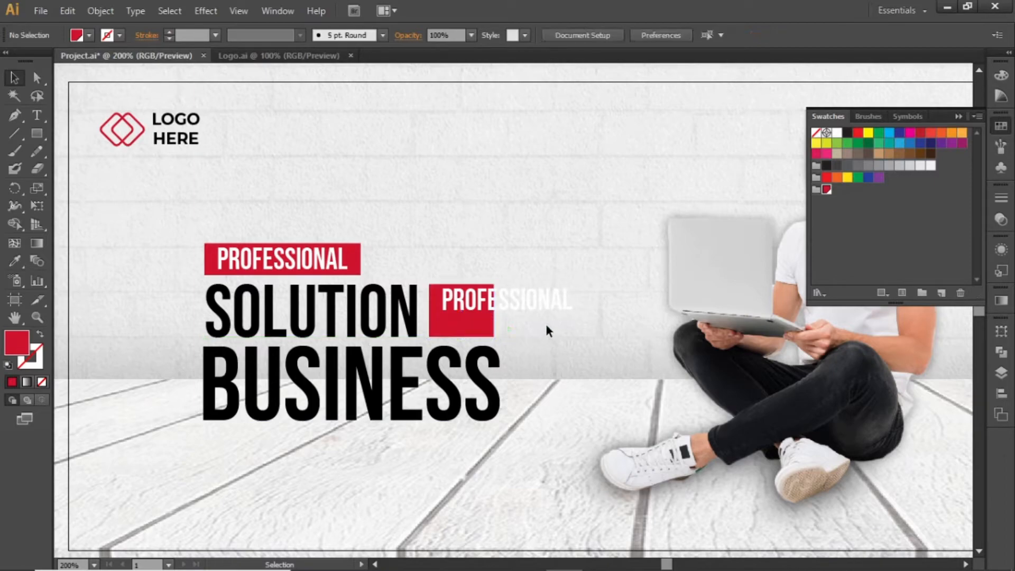
Step: Retype the copied label as FOR over YOUR and position the text object
left_click(504, 300)
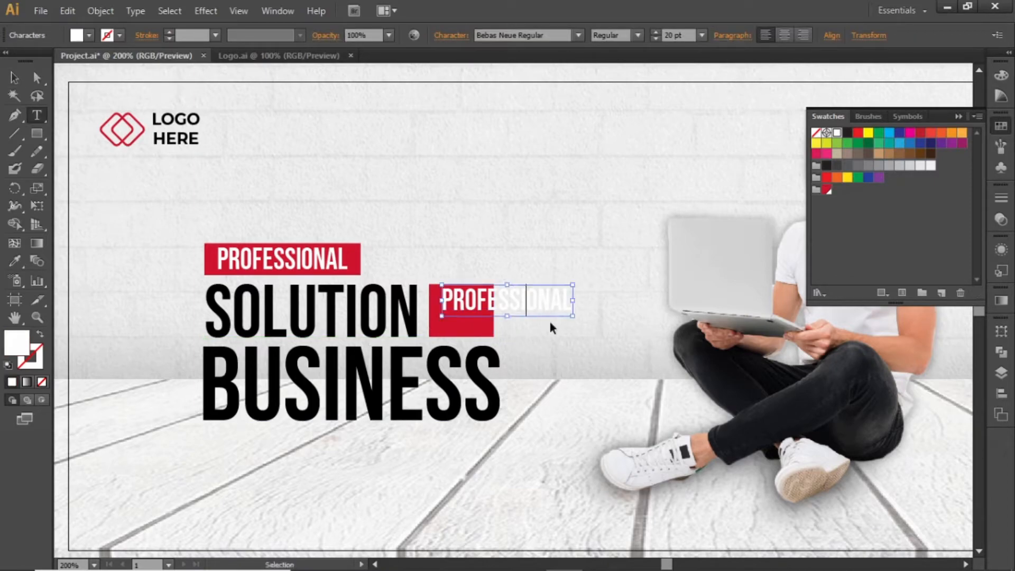
type("FOR")
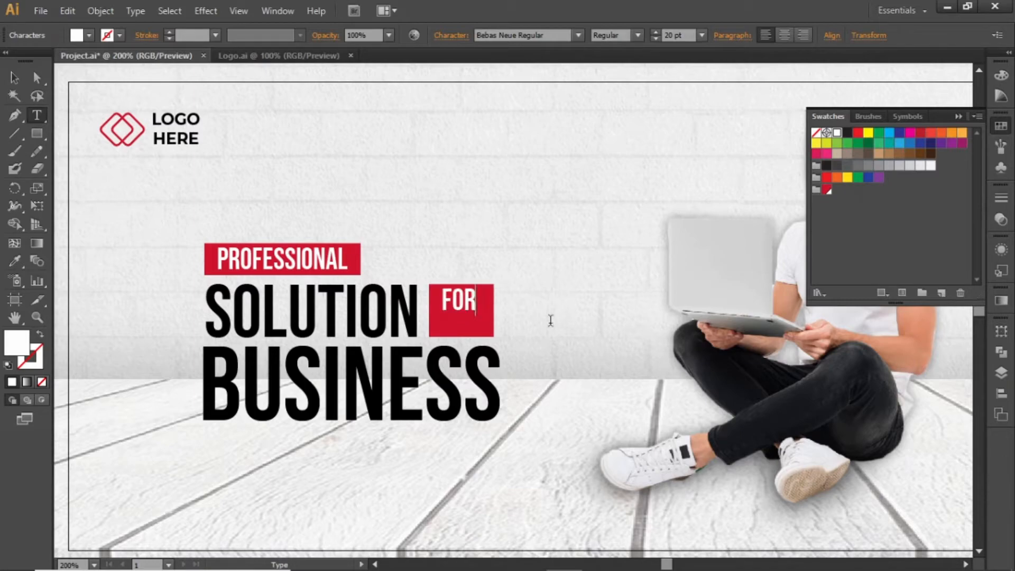
left_click(459, 304)
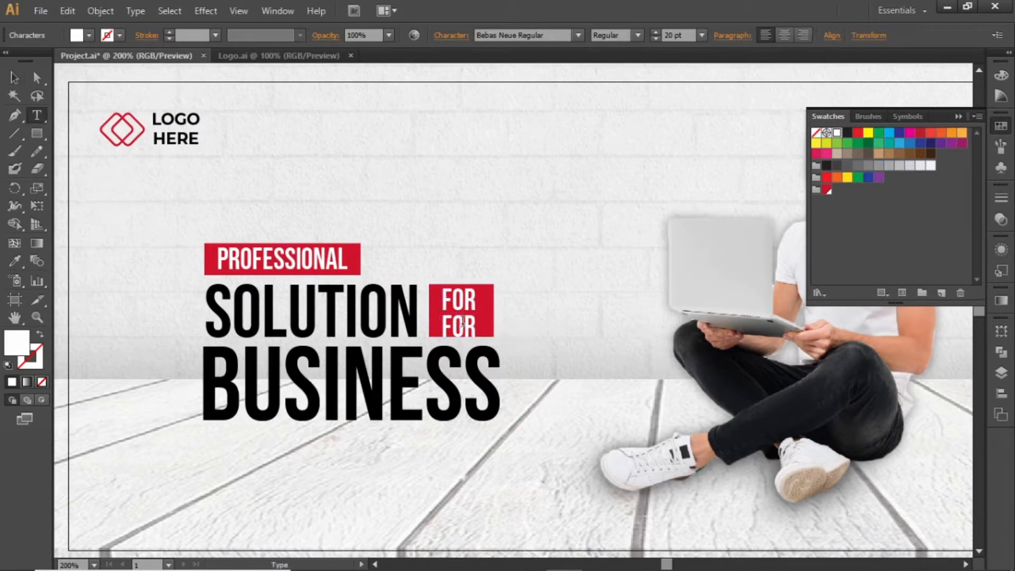
type("YOUR")
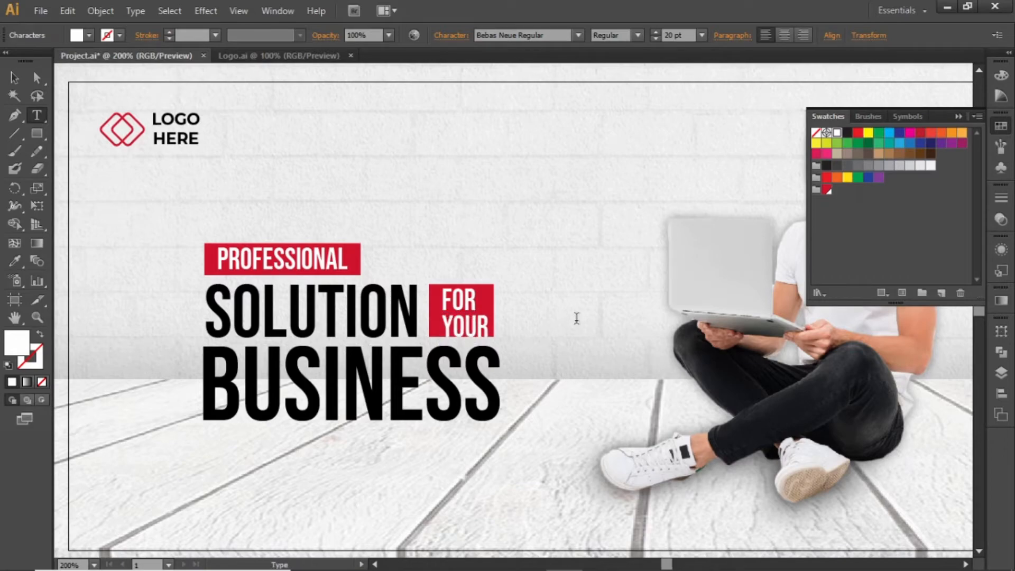
left_click(470, 305)
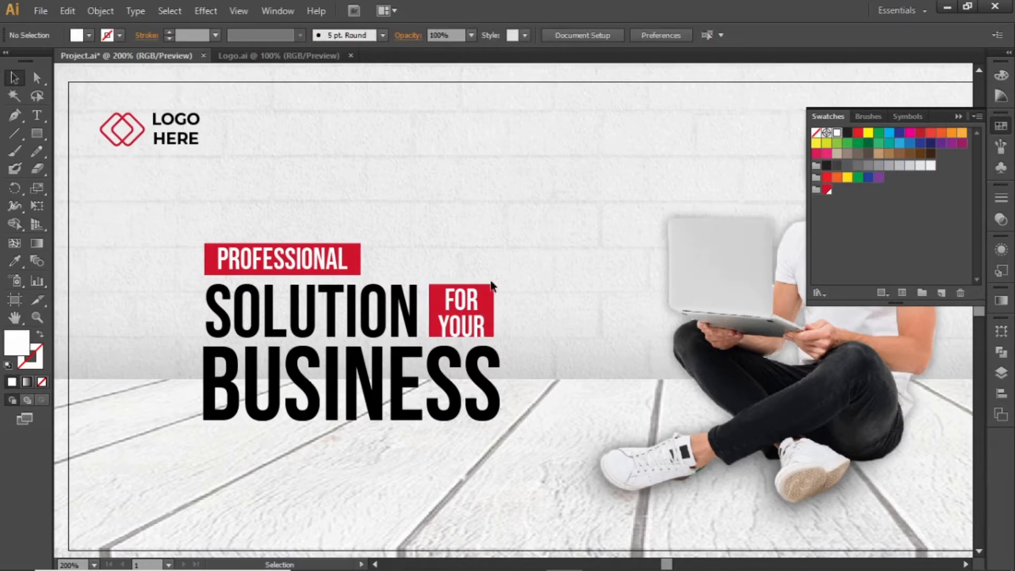
left_click(460, 315)
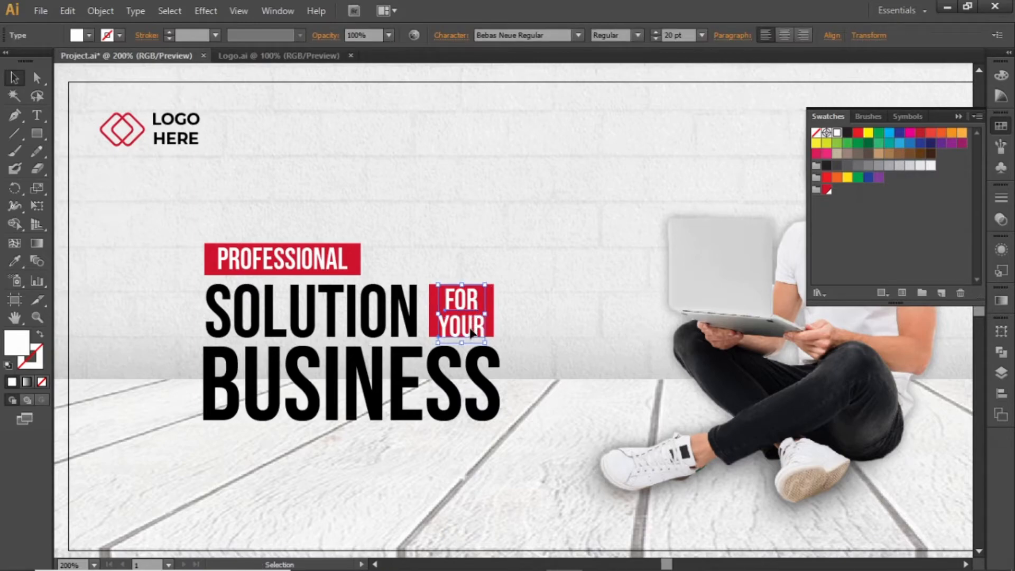
left_click(532, 313)
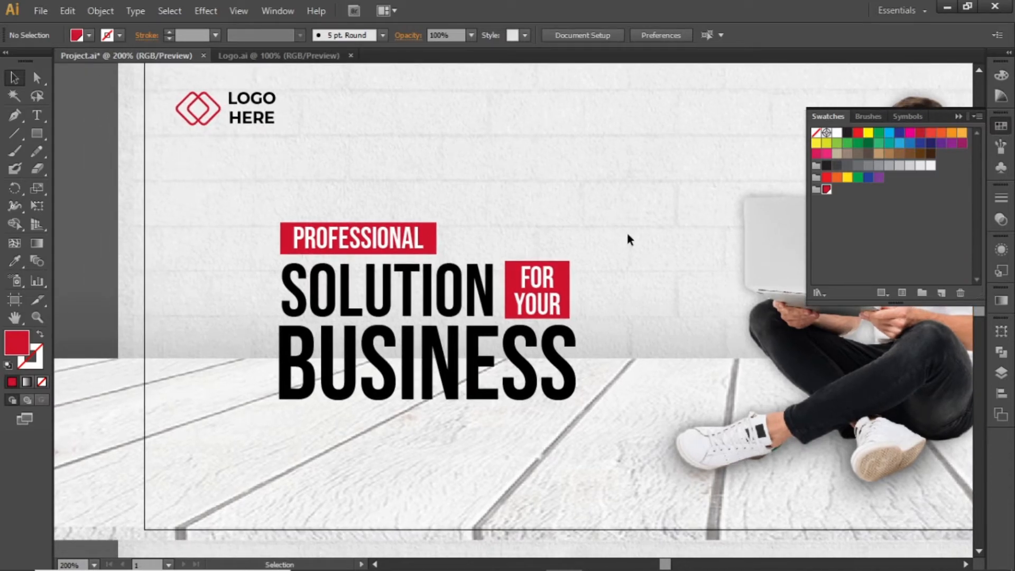
mouse_move(621, 245)
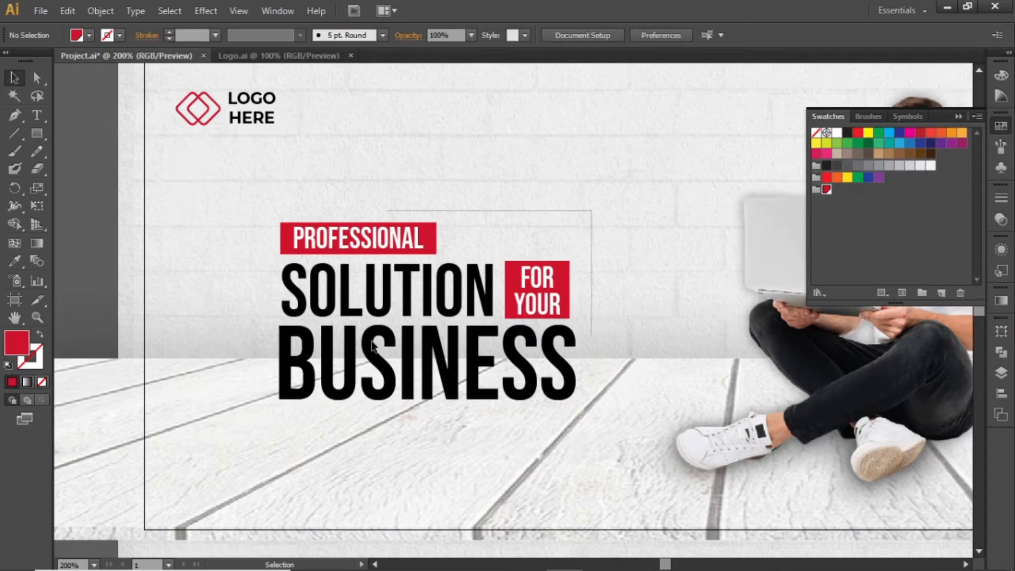
Step: Skew the selected headline block with Free Transform so it rises to the right
left_click(374, 346)
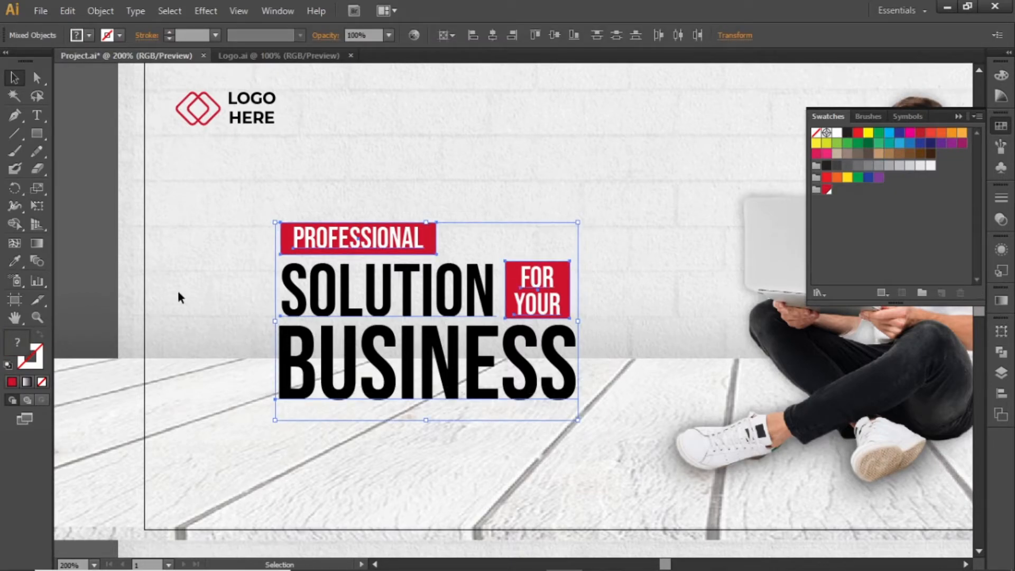
left_click(36, 206)
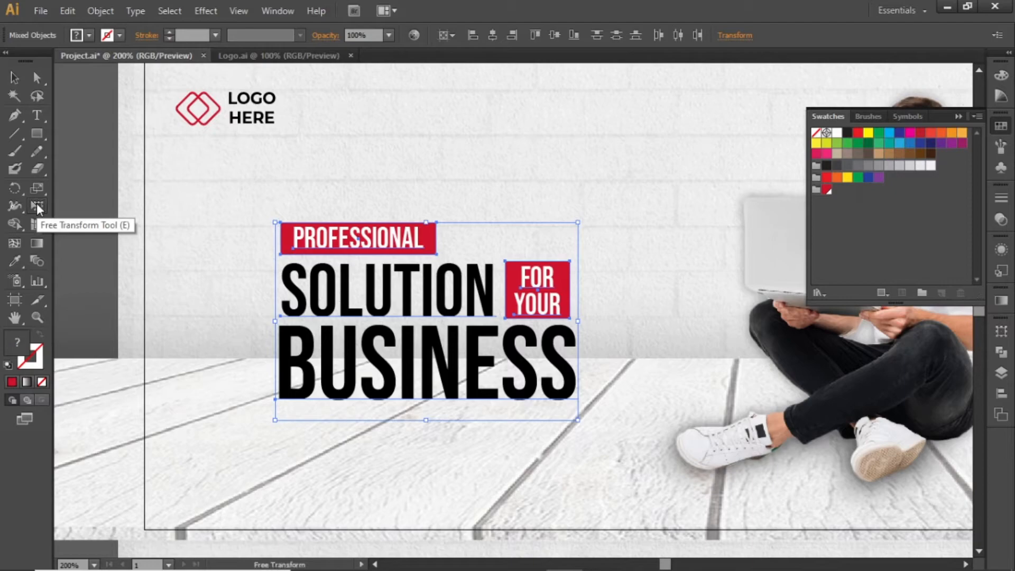
mouse_move(579, 323)
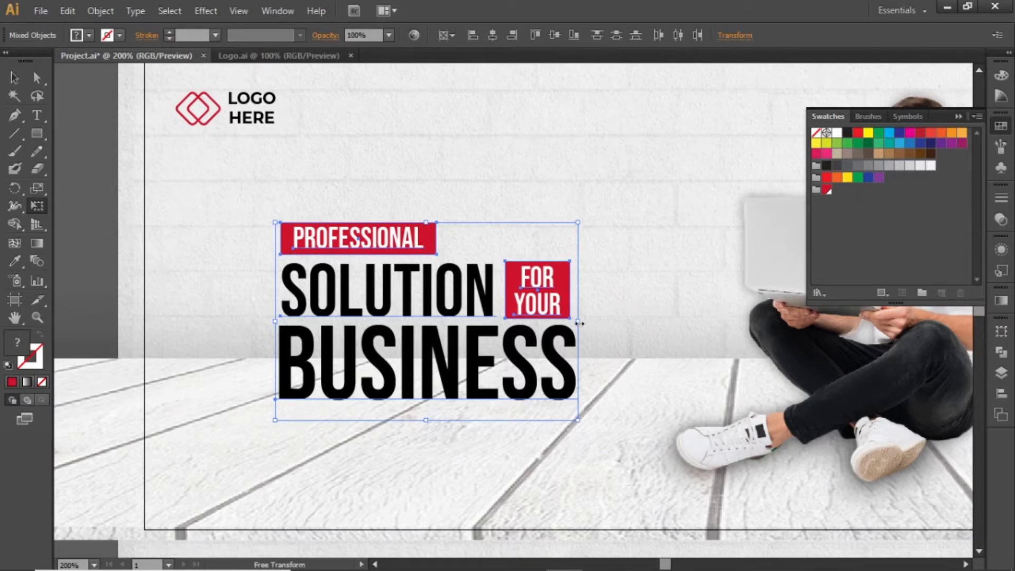
mouse_move(579, 321)
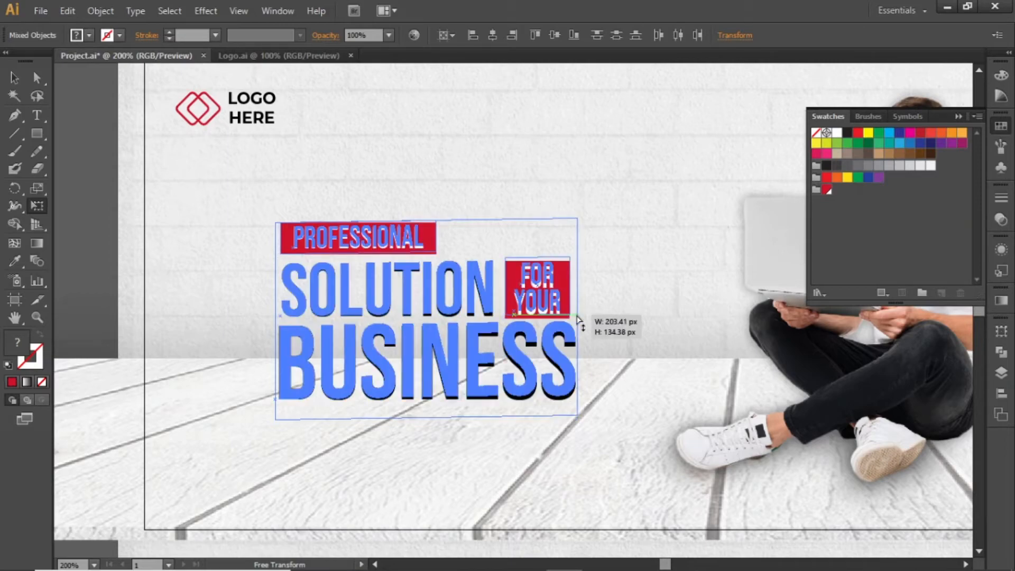
left_click_drag(578, 314, 583, 291)
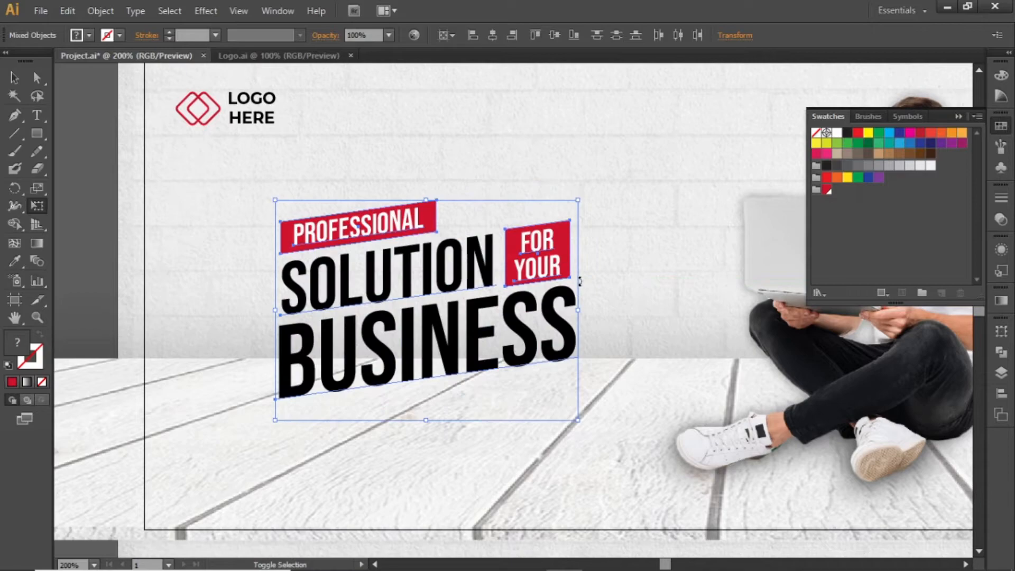
left_click(693, 356)
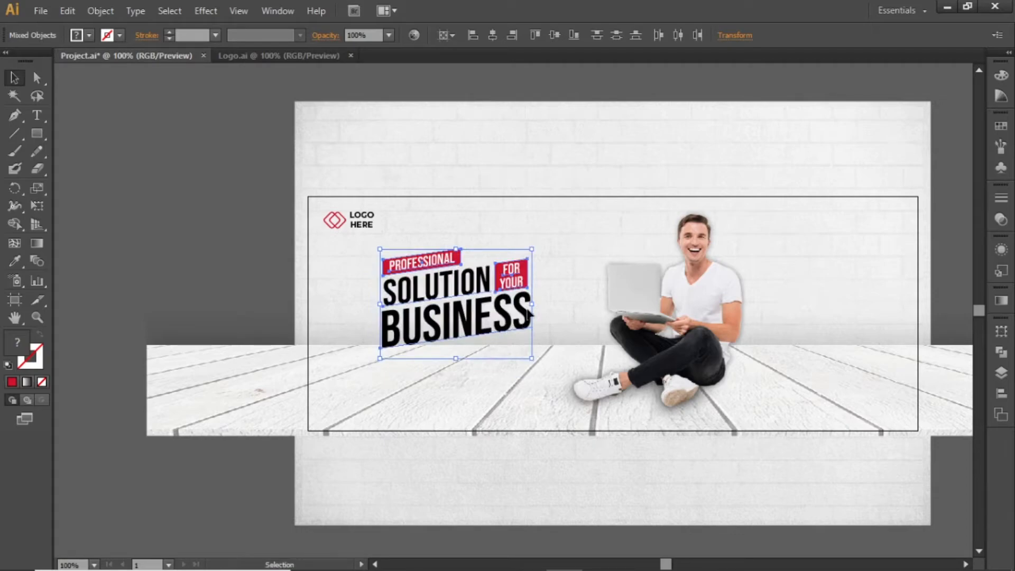
Step: Stretch the slanted headline slightly wider and deselect it
left_click_drag(530, 304, 541, 305)
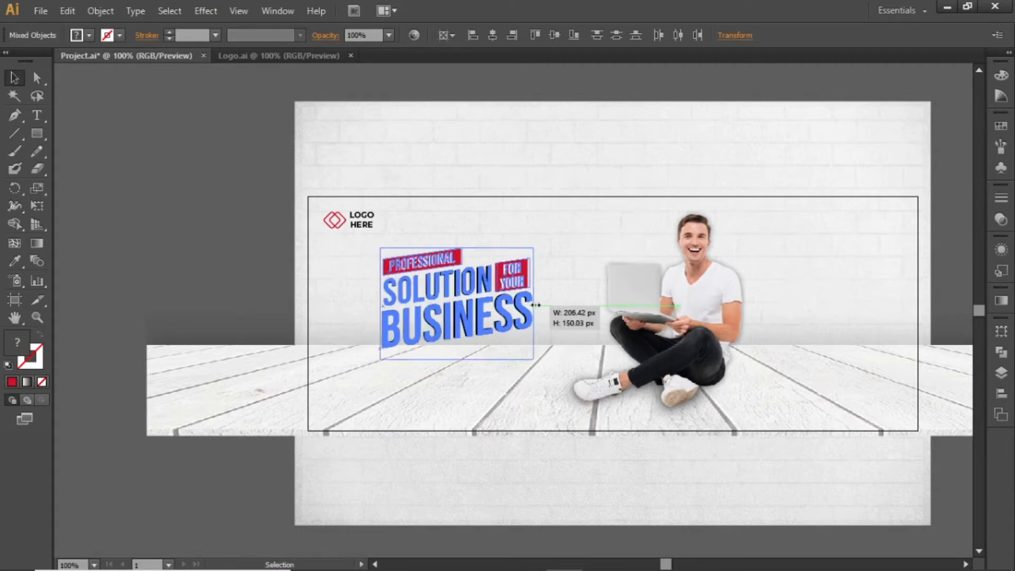
left_click_drag(534, 305, 547, 305)
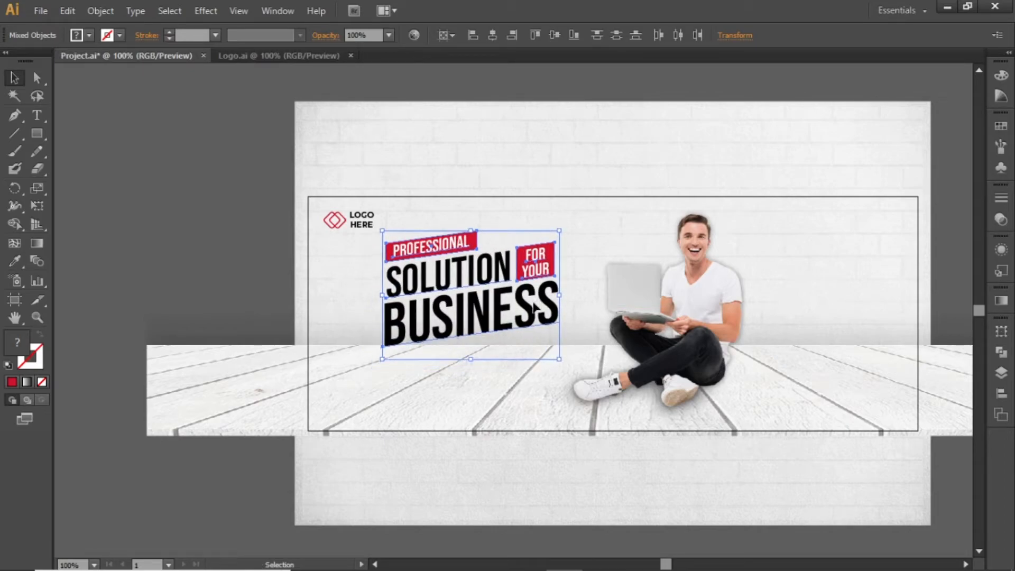
left_click(761, 370)
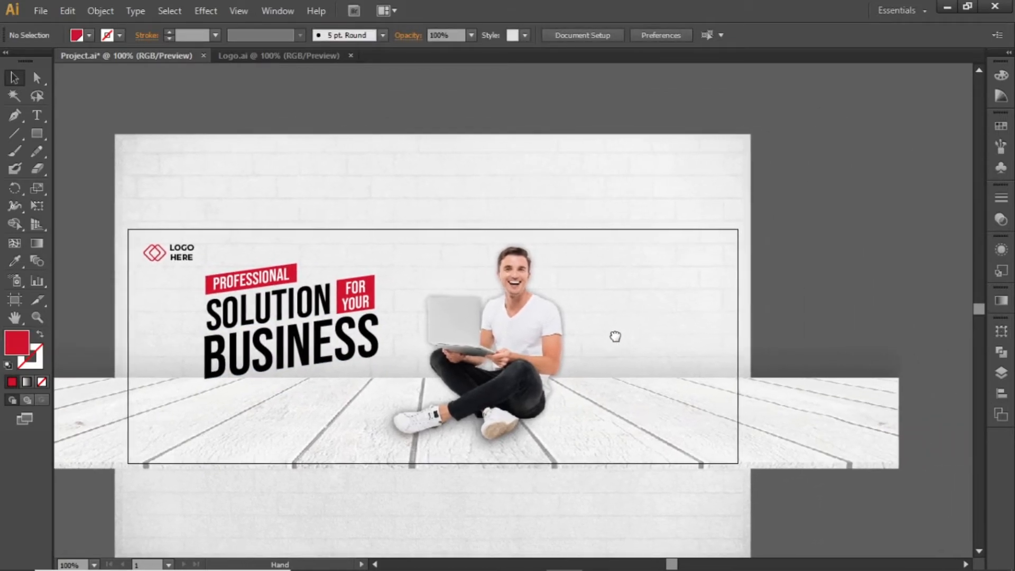
Step: Type 'ADD YOUR TAGLINE HERE' right of the man and nudge it into place
left_click_drag(615, 336, 657, 305)
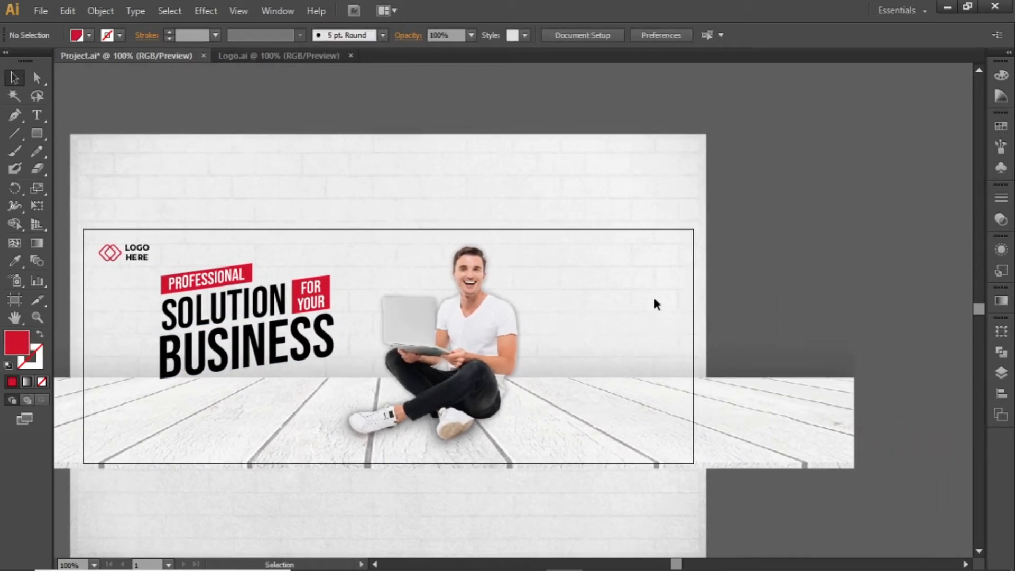
mouse_move(52, 158)
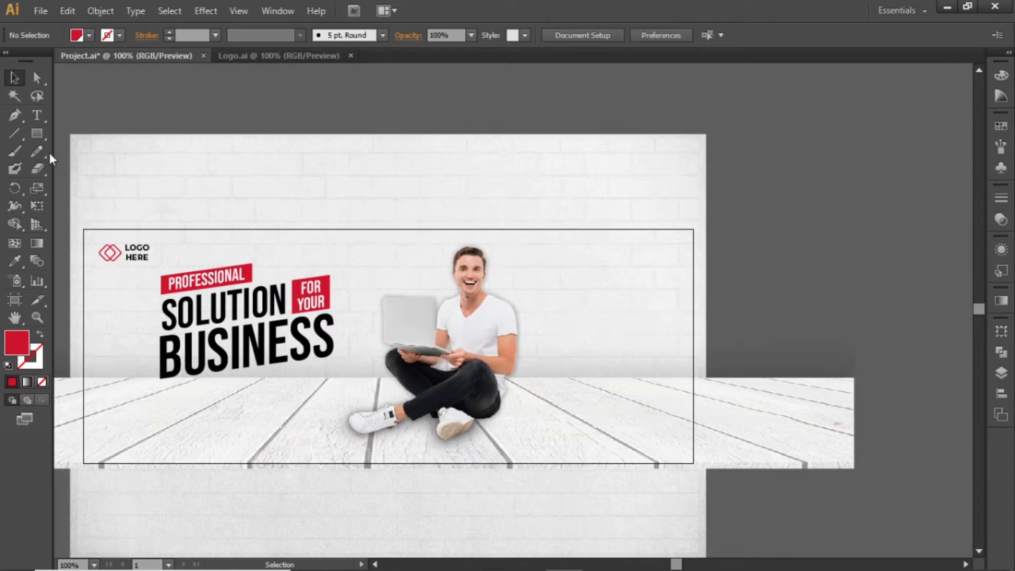
left_click(582, 278)
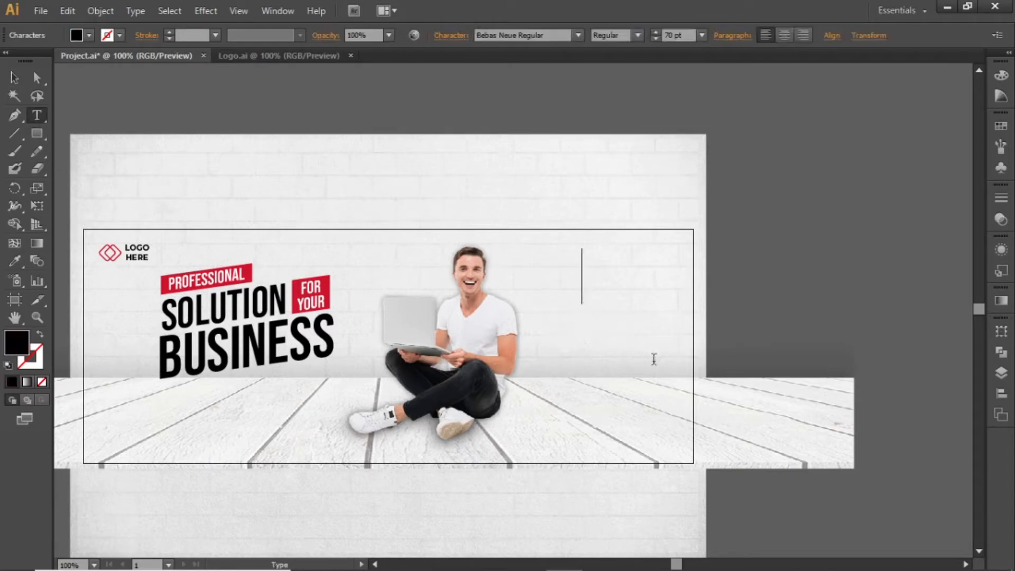
type("ADD Y")
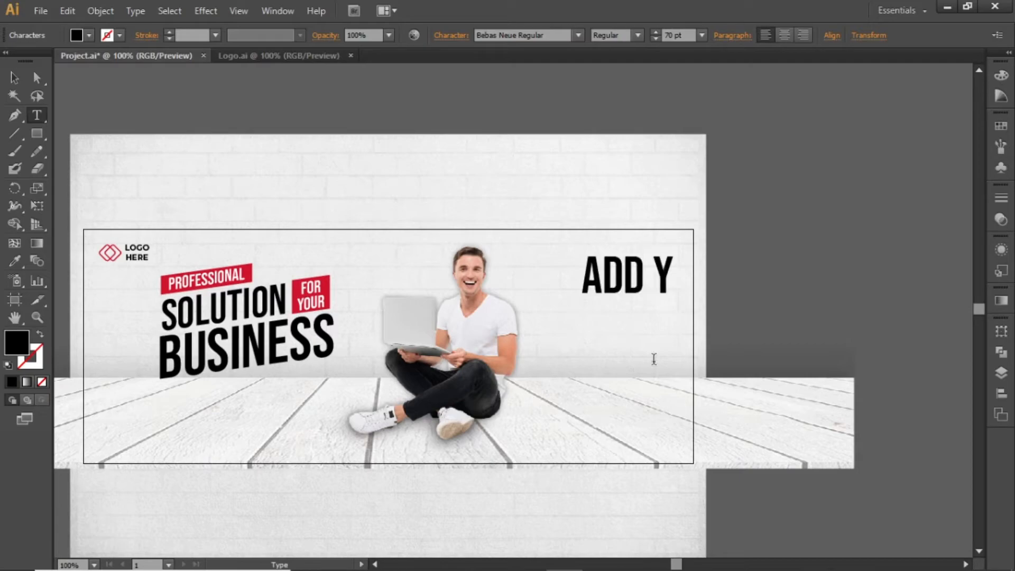
type("OUR TAGLINE HERE")
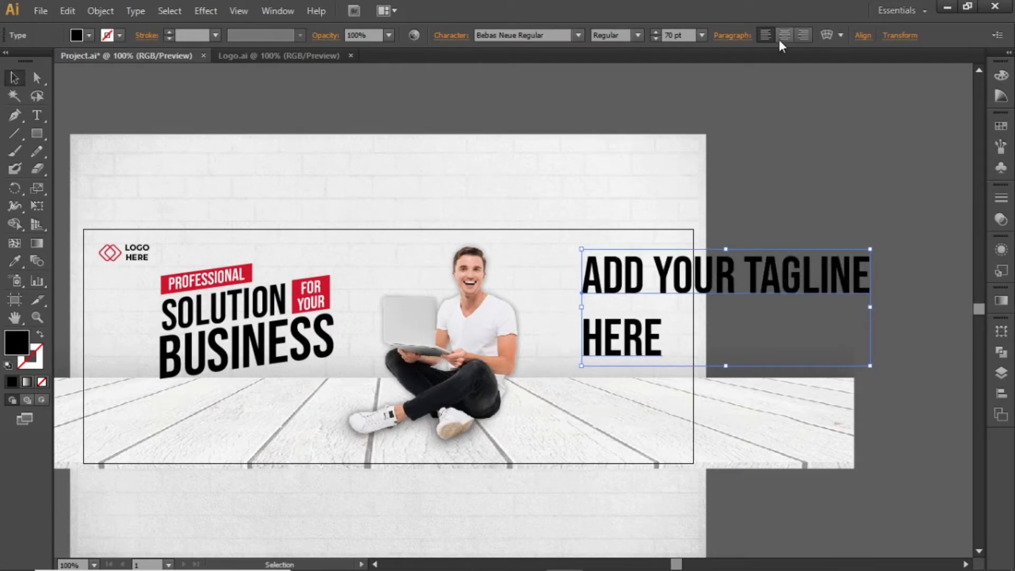
left_click_drag(723, 308, 580, 307)
type("30")
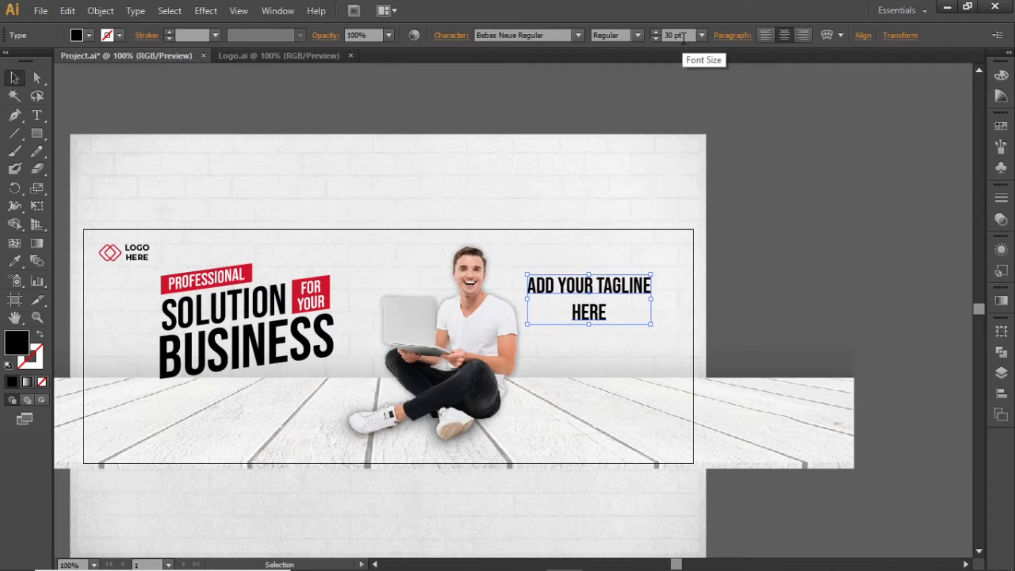
left_click_drag(588, 296, 602, 296)
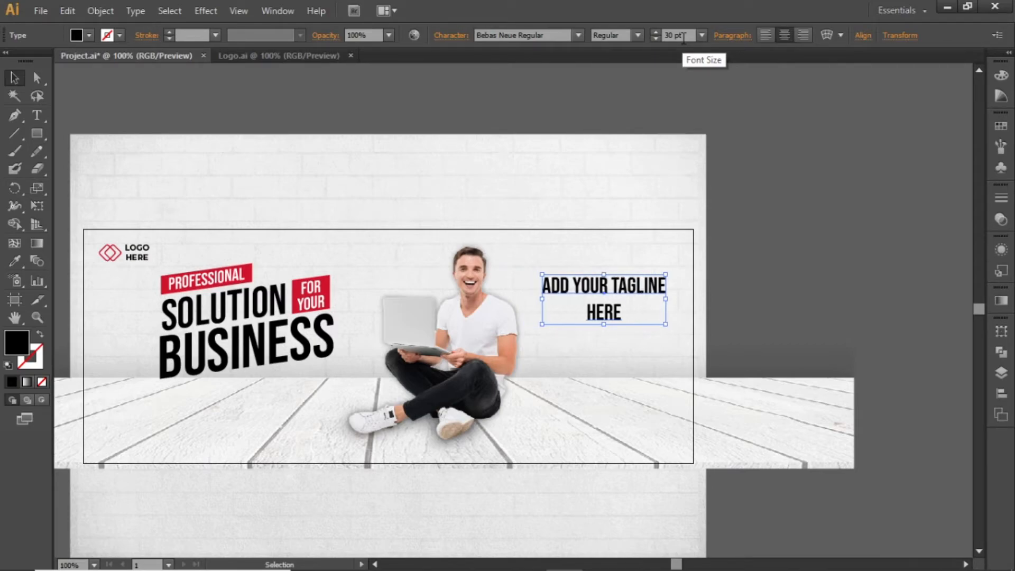
mouse_move(788, 261)
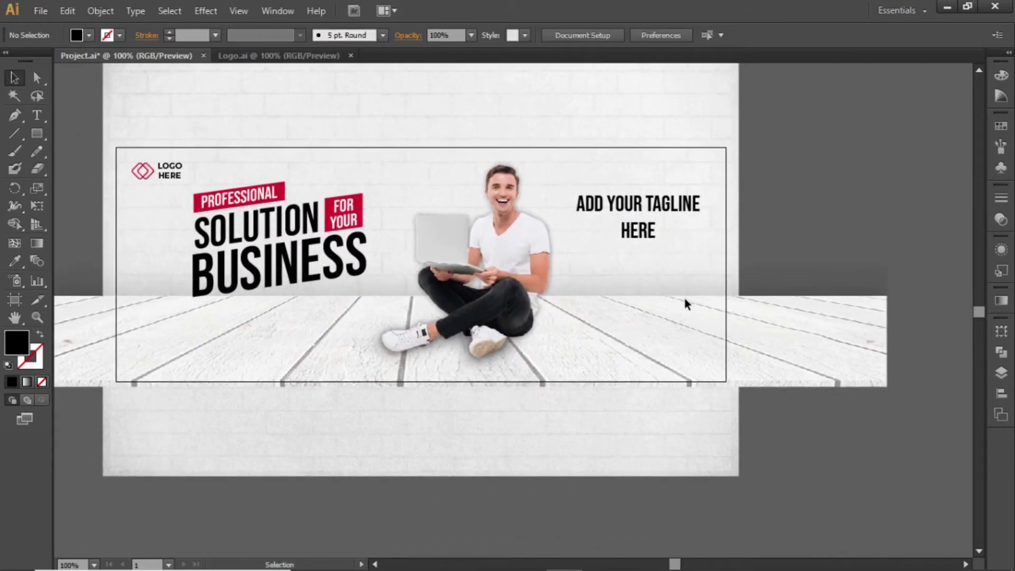
mouse_move(593, 333)
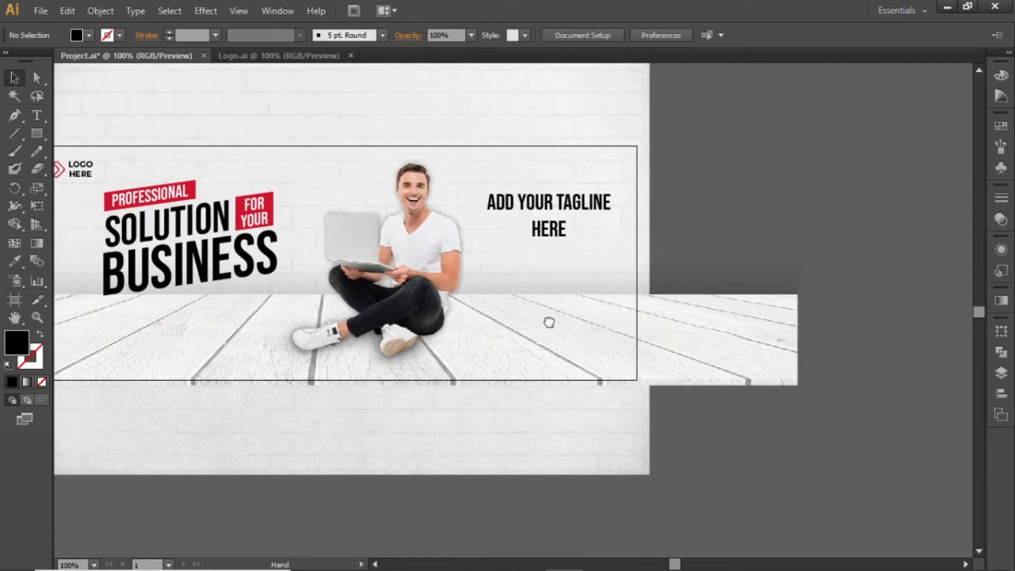
left_click(37, 115)
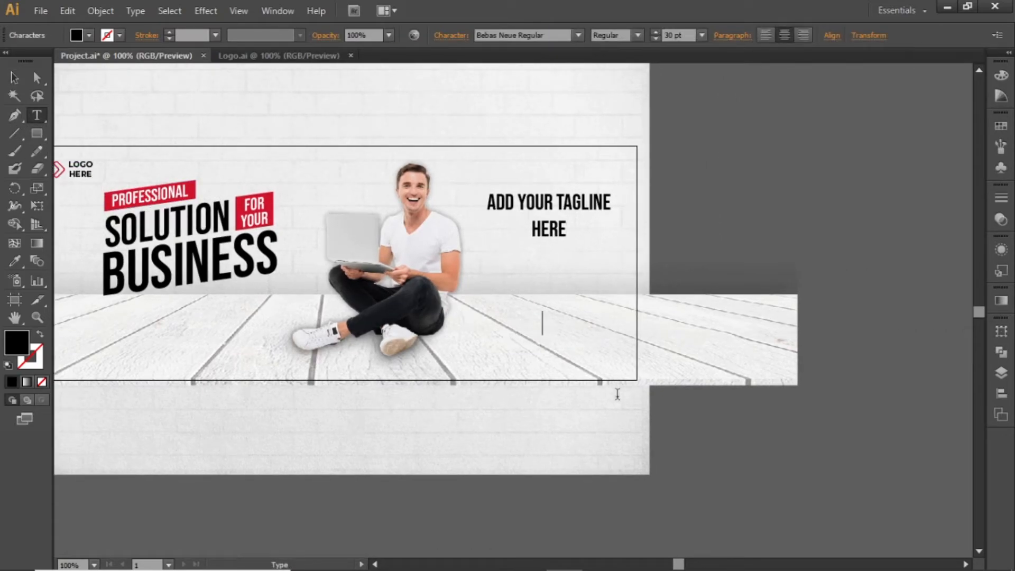
type("WWW.WEBSITELINK.COM")
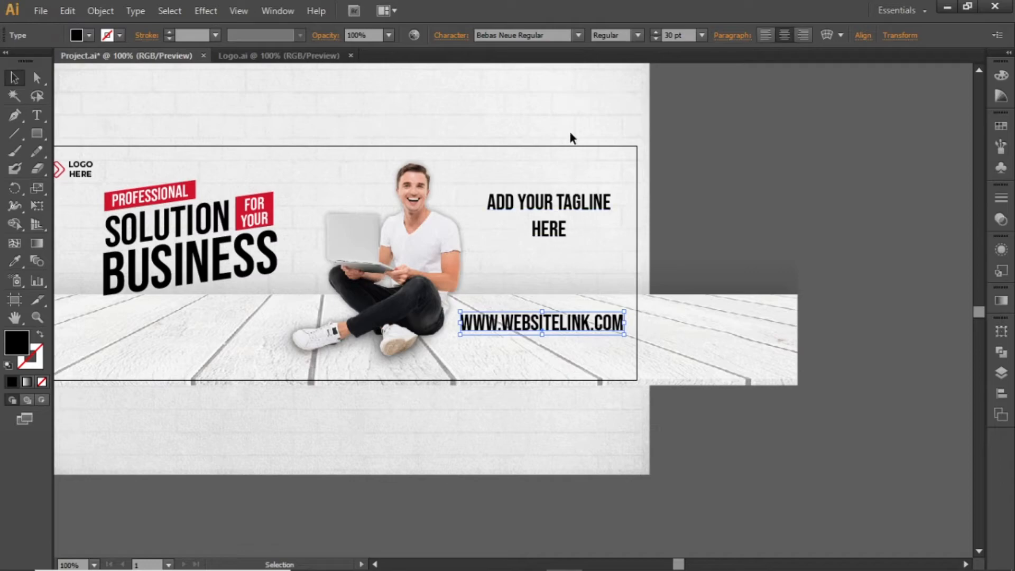
left_click(521, 35)
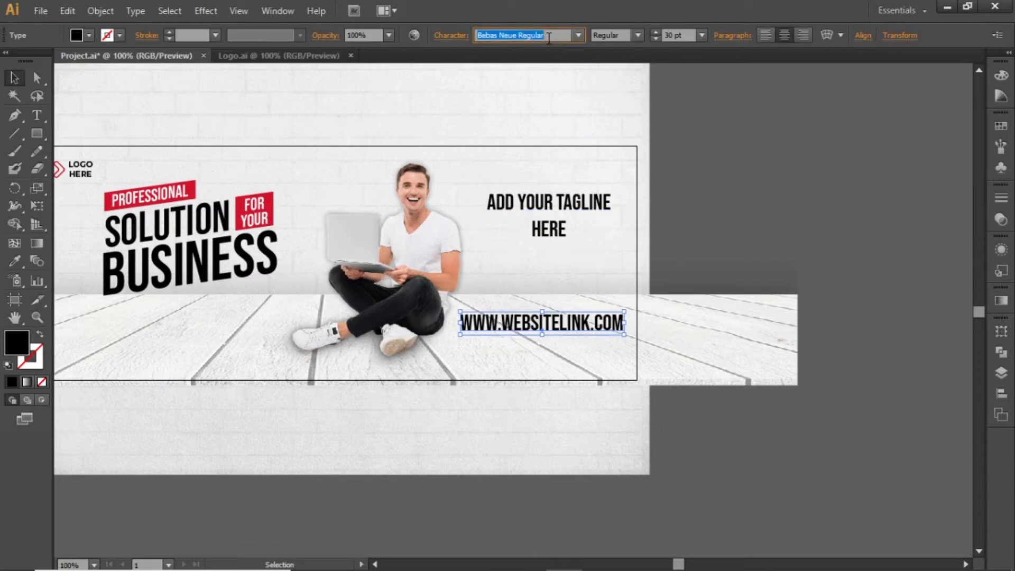
type("Montserrat")
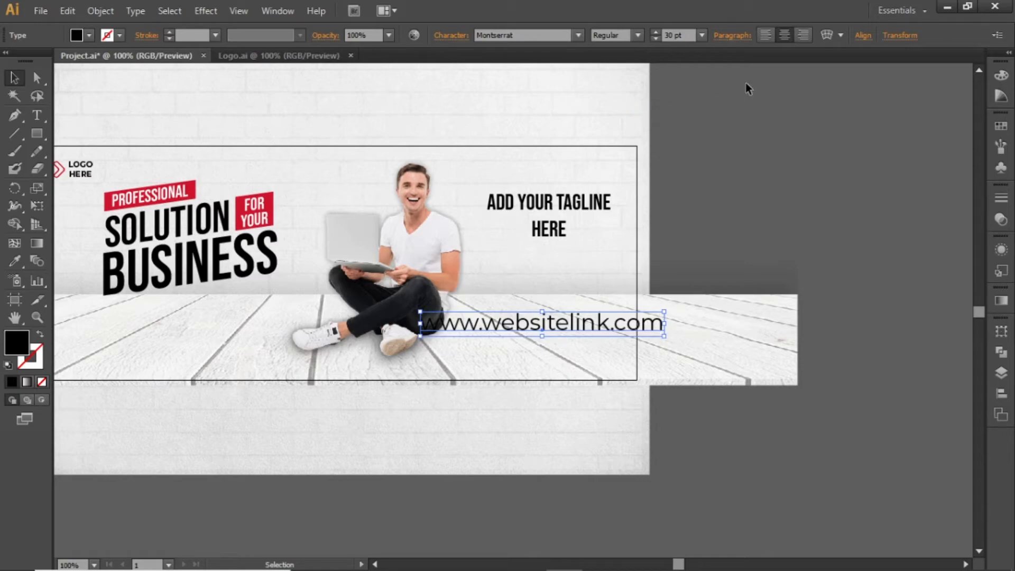
Step: Place the website link below the tagline at size 14 and zoom in on it
left_click_drag(542, 323, 418, 323)
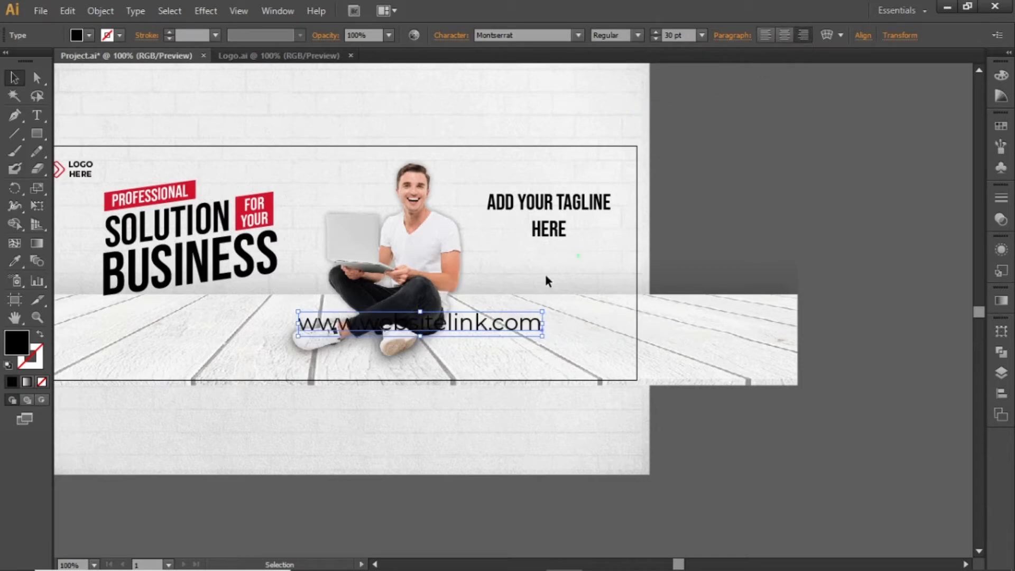
left_click_drag(421, 324, 498, 337)
type("20")
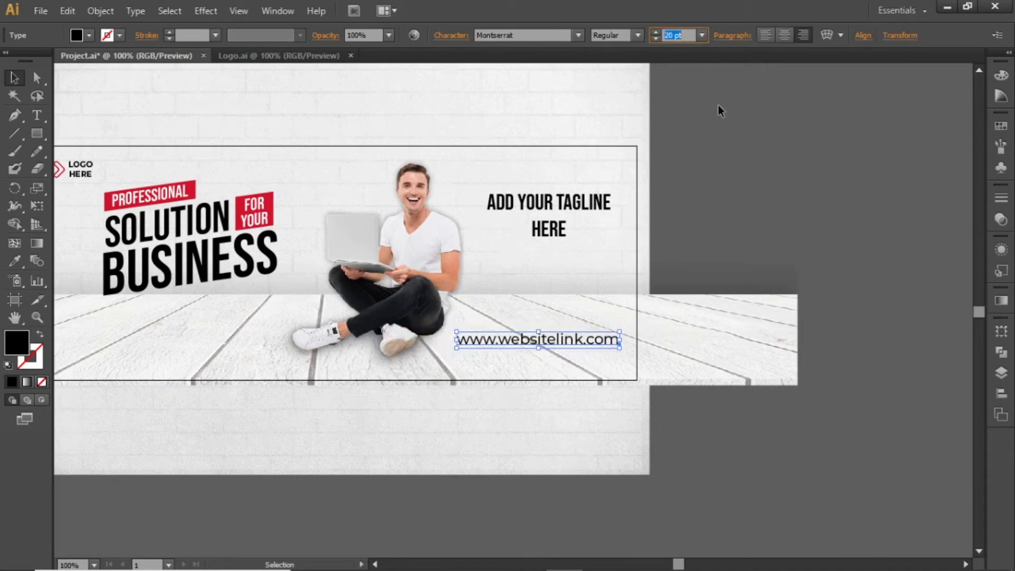
type("14")
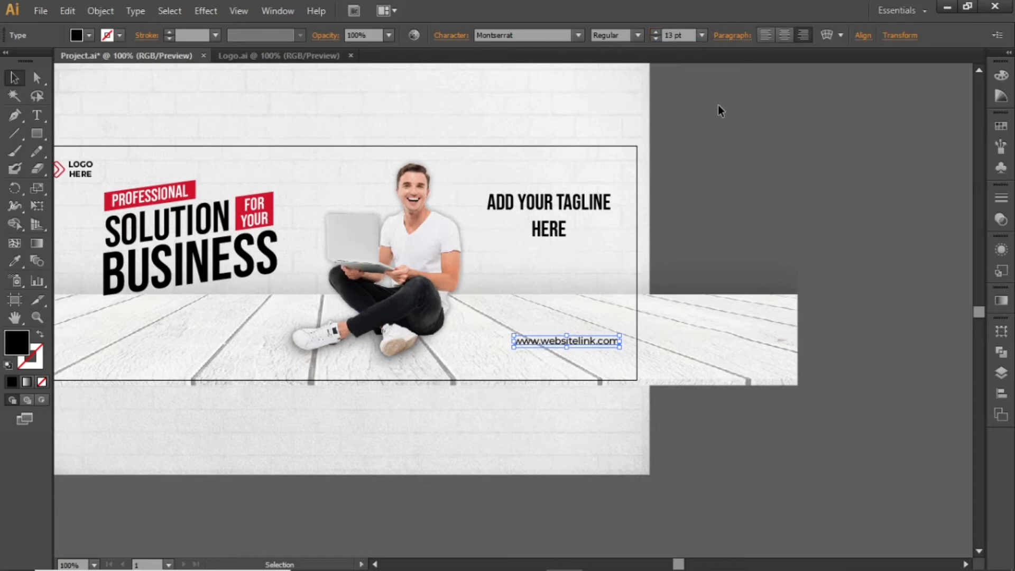
left_click(739, 242)
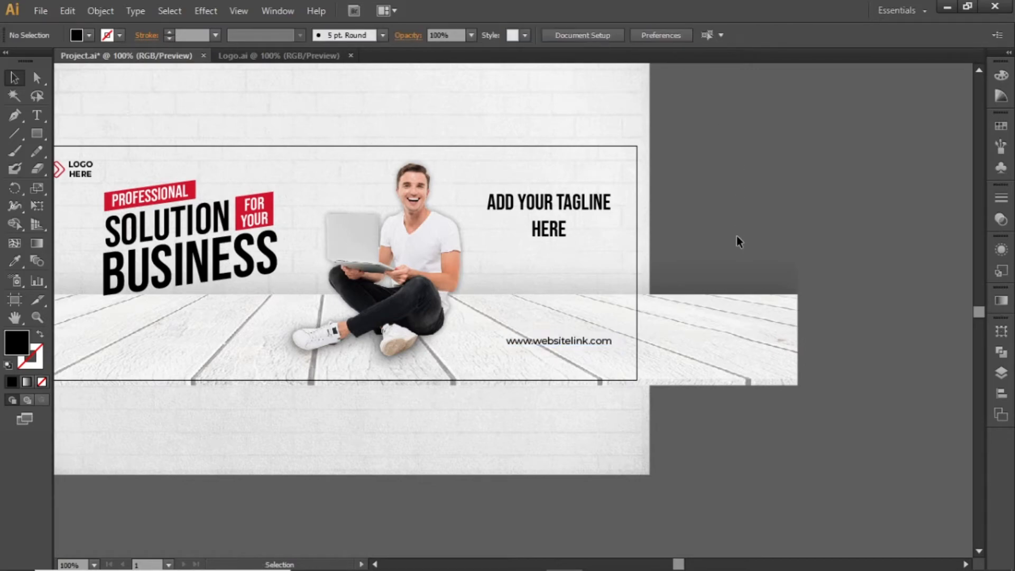
left_click(559, 341)
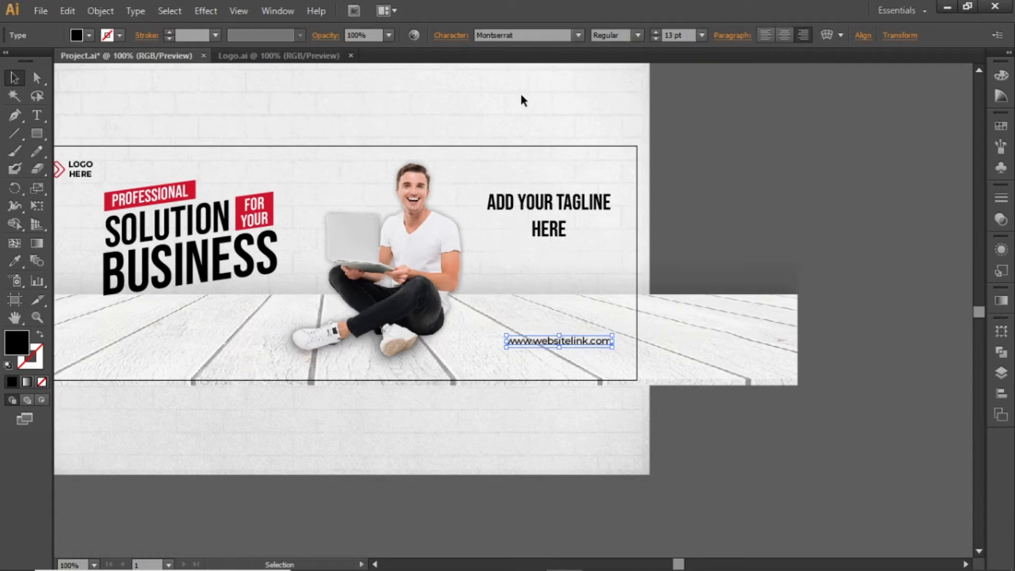
left_click(681, 302)
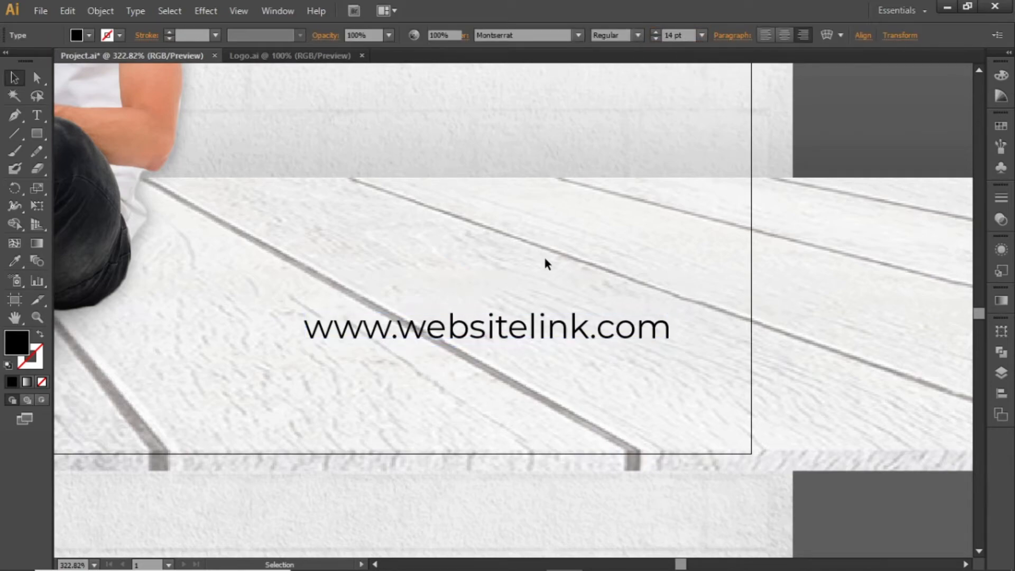
left_click(515, 334)
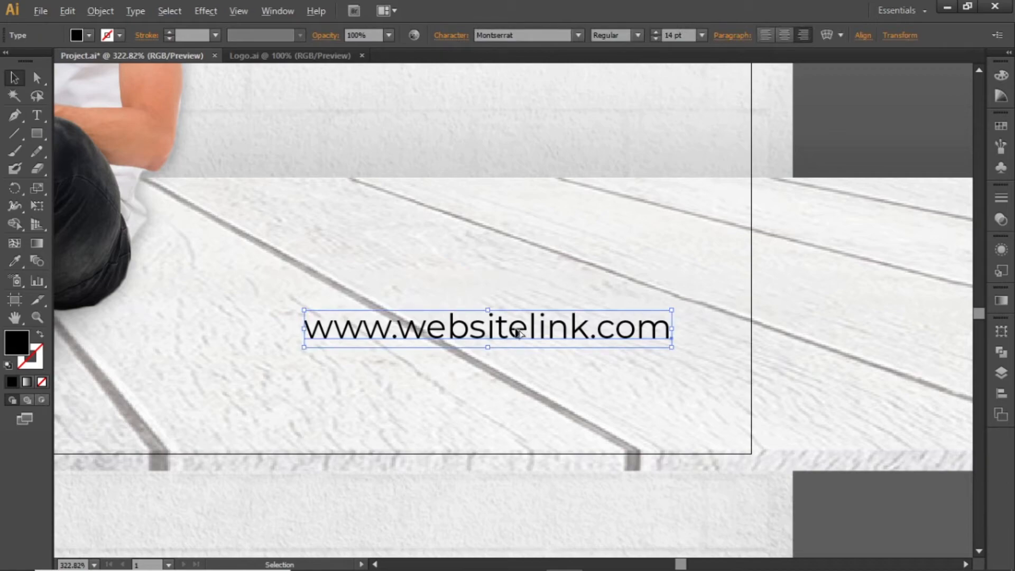
left_click_drag(488, 327, 511, 295)
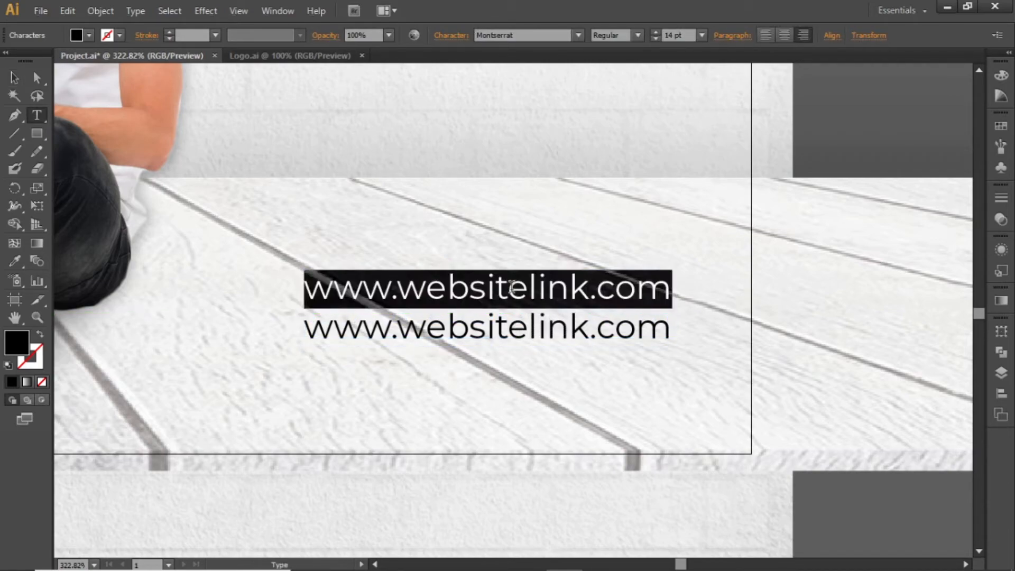
type("00123-")
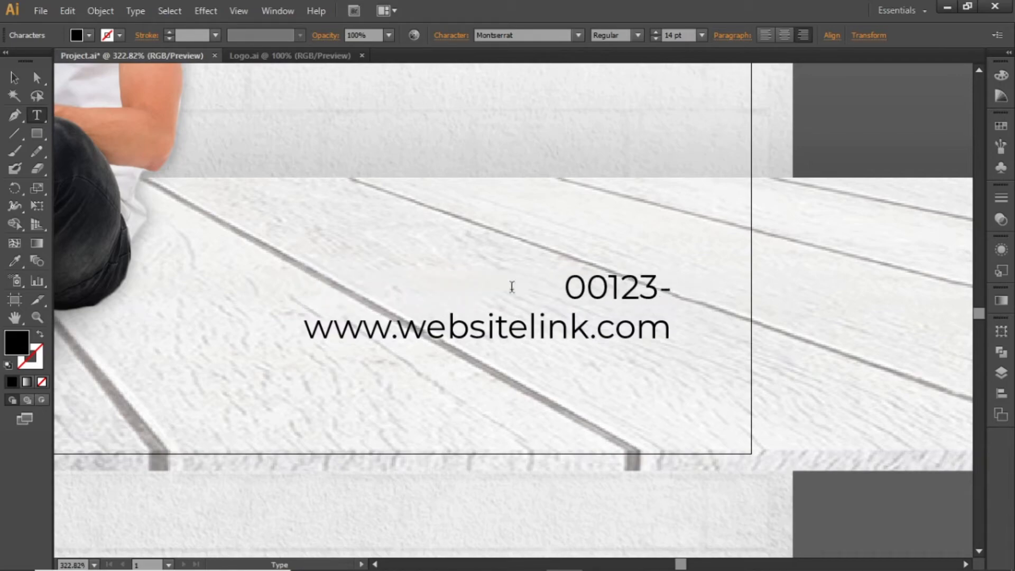
type("4567-8910")
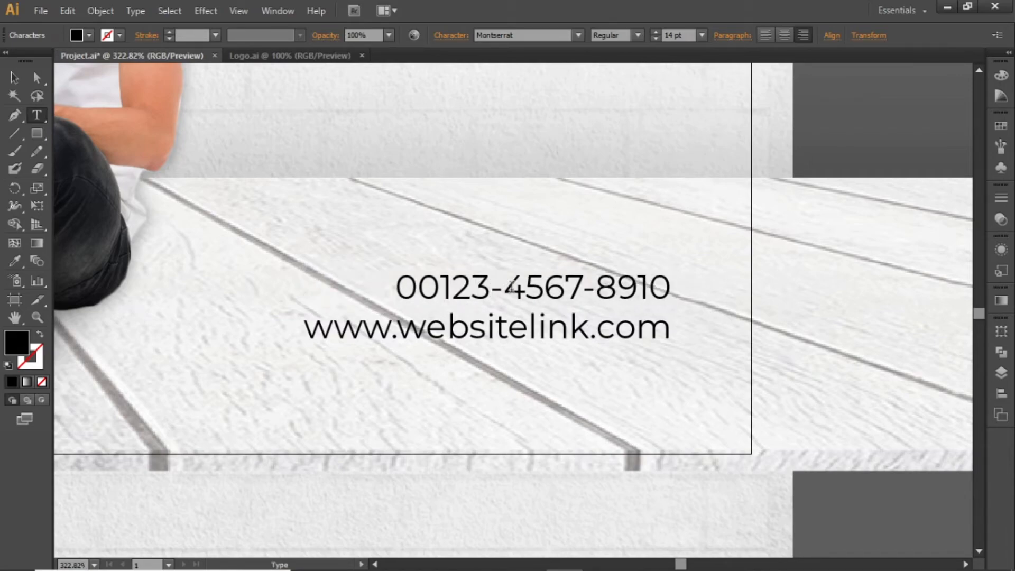
Step: Set the phone number's font weight to Bold
left_click(531, 297)
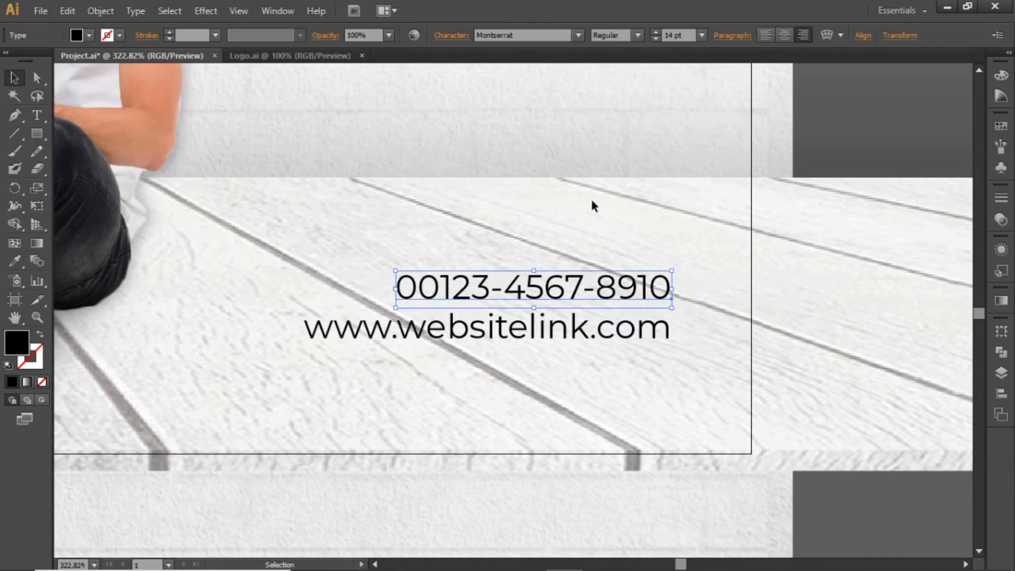
left_click(637, 34)
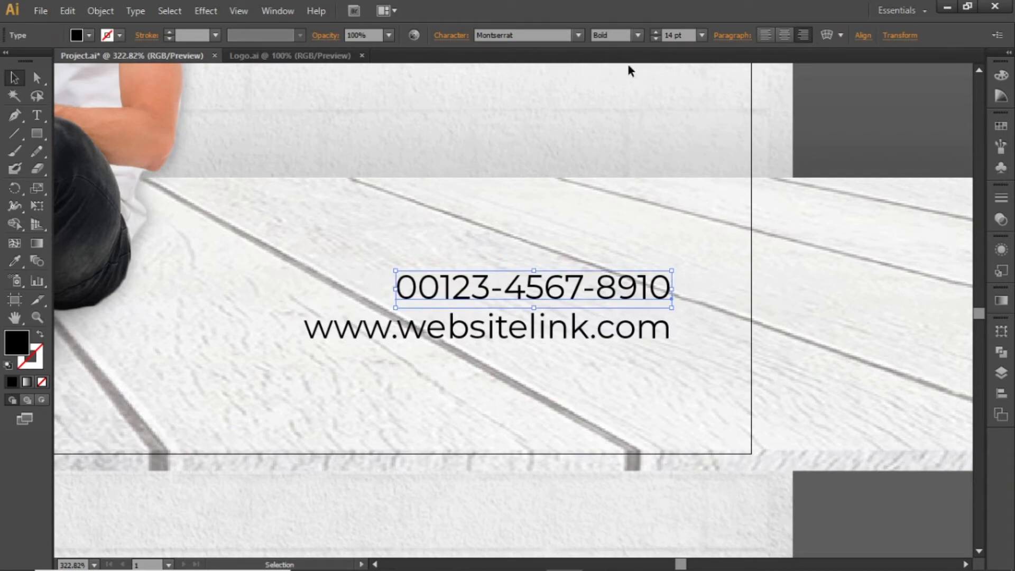
left_click(680, 35)
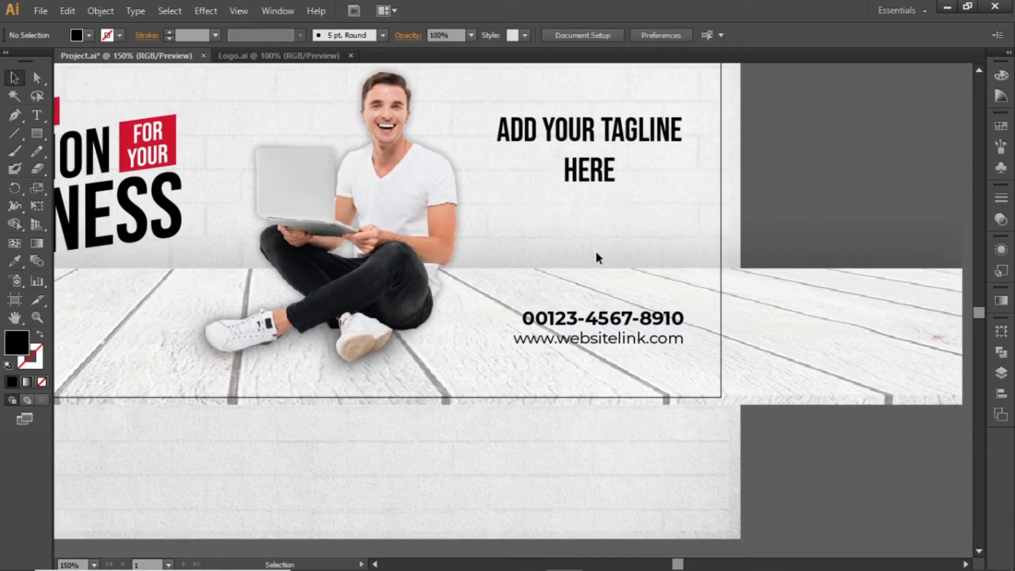
mouse_move(36, 134)
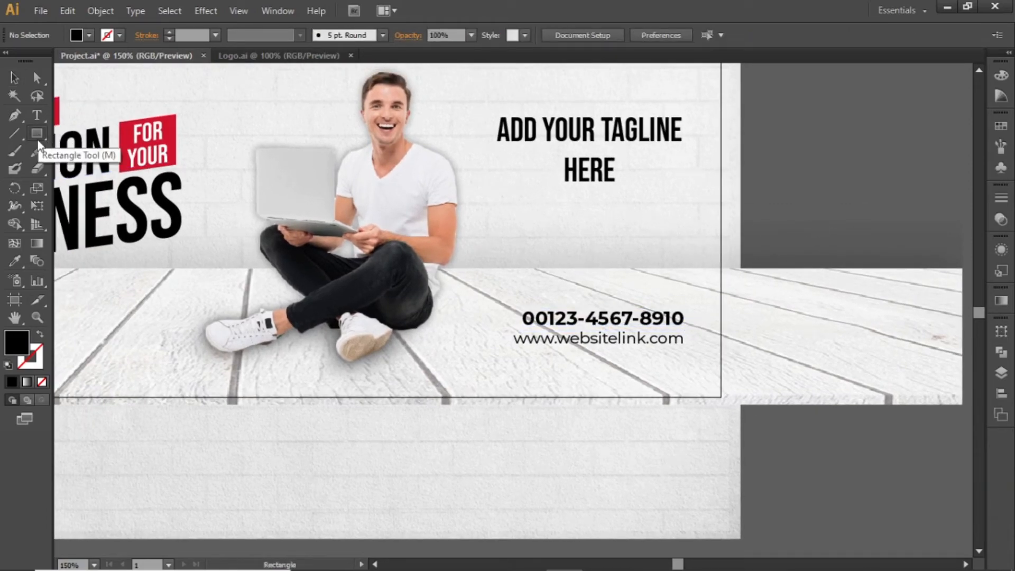
Step: Draw a wide button-shaped rectangle under the website link and fill it red
left_click_drag(207, 367, 583, 368)
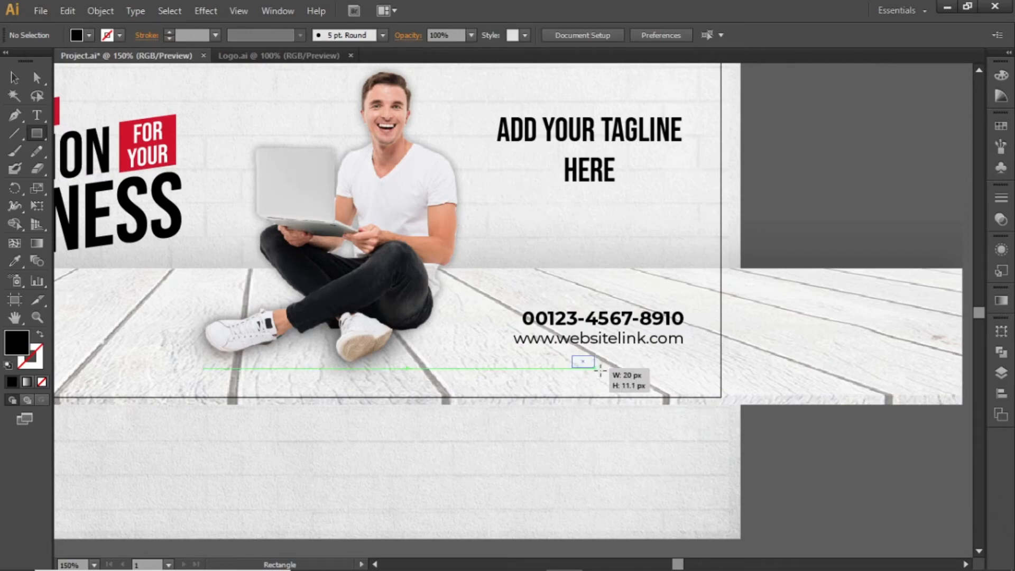
left_click_drag(583, 361, 660, 374)
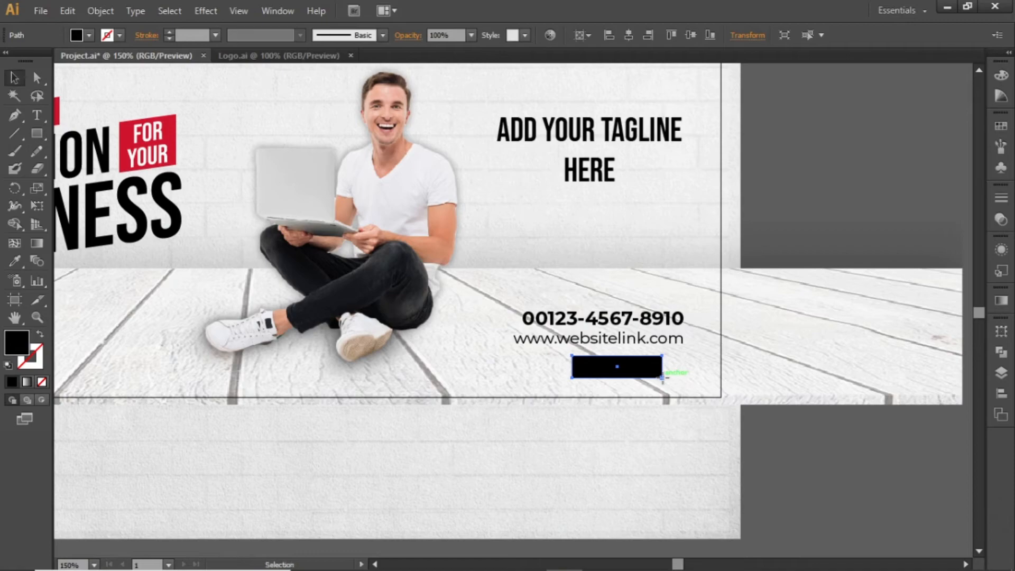
left_click(999, 139)
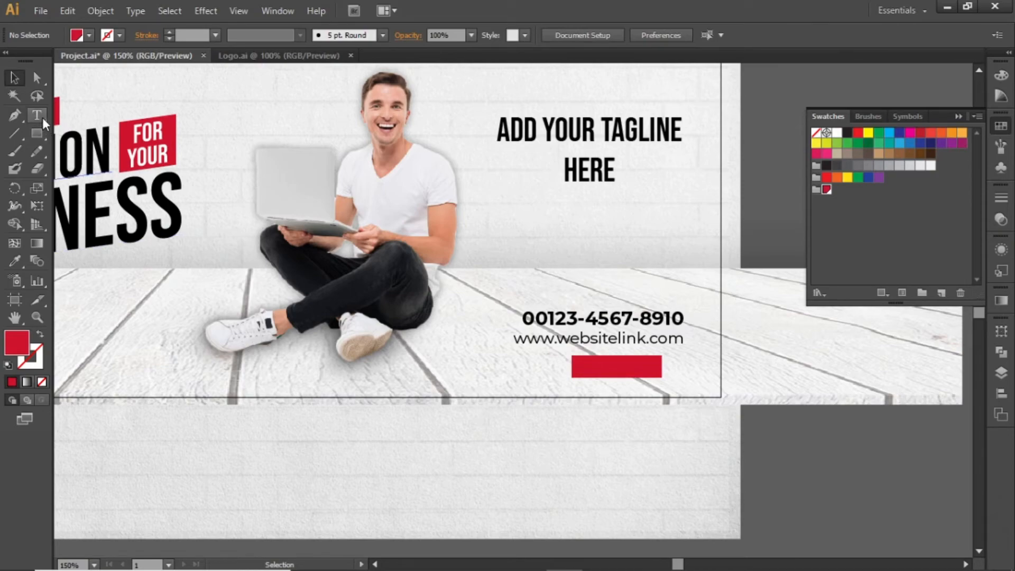
Step: Type CONTACT US on the red rectangle at 10 pt and align it centred
left_click(501, 383)
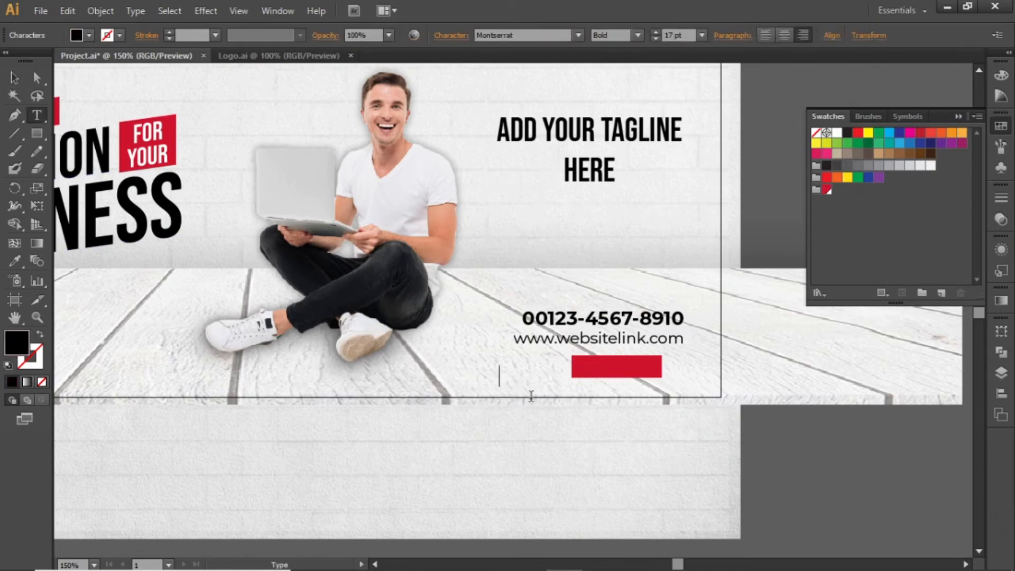
type("CONTACT US")
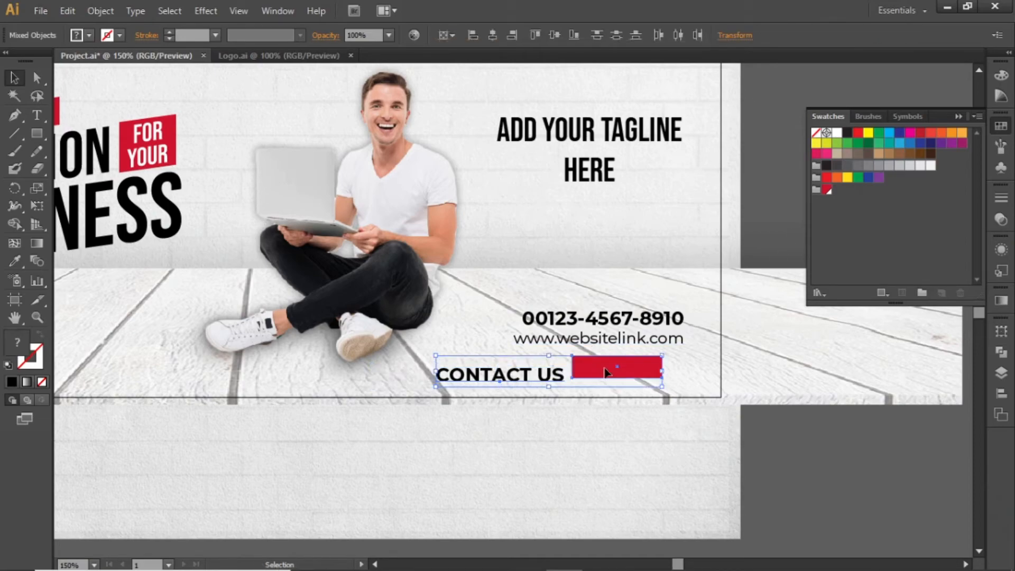
left_click(554, 35)
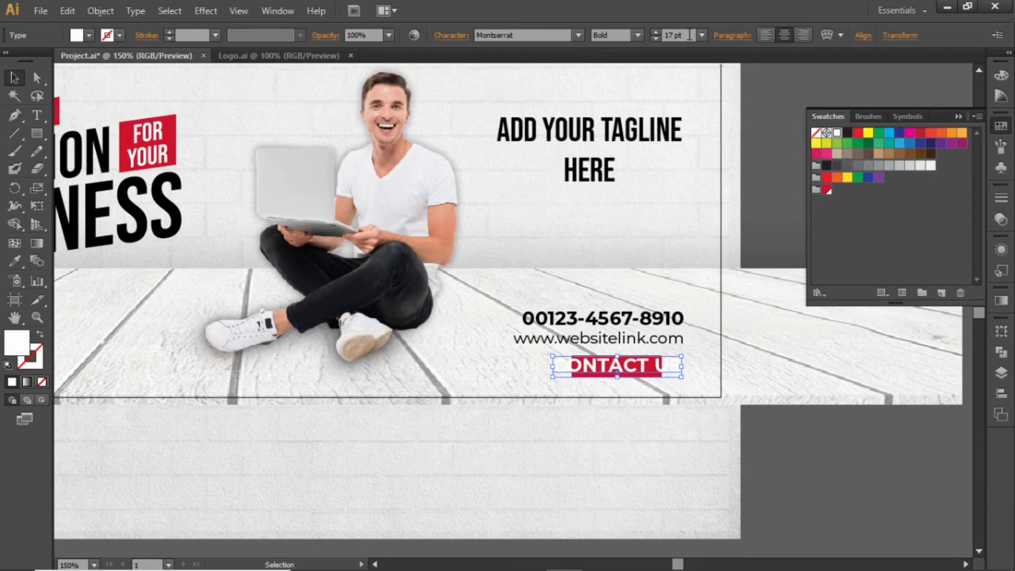
type("10 pt")
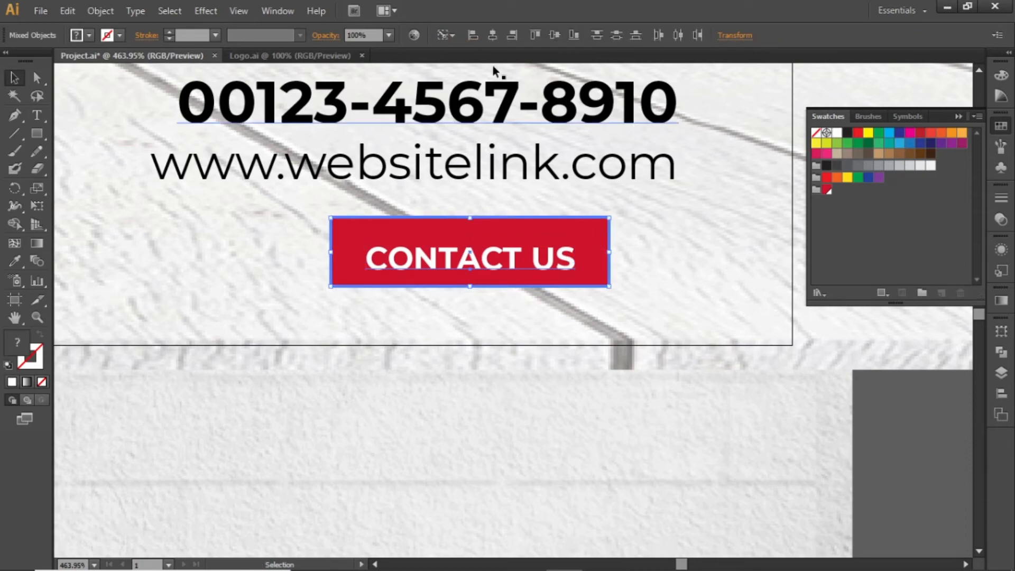
left_click(721, 296)
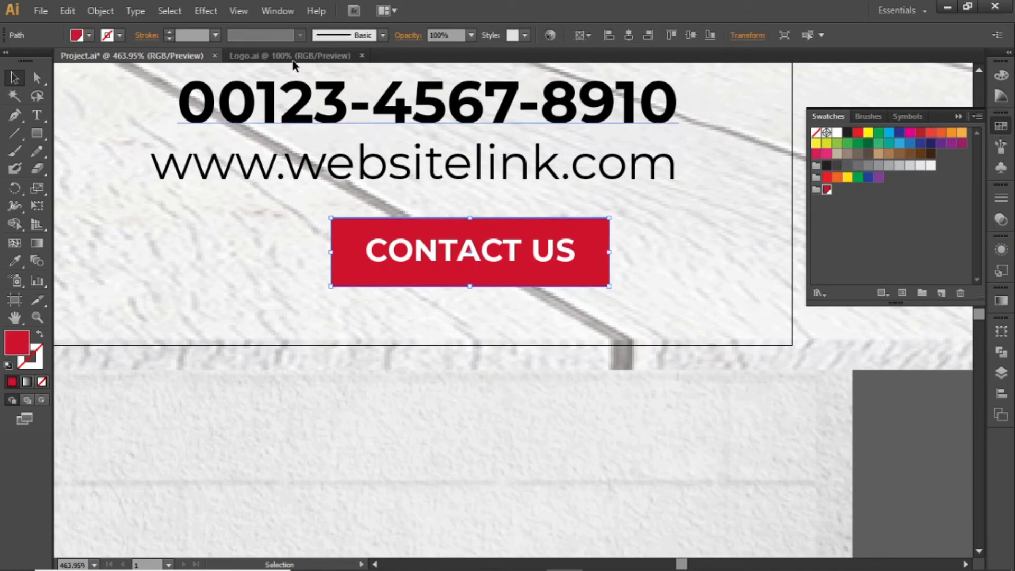
Step: Apply the Round Corners effect with a 5 px radius to the red button
left_click(205, 11)
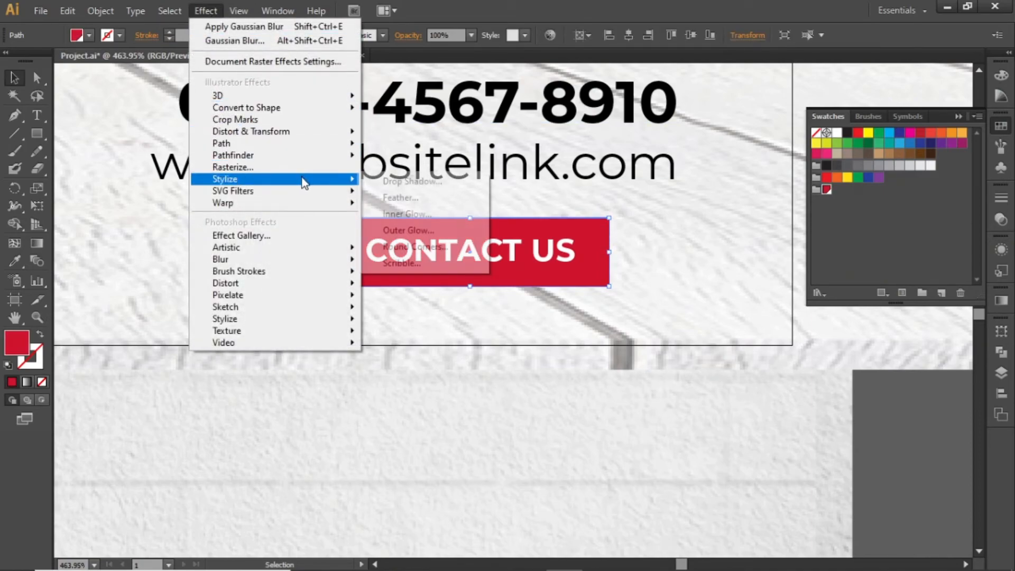
left_click(412, 247)
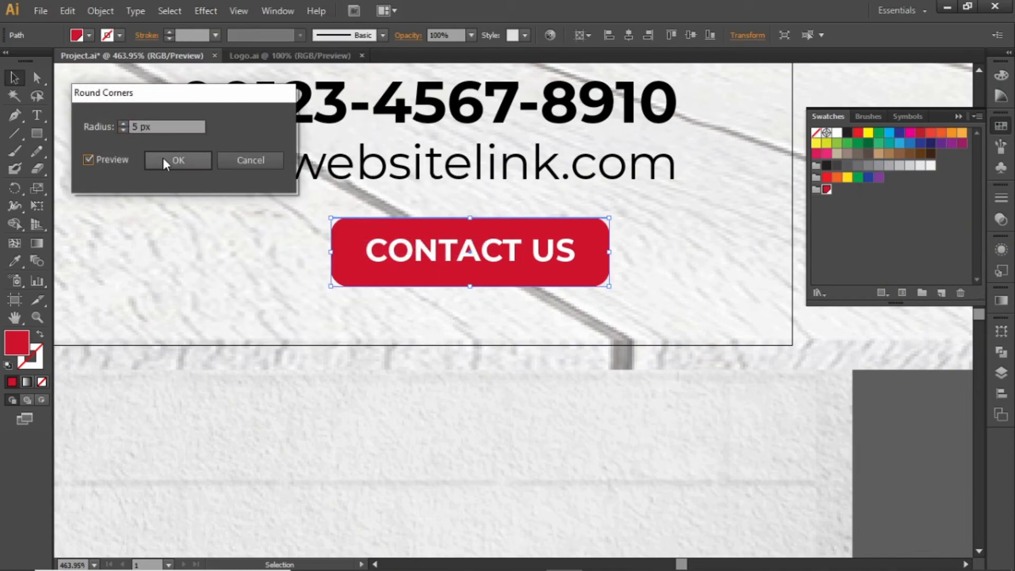
left_click(178, 160)
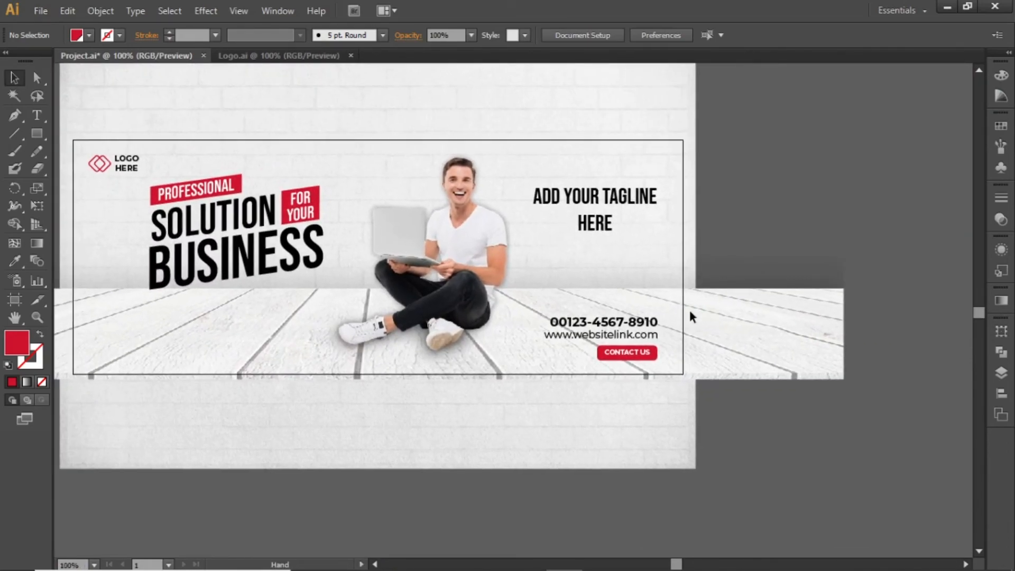
left_click(625, 335)
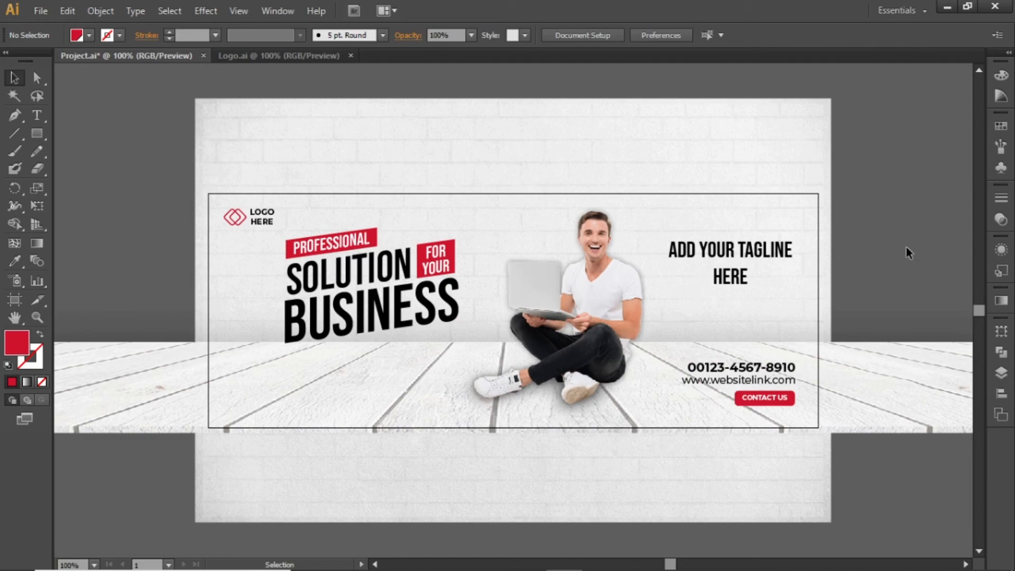
mouse_move(889, 274)
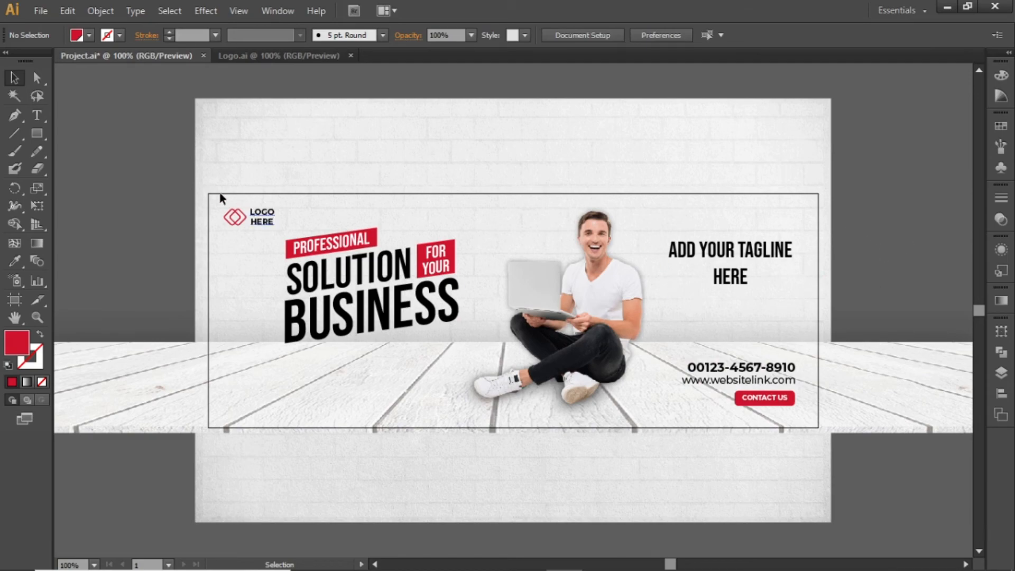
Step: Run Object > Unlock All to release the locked background pieces
left_click(114, 10)
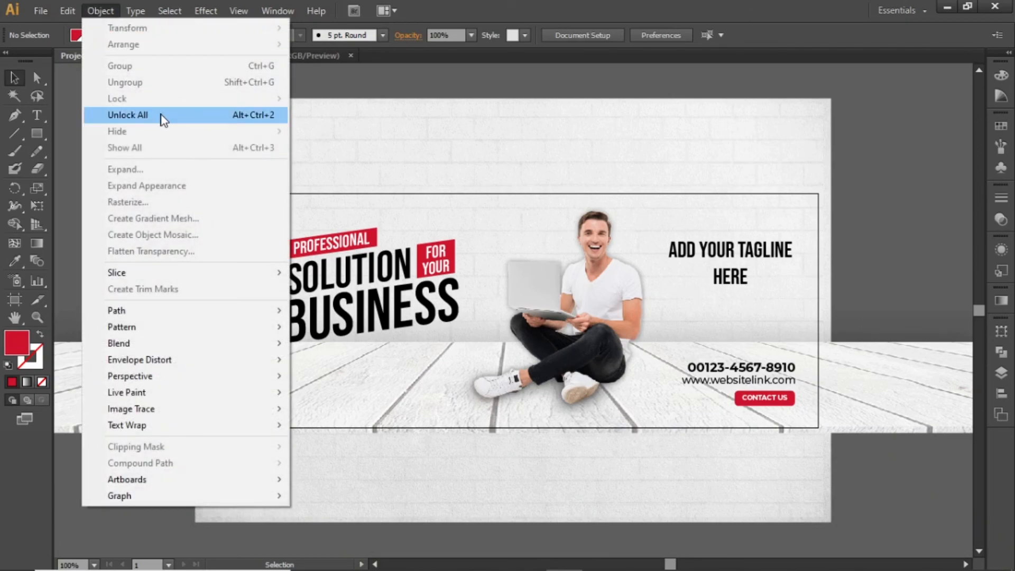
left_click(127, 115)
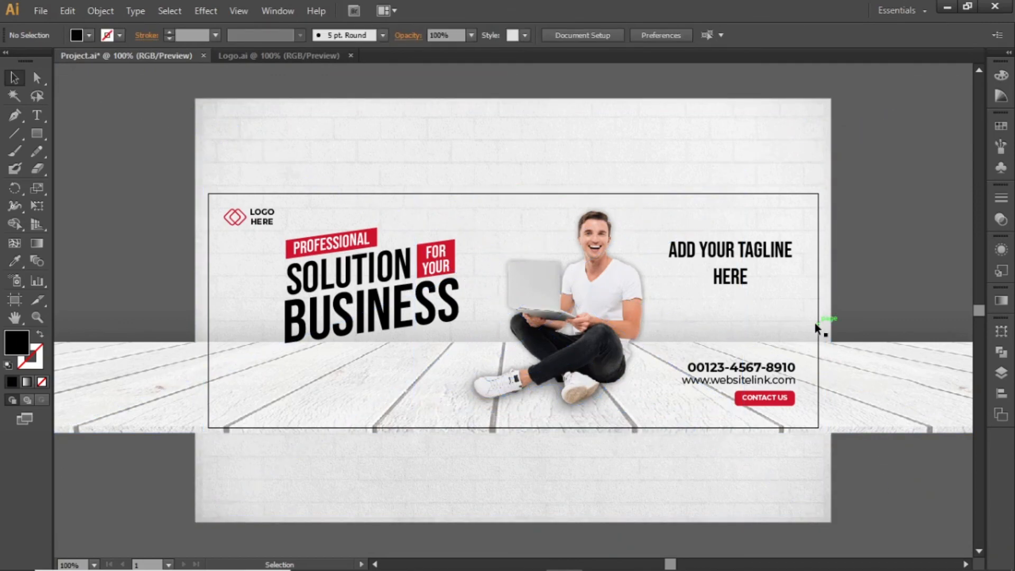
mouse_move(877, 470)
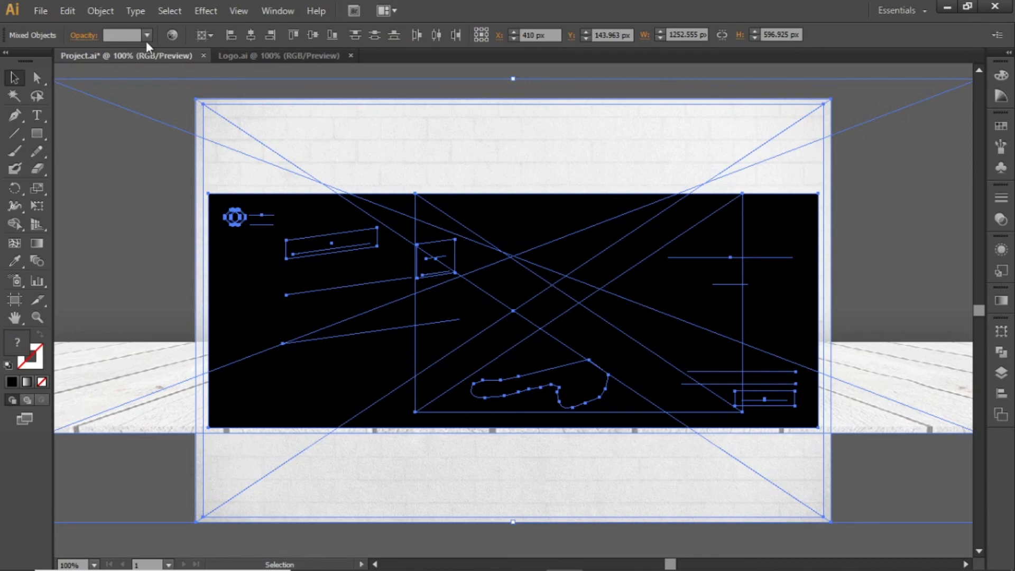
Step: Make a clipping mask from the cover rectangle over the whole design
left_click(100, 11)
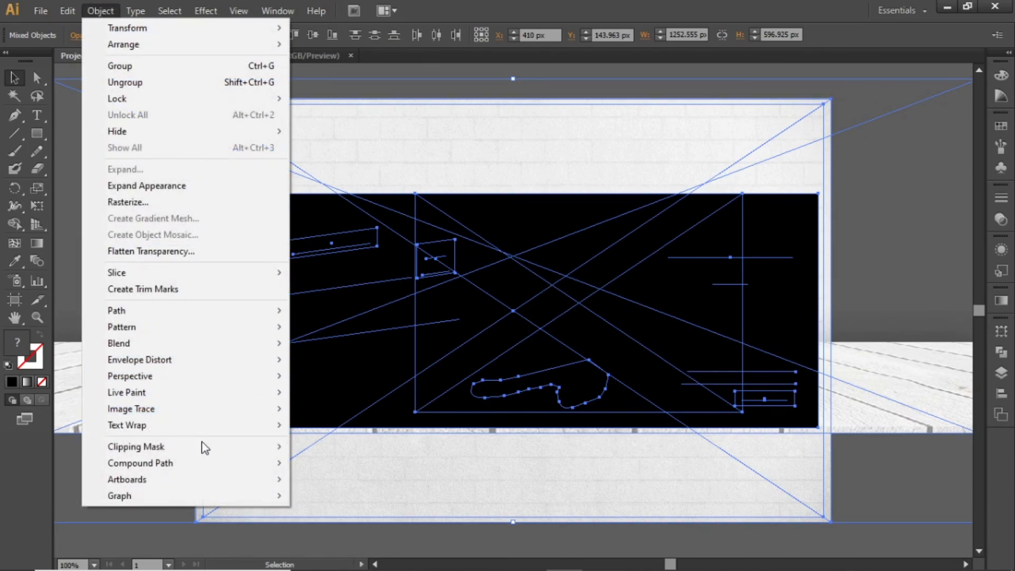
mouse_move(136, 446)
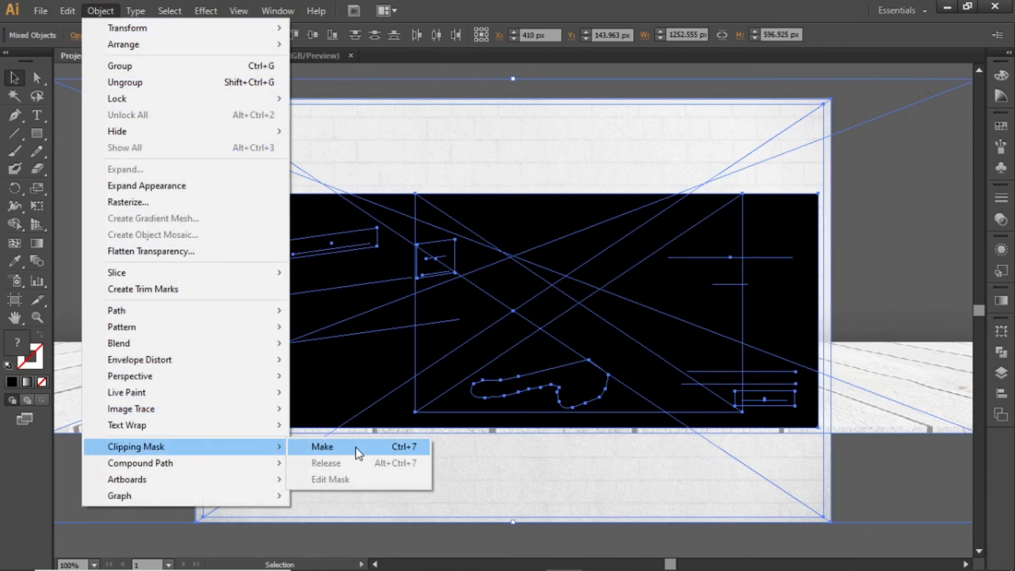
left_click(322, 446)
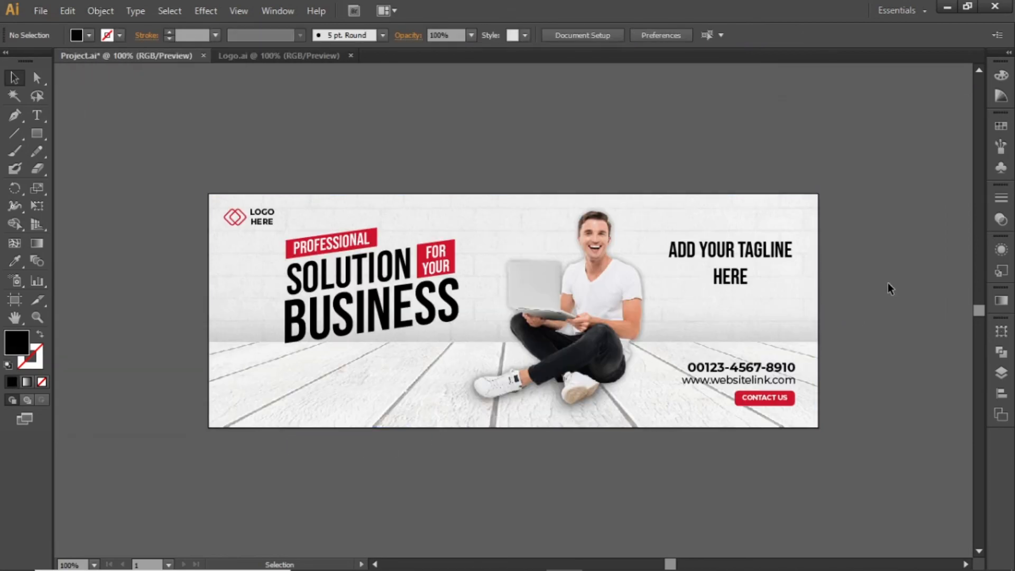
mouse_move(868, 293)
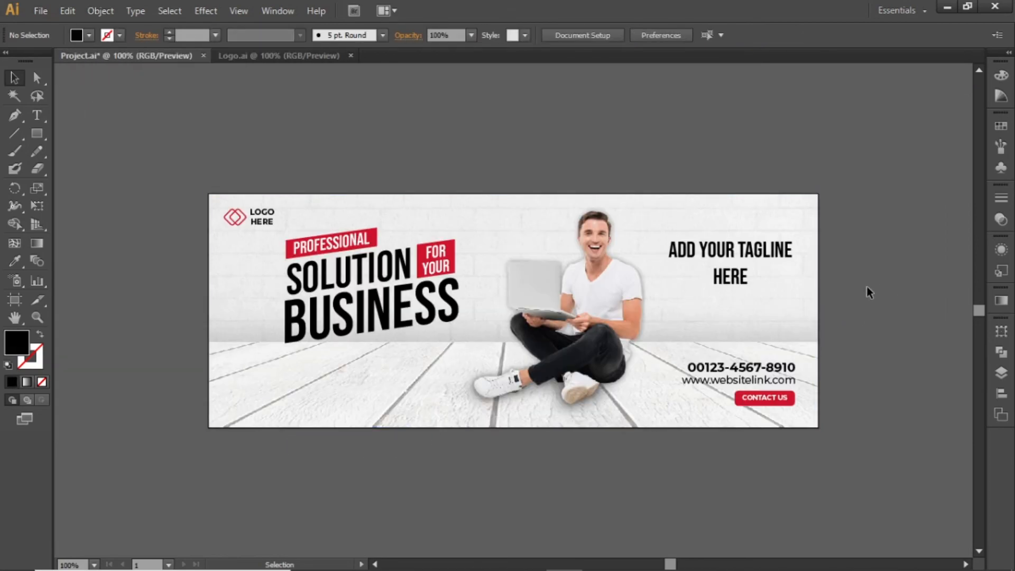